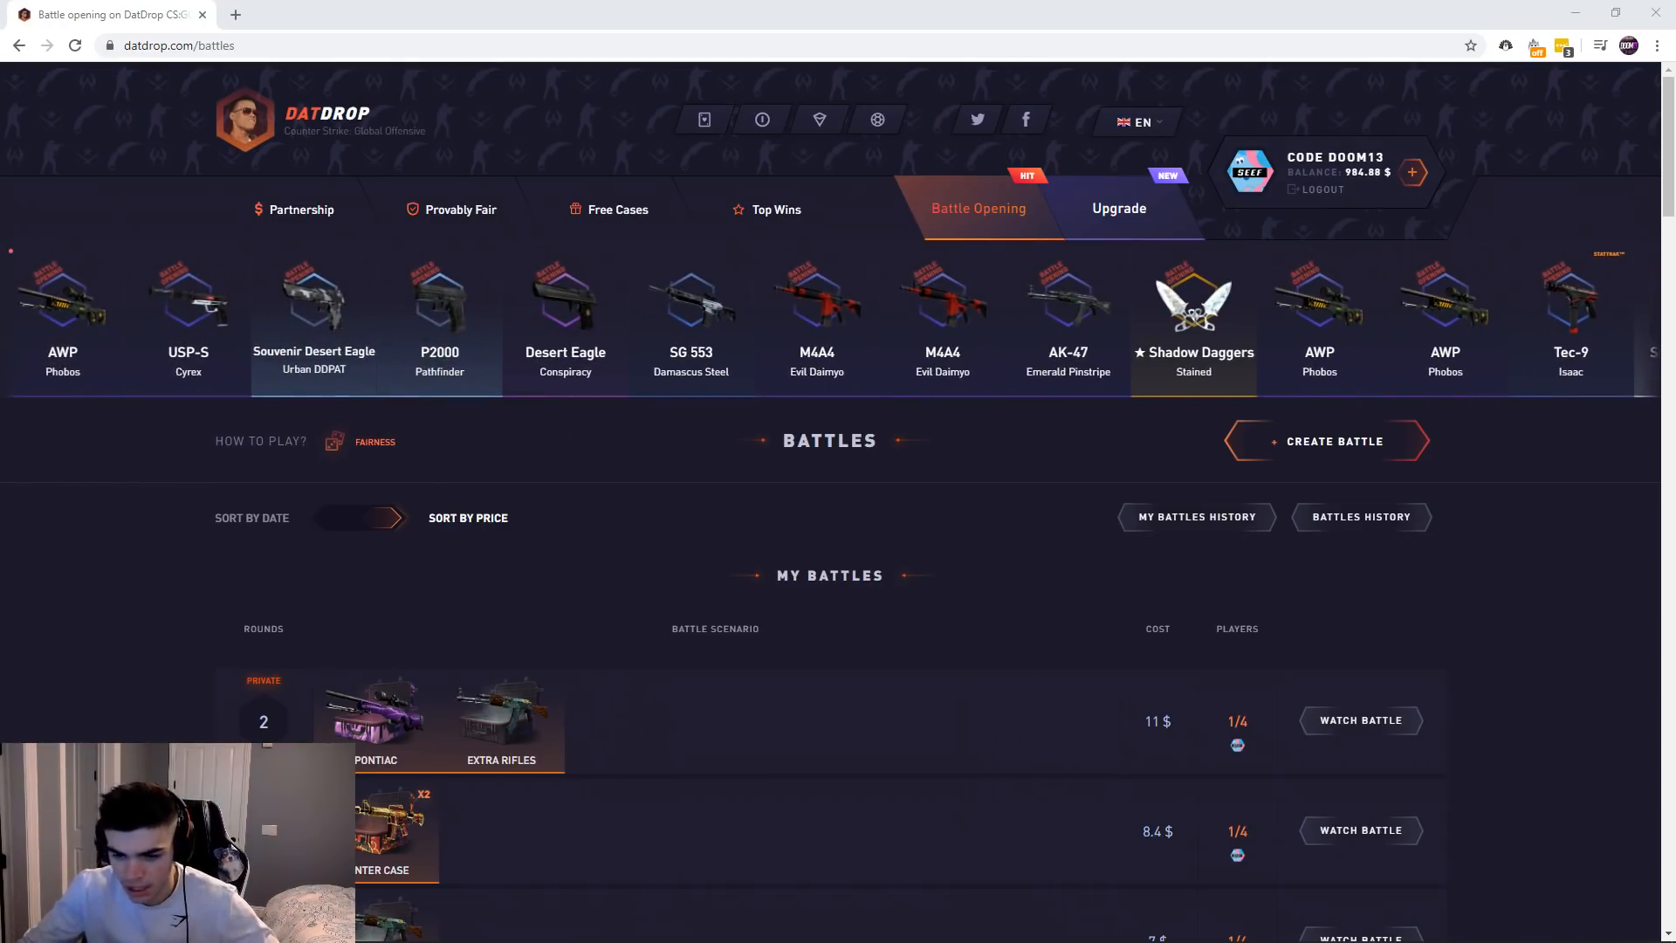
# Start a new public battle and add the Foss, Aero1738, Phantomlord and Doom13 cases for 173 $.
pyautogui.scroll(-3)
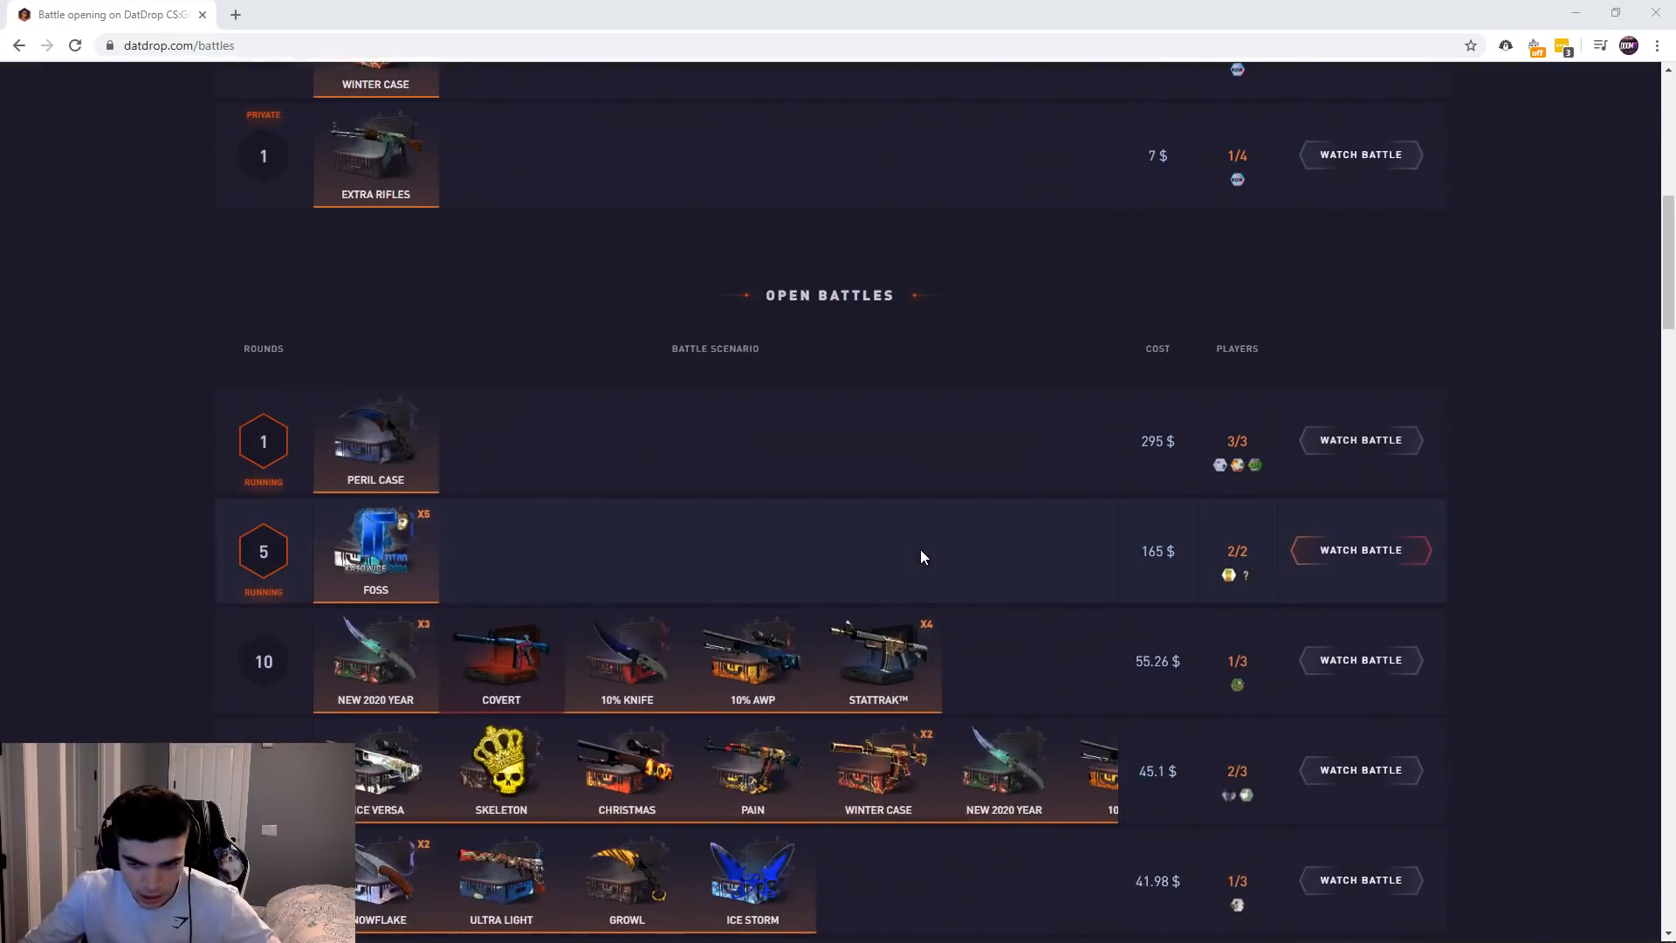
pyautogui.click(1360, 440)
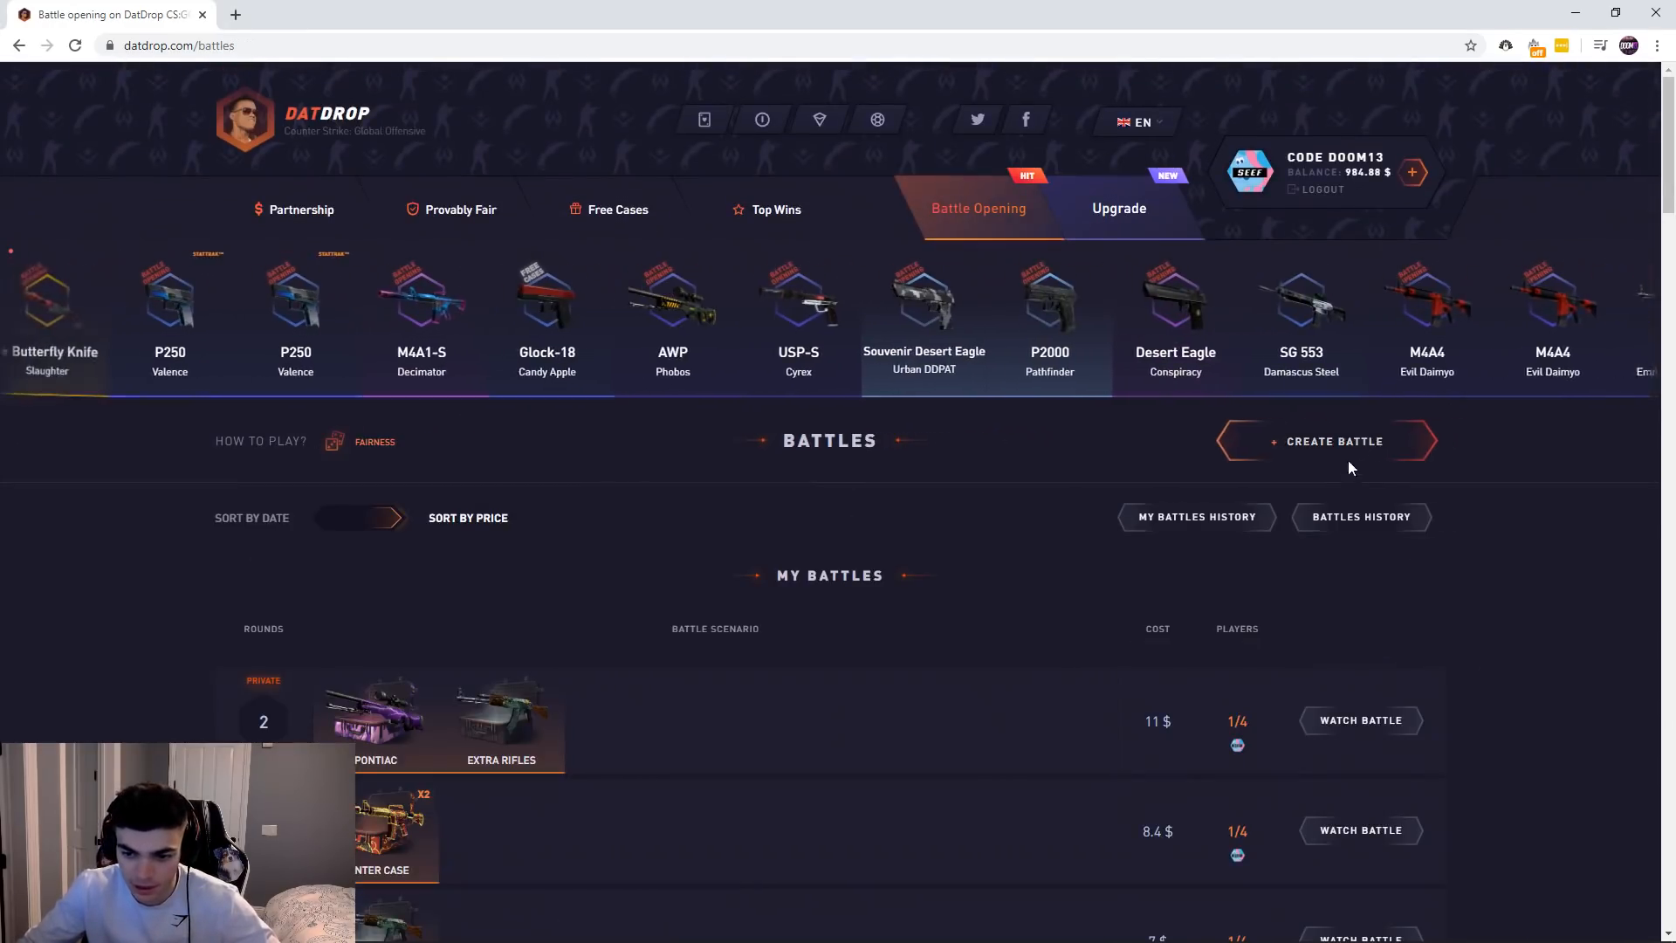
pyautogui.click(1333, 440)
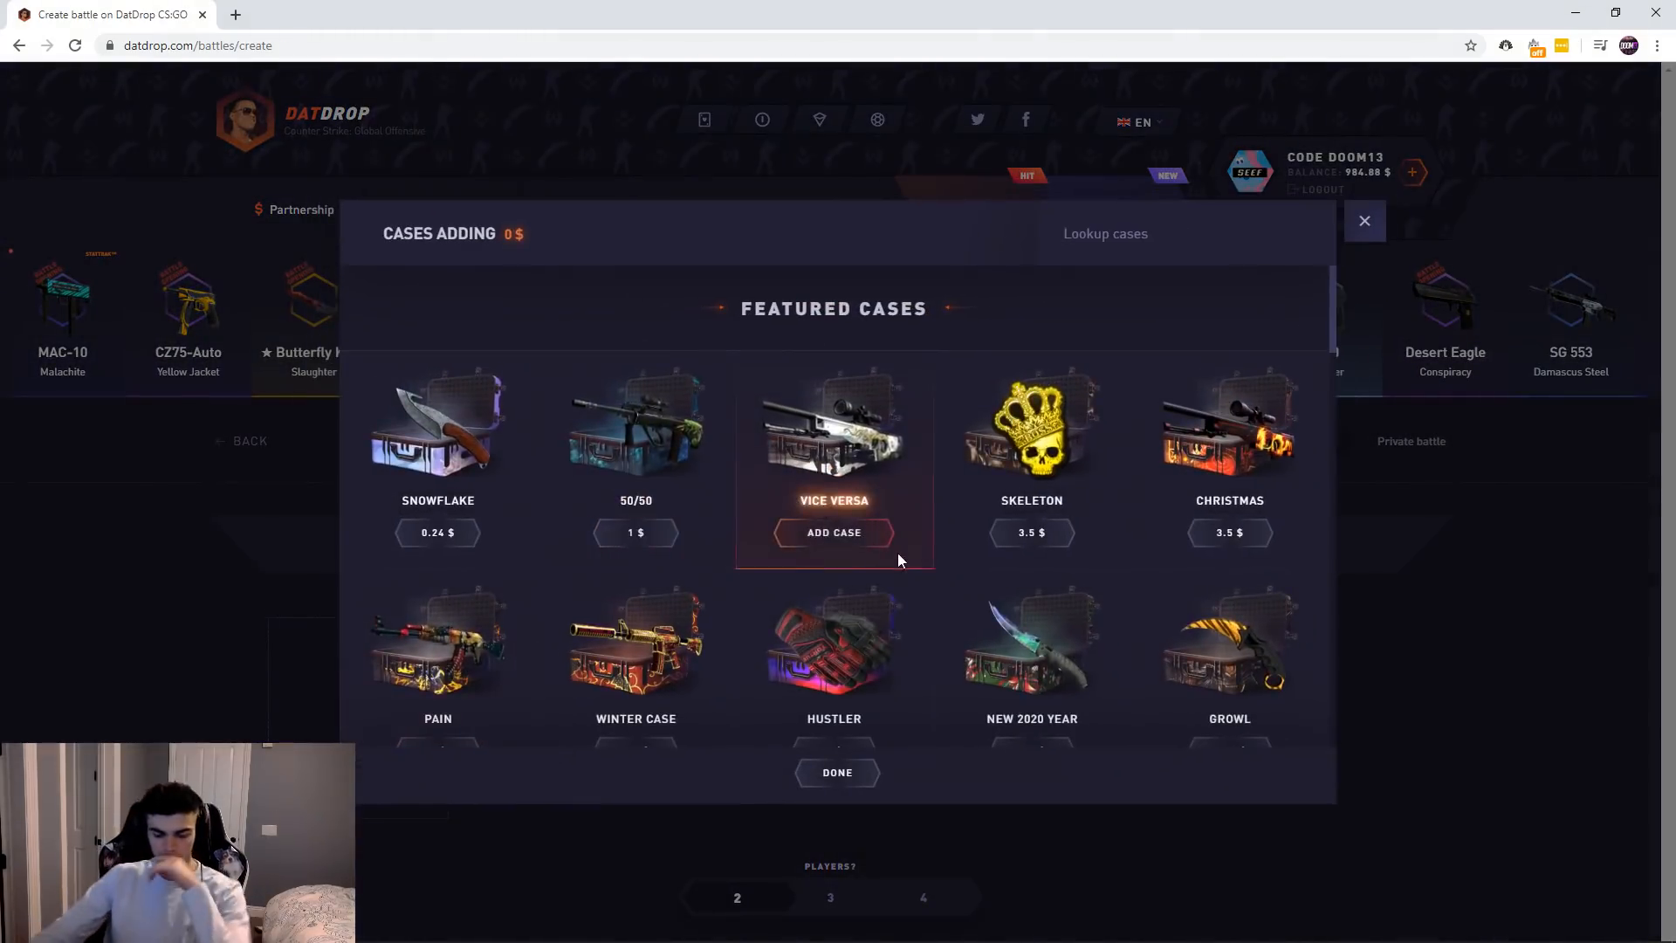
pyautogui.scroll(-3)
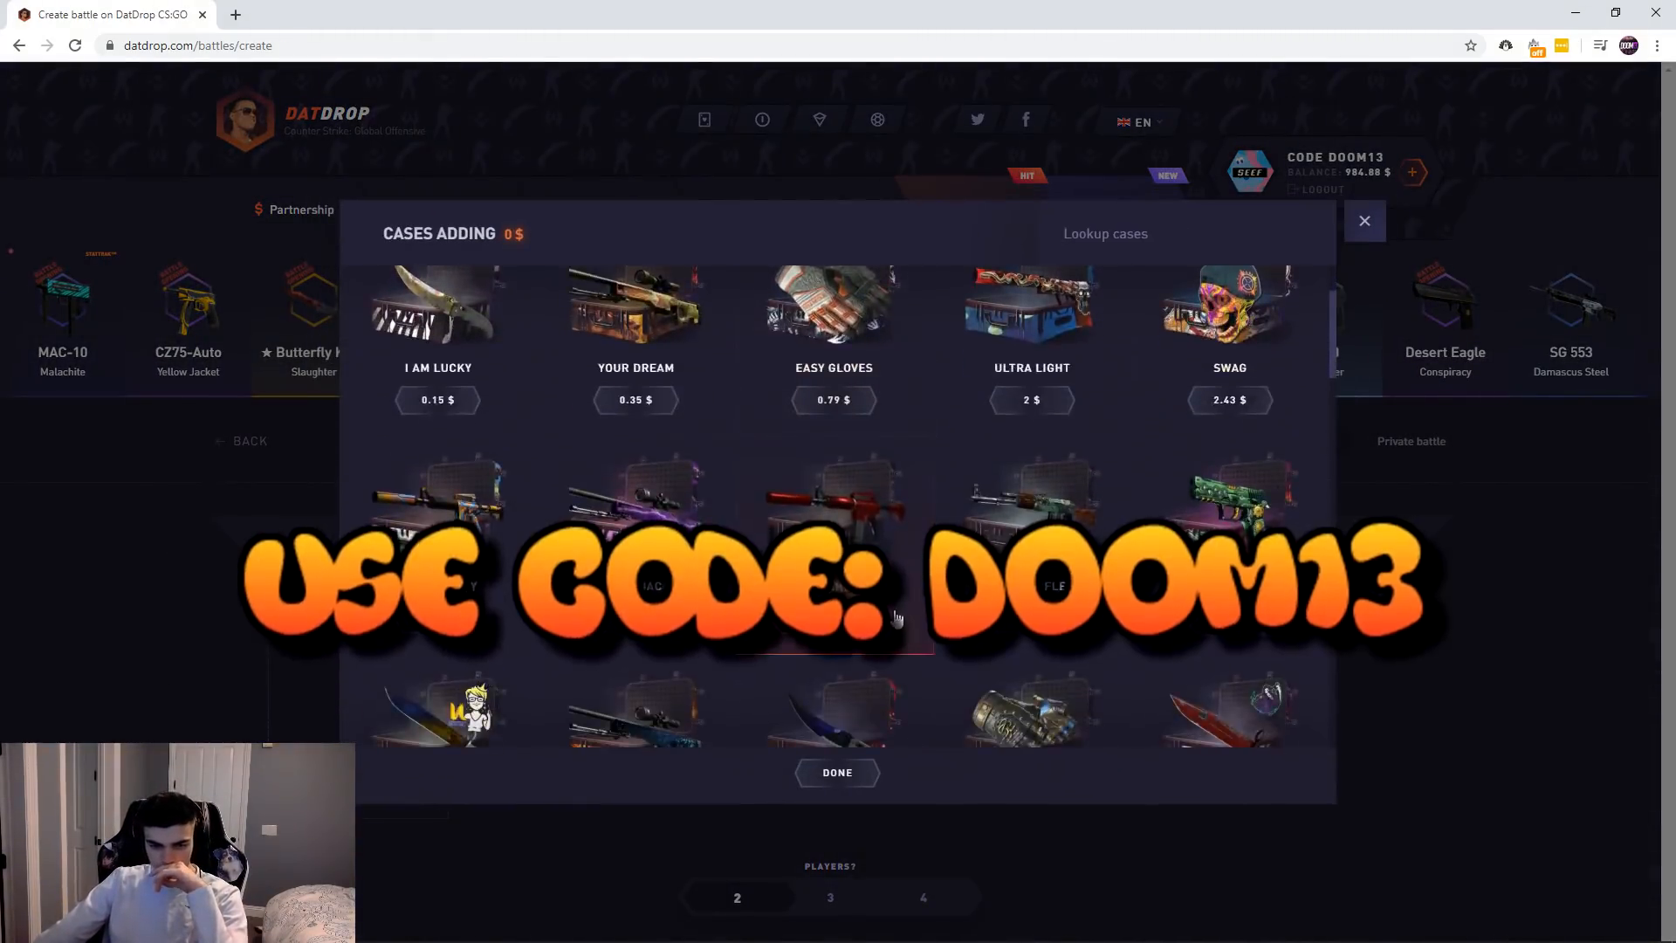
pyautogui.scroll(-3)
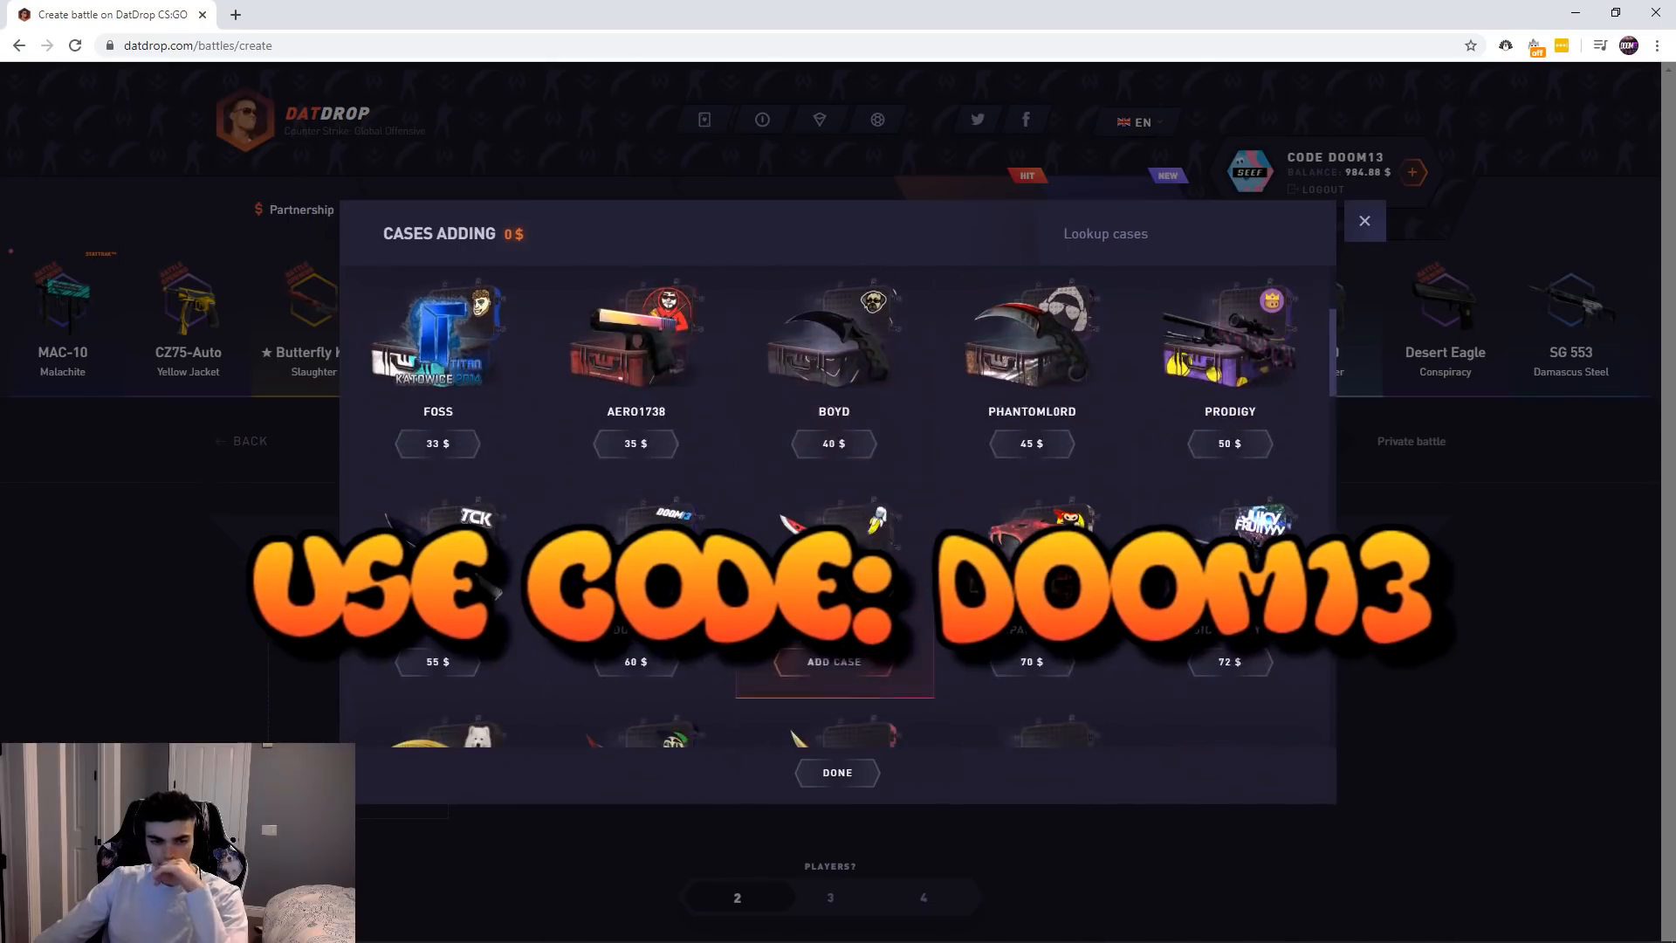
pyautogui.click(636, 441)
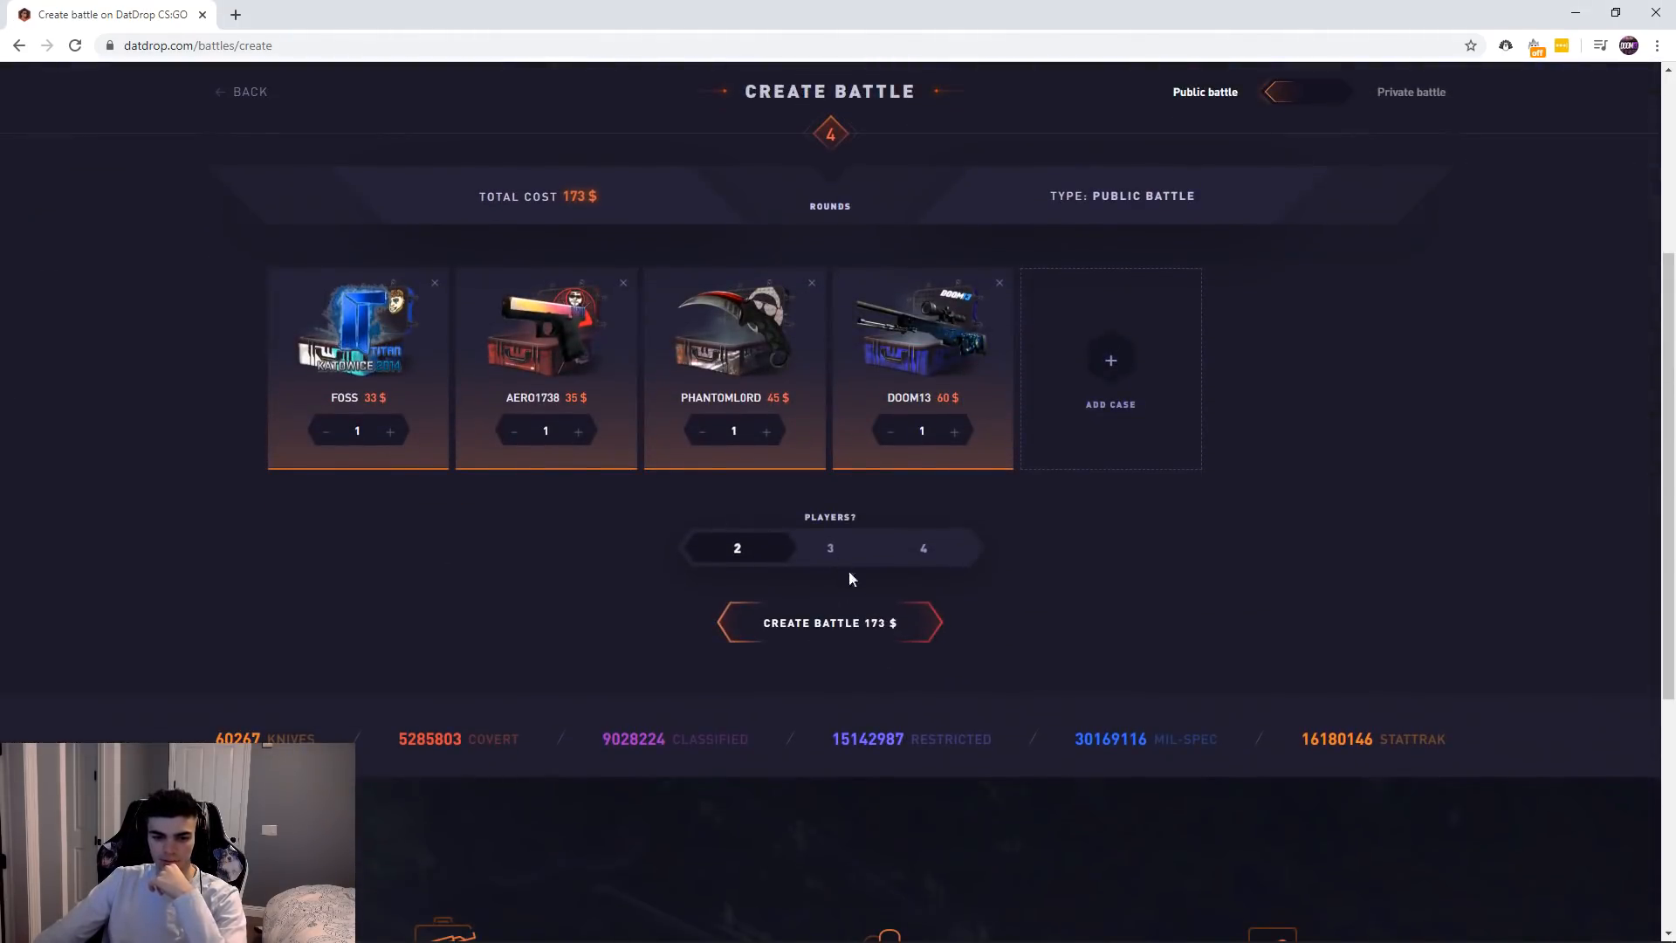
# Create the 173 $ battle and return to browsing the open battles list.
pyautogui.click(829, 621)
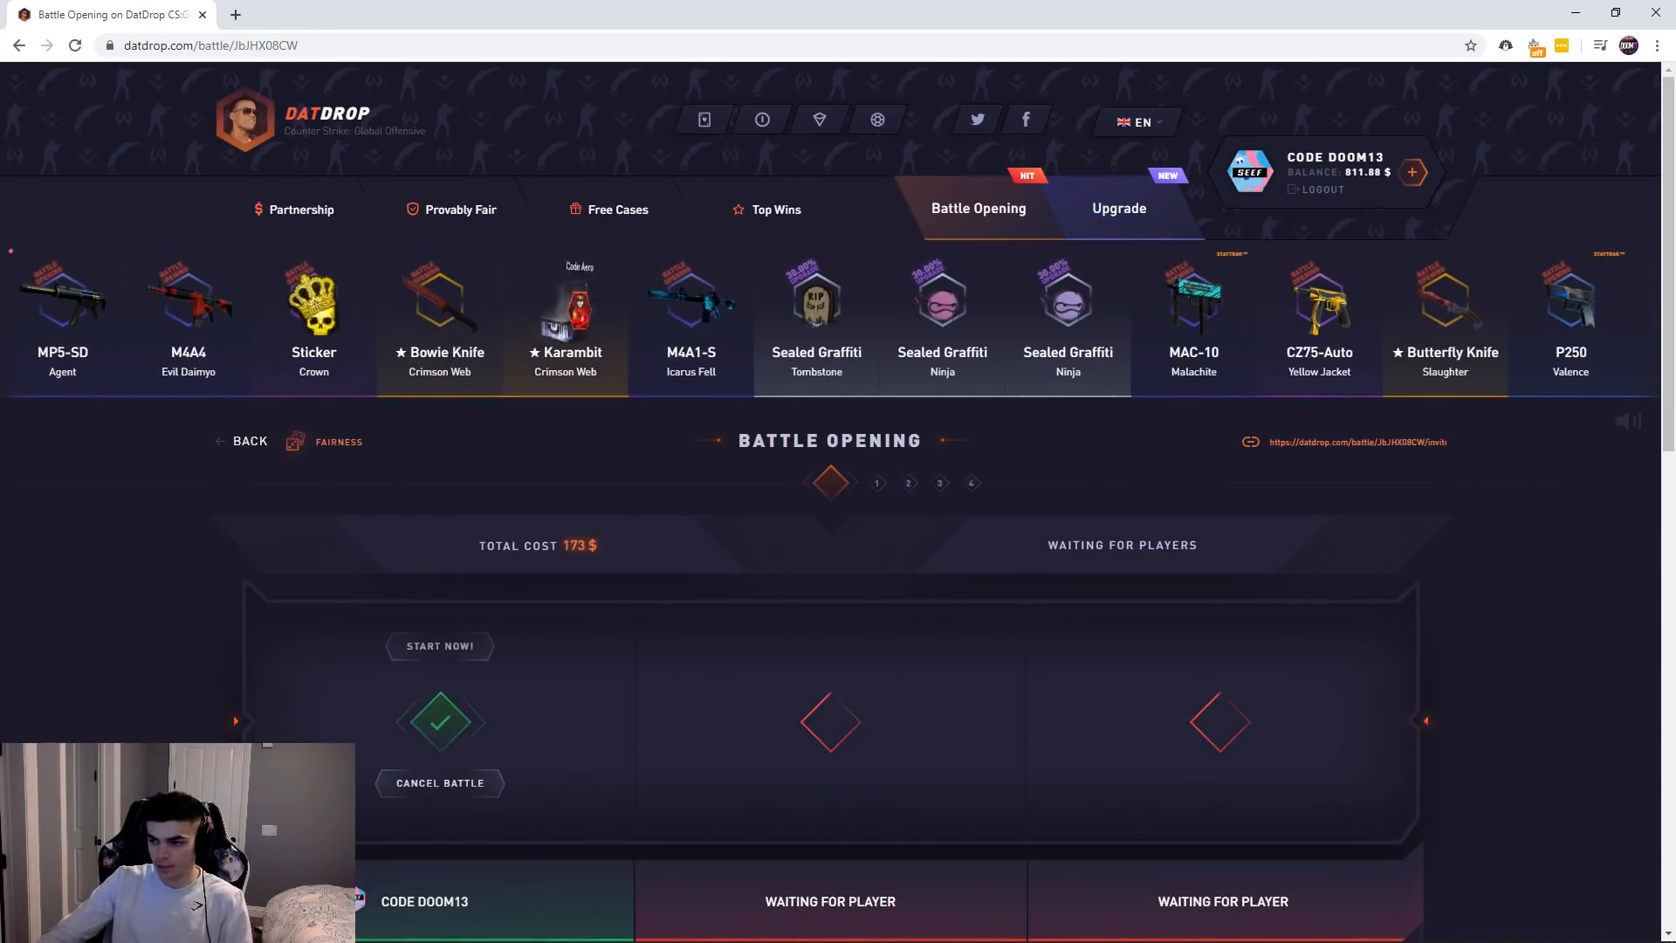
pyautogui.click(438, 644)
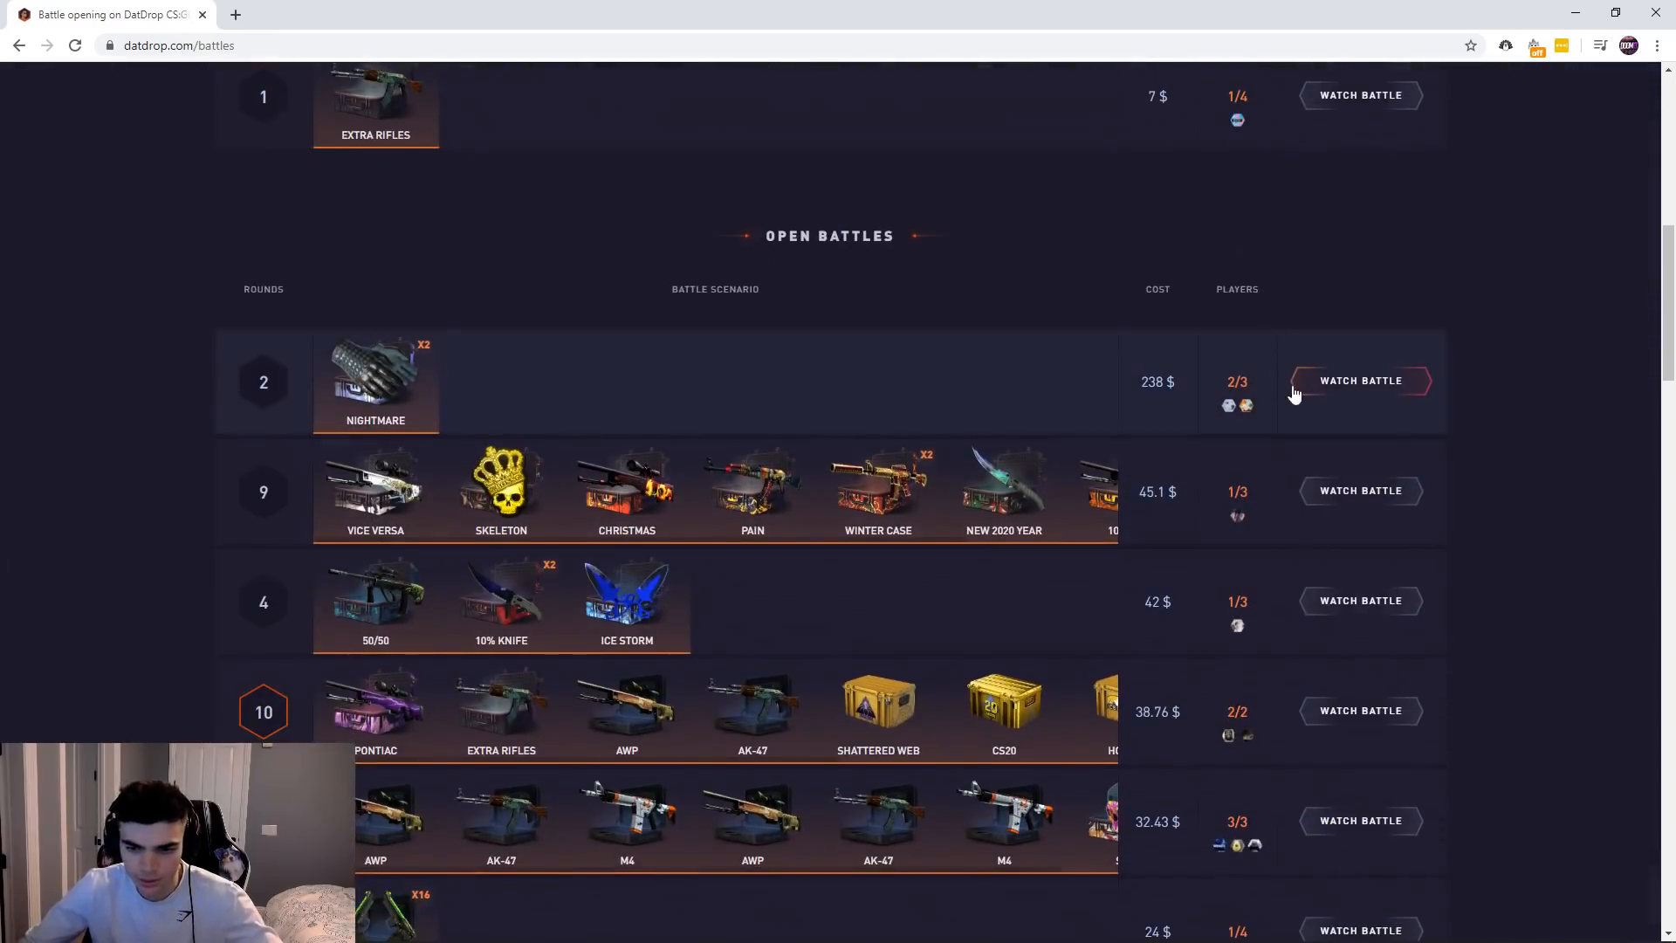
# Open one Doom13 case and win an M4A4 Howl in Minimal Wear worth 701.1 $.
pyautogui.click(1359, 381)
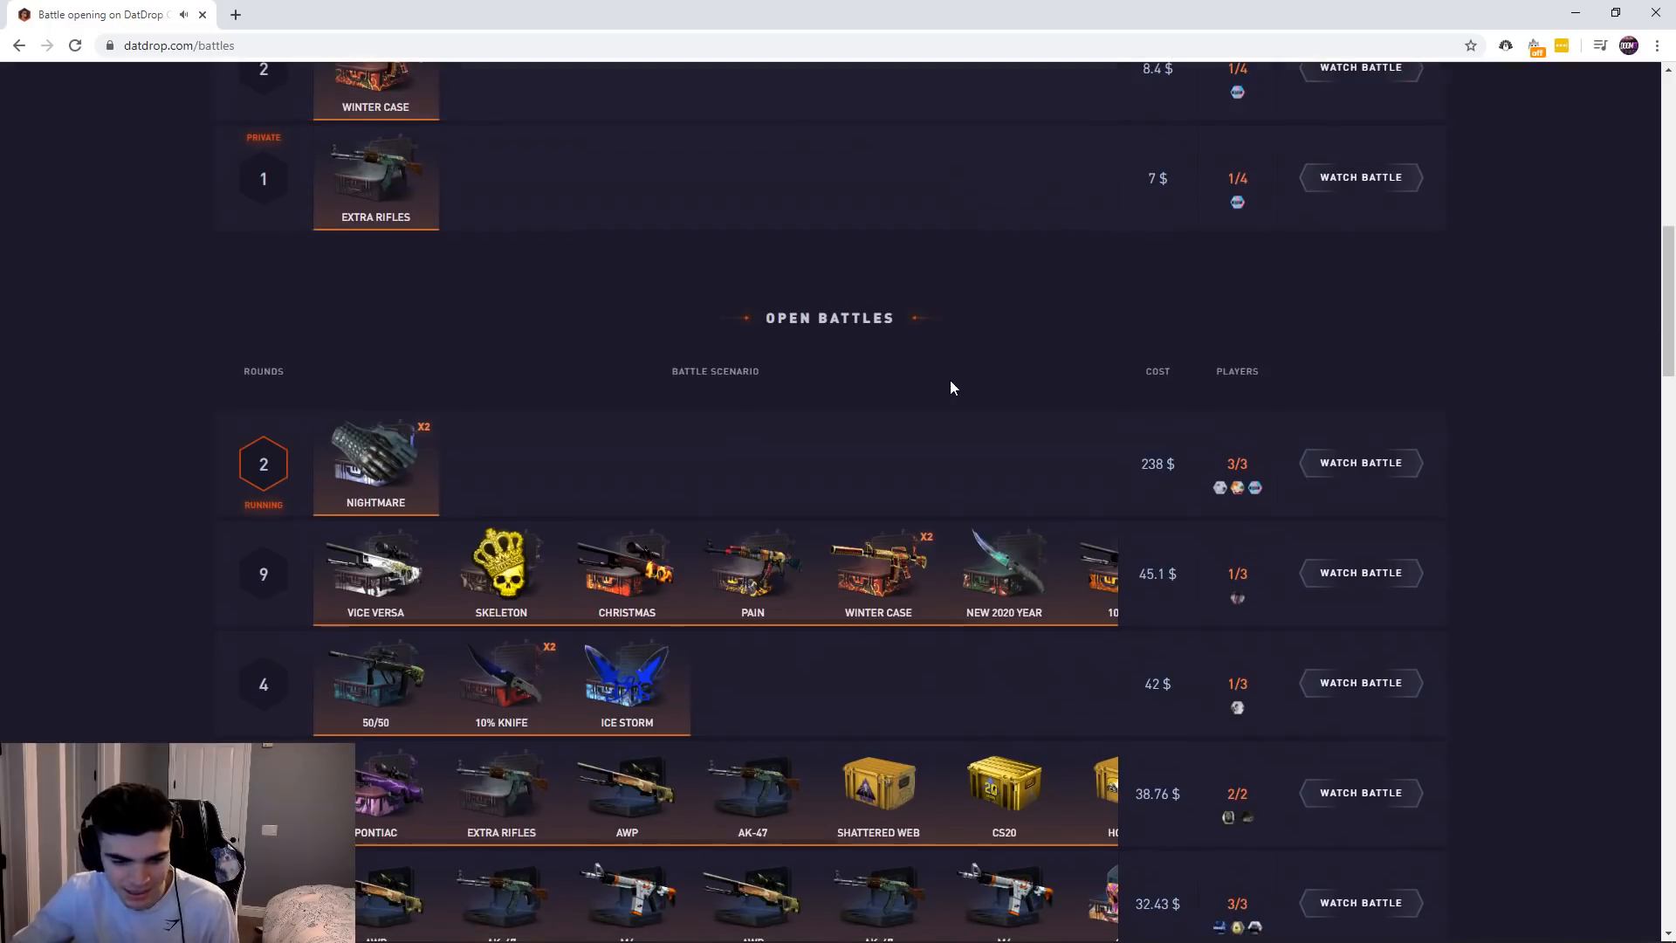
pyautogui.scroll(3)
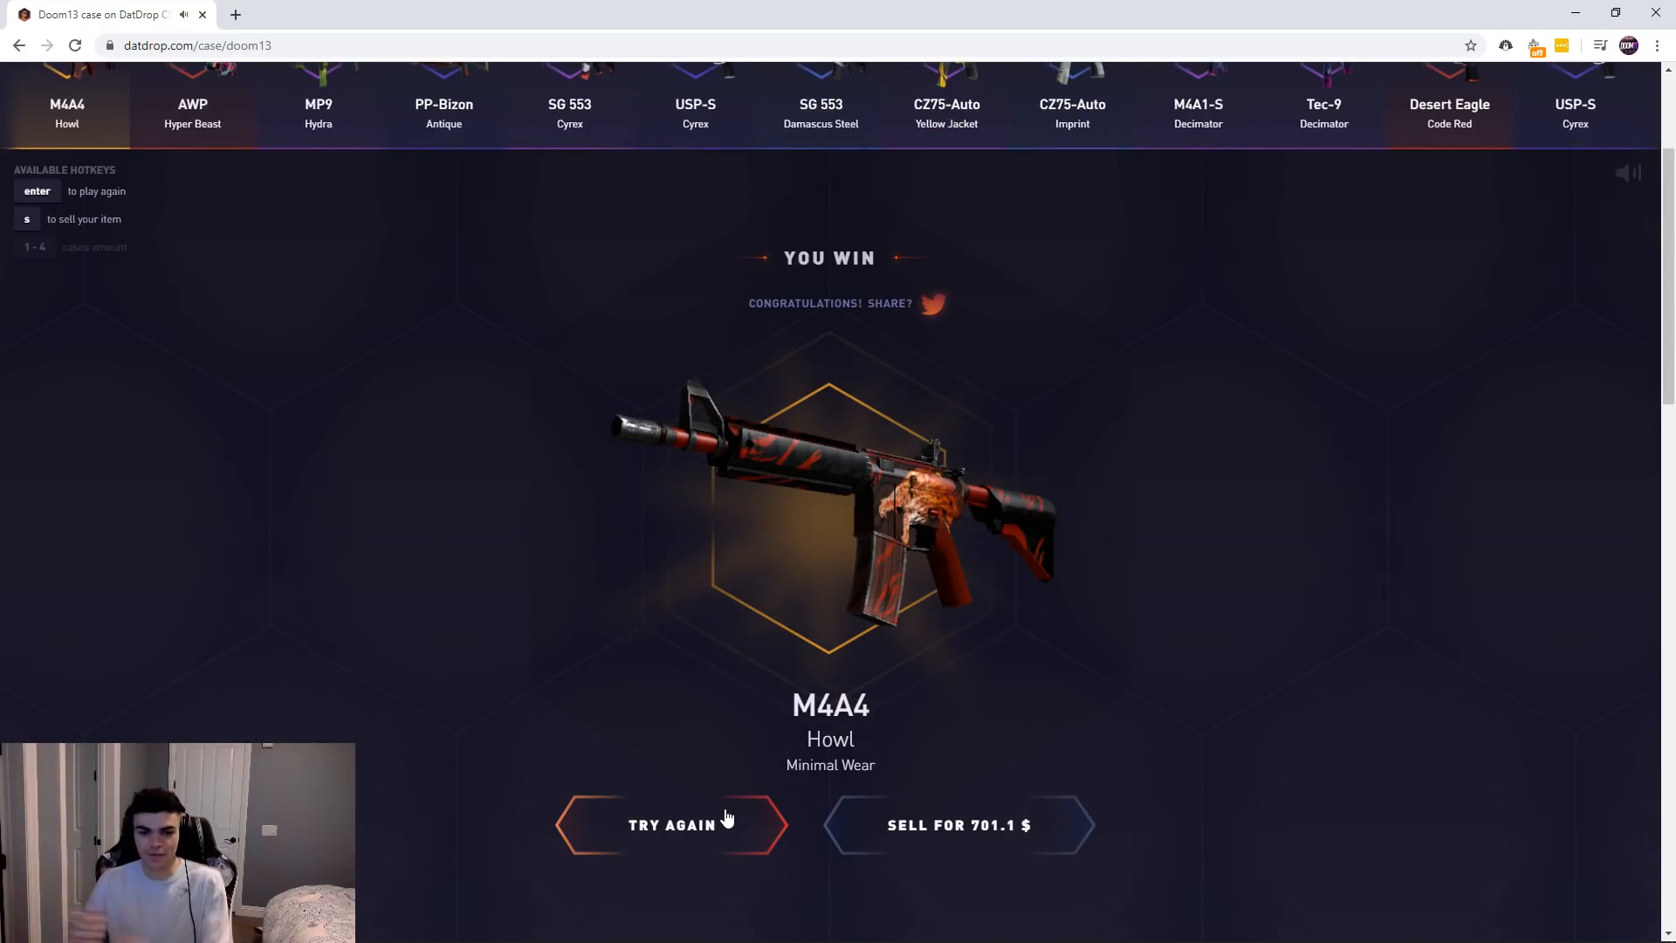
# Join the first open 207 $ battle, lose it to another player, and return to the battles list.
pyautogui.click(670, 823)
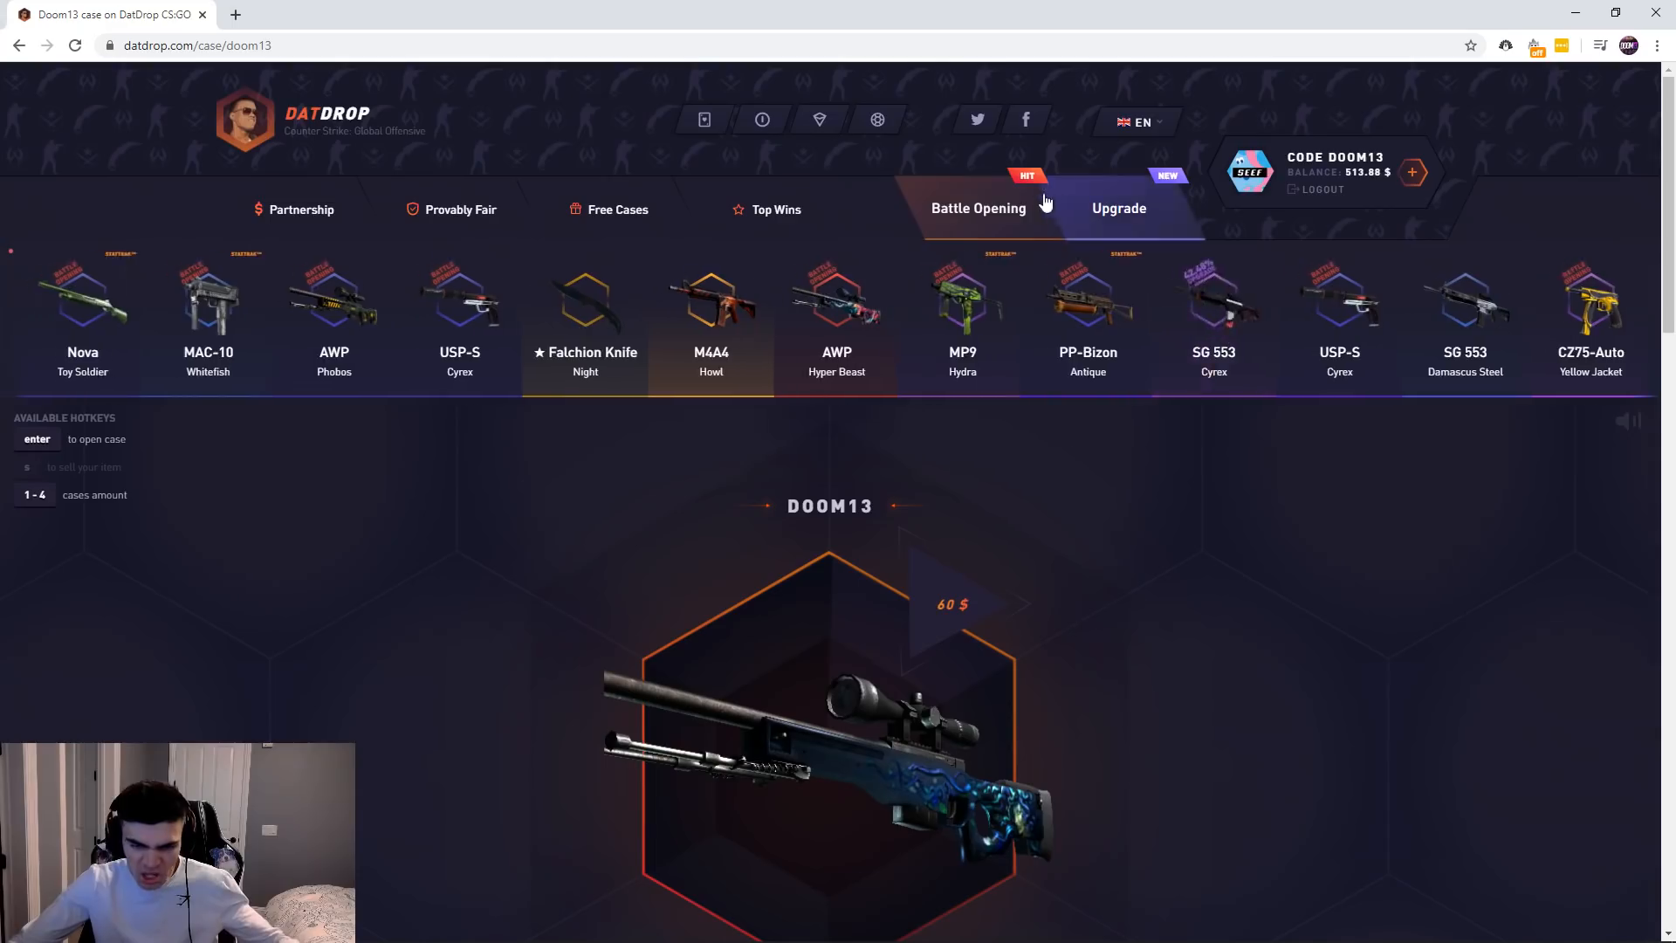
pyautogui.click(978, 208)
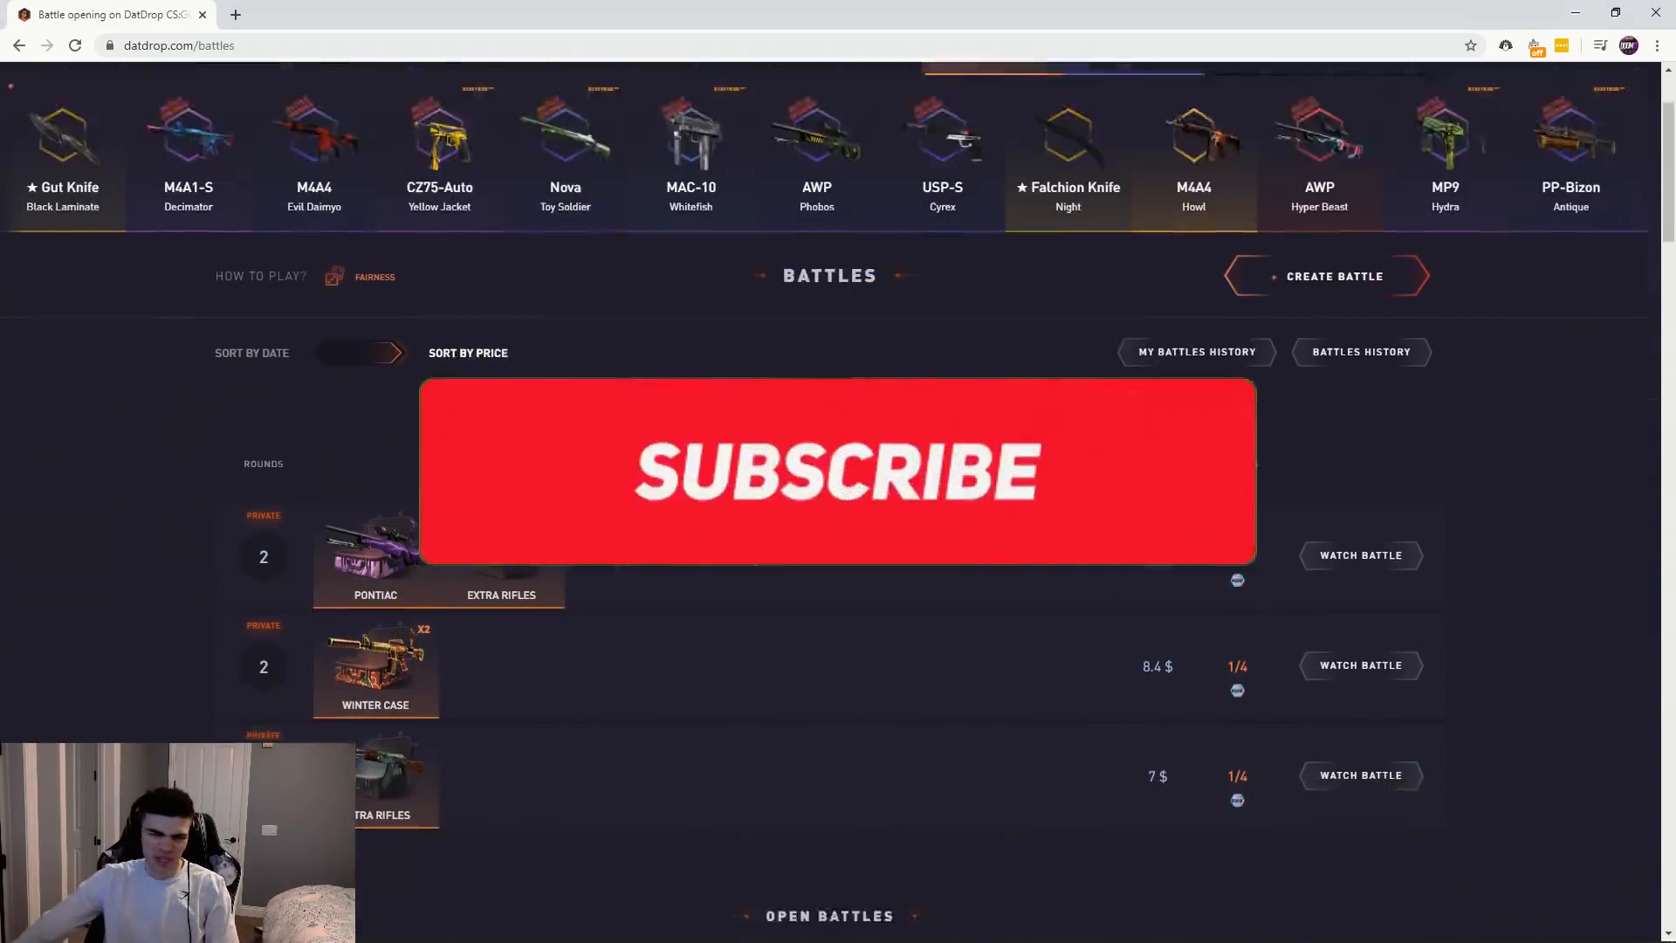
pyautogui.scroll(-3)
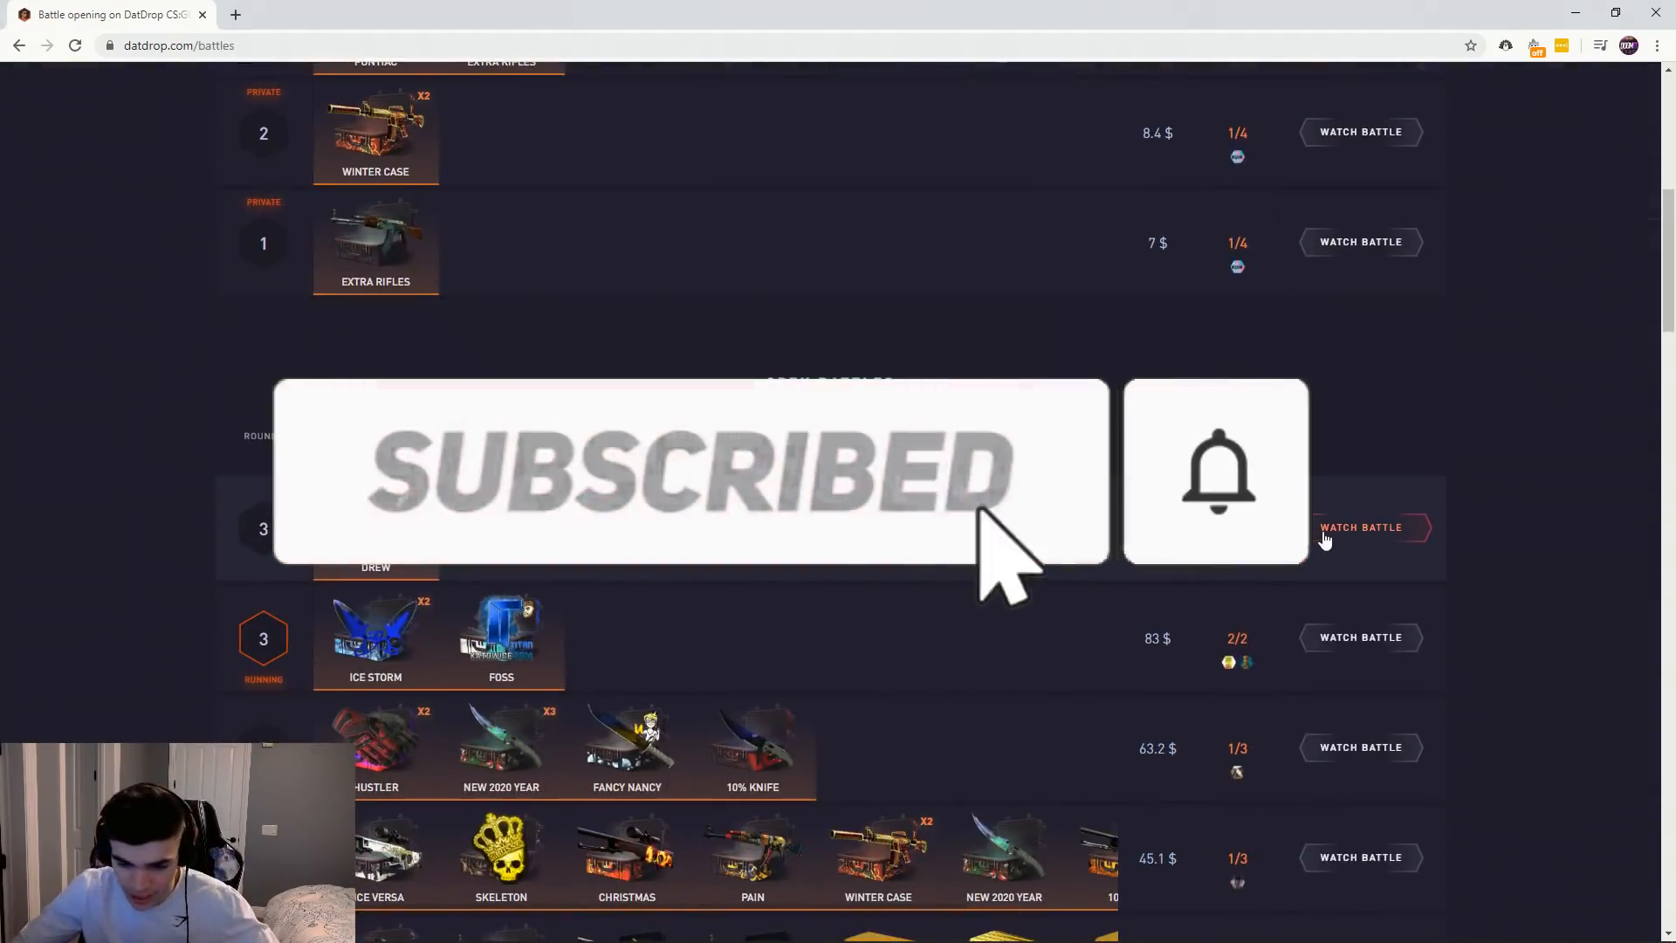
pyautogui.click(1360, 527)
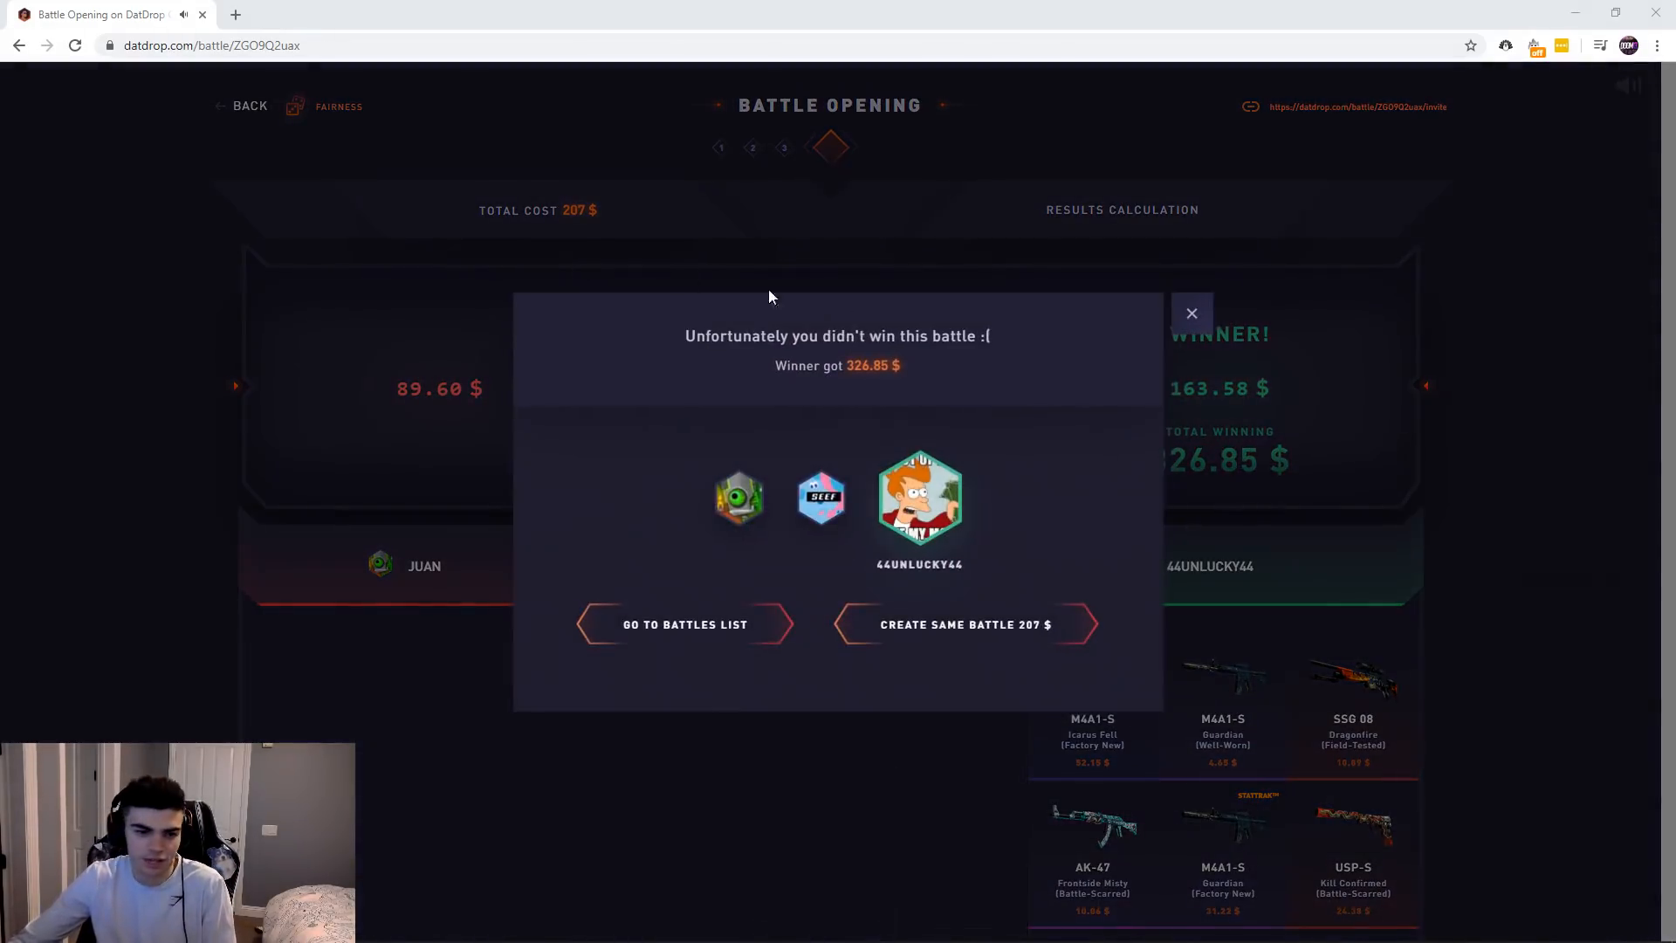
pyautogui.click(1191, 312)
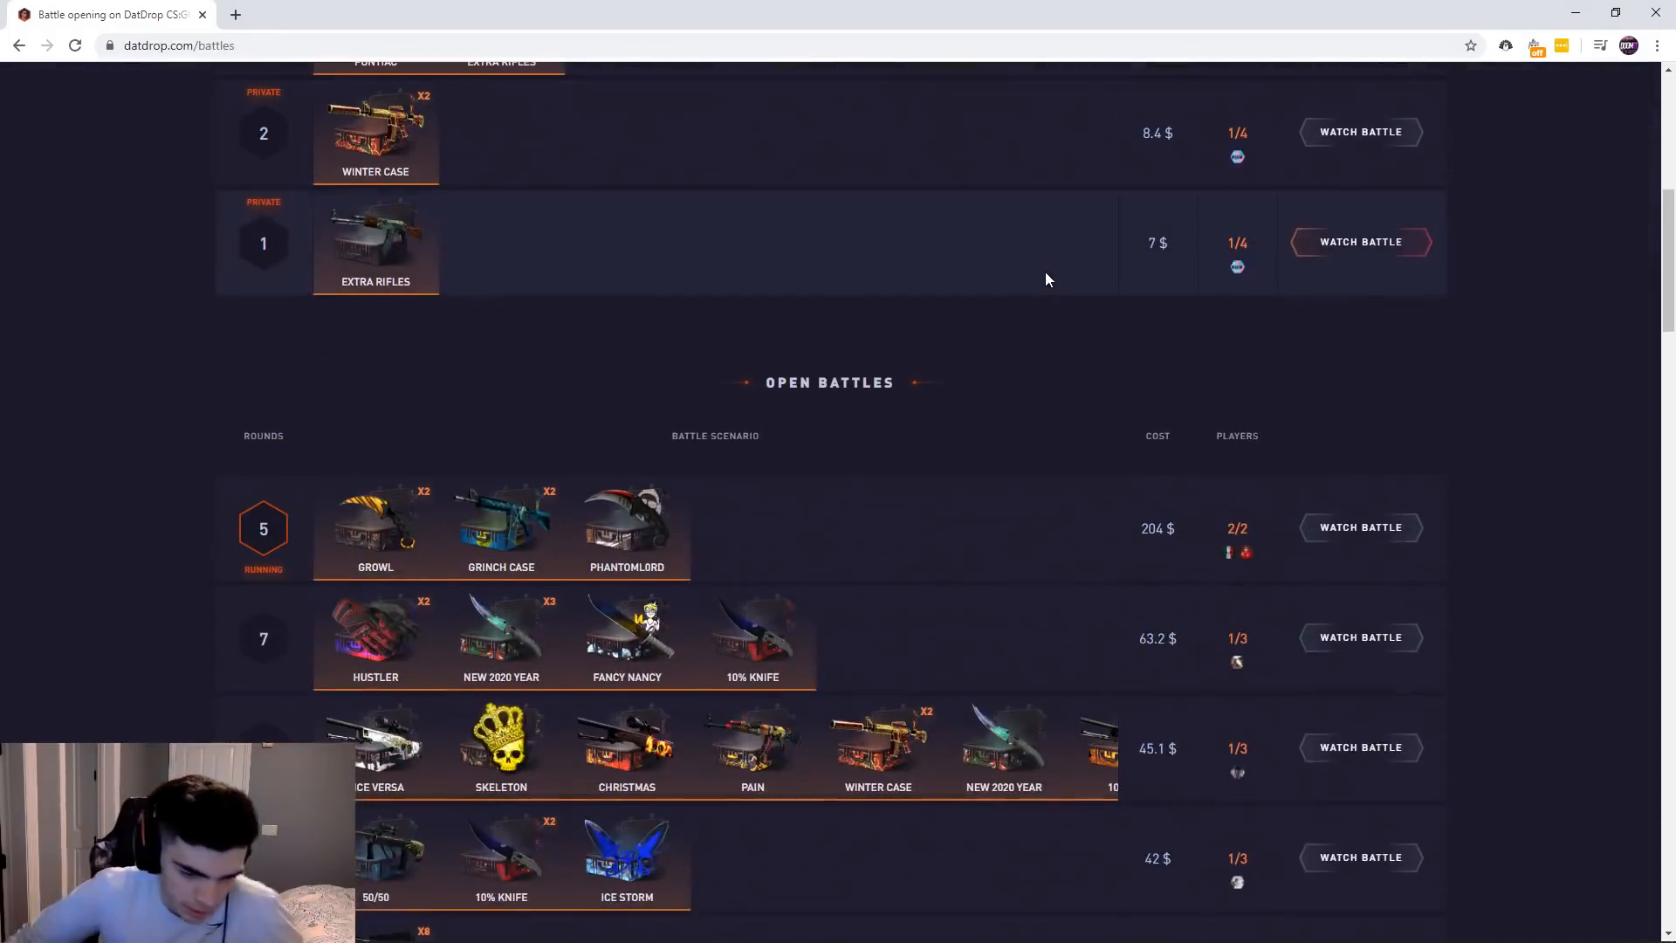
# Create a three-player 158 $ battle with Grinch Case and White Walker and watch it play out.
pyautogui.click(1360, 527)
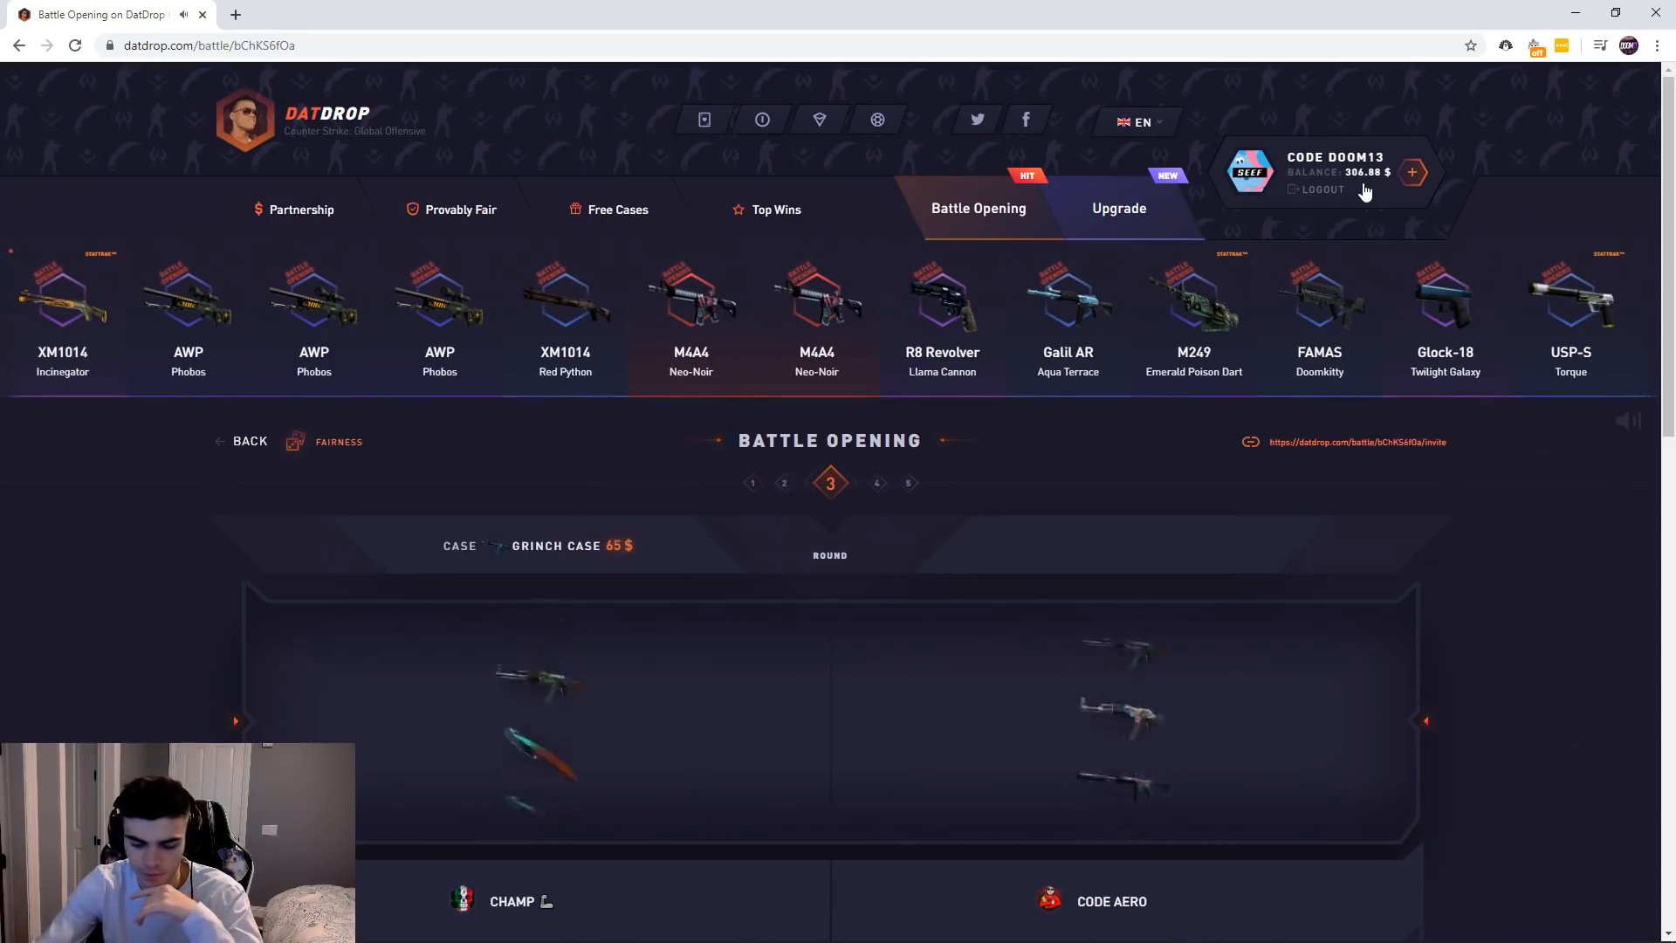
pyautogui.scroll(-3)
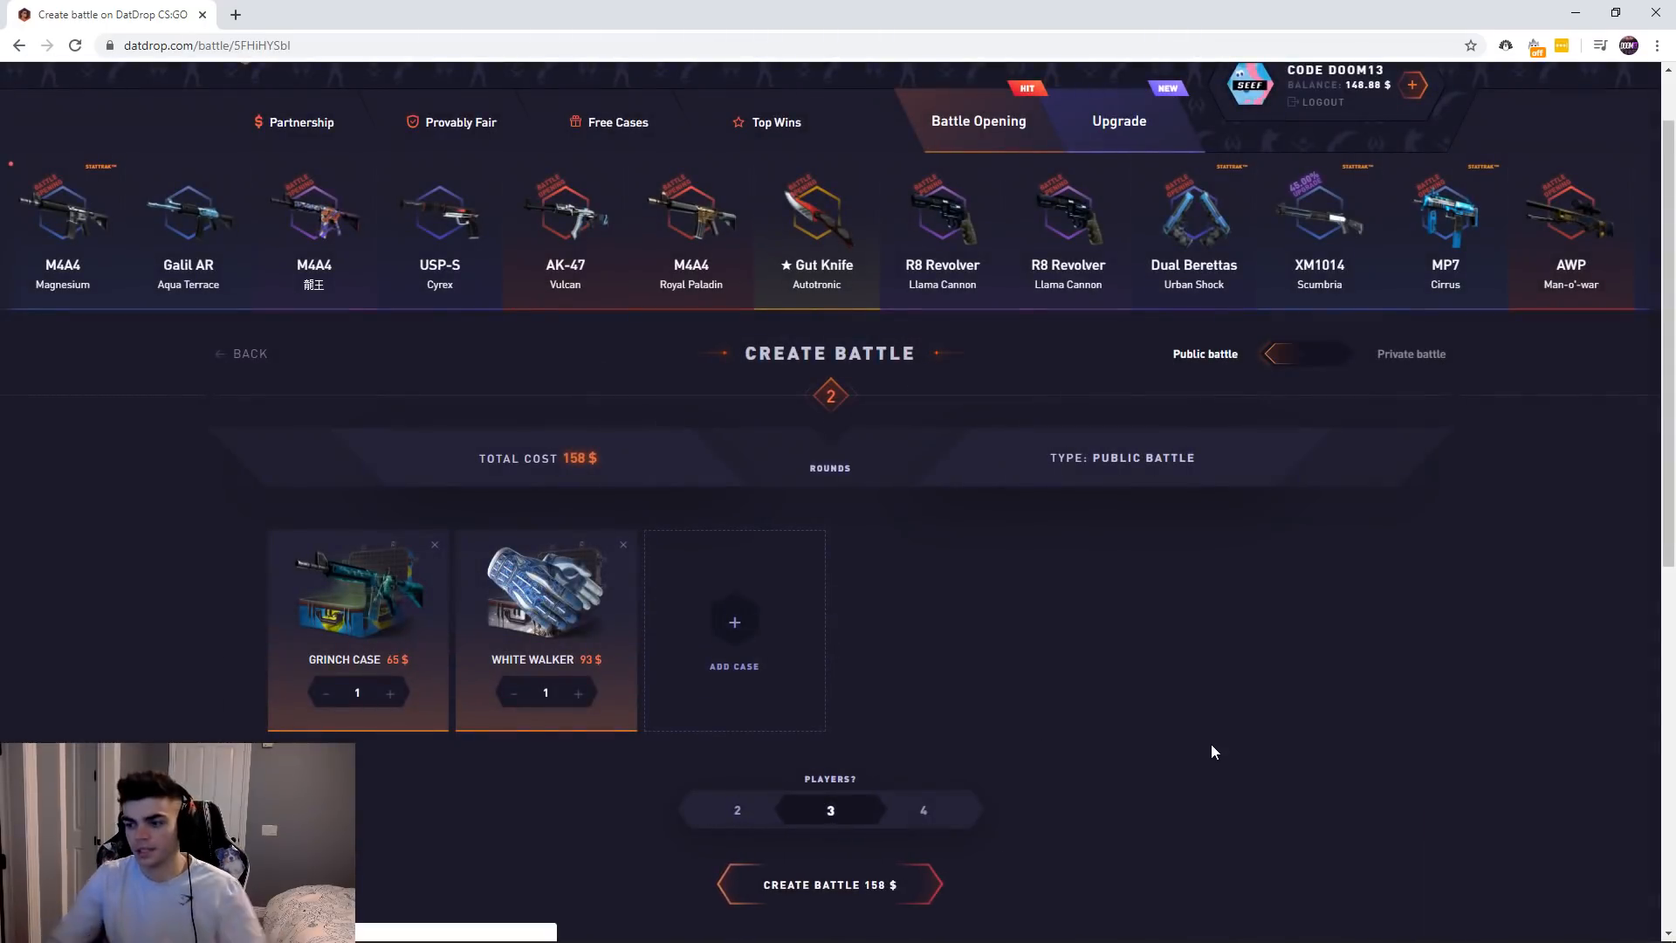
pyautogui.click(829, 883)
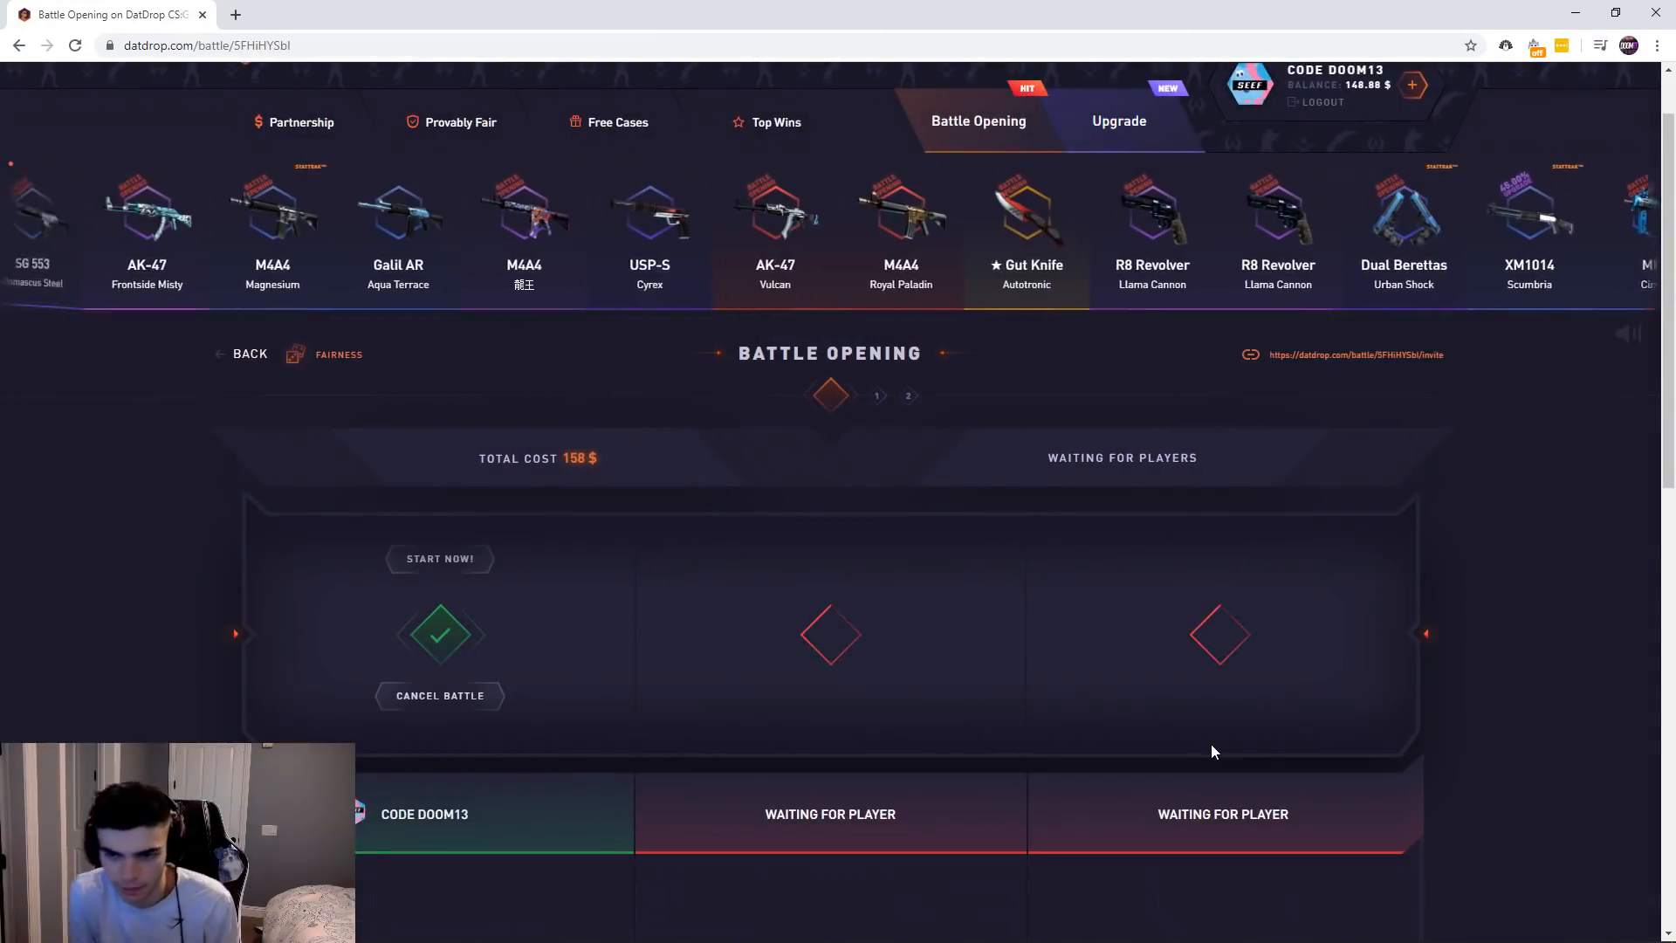
pyautogui.hscroll(-3)
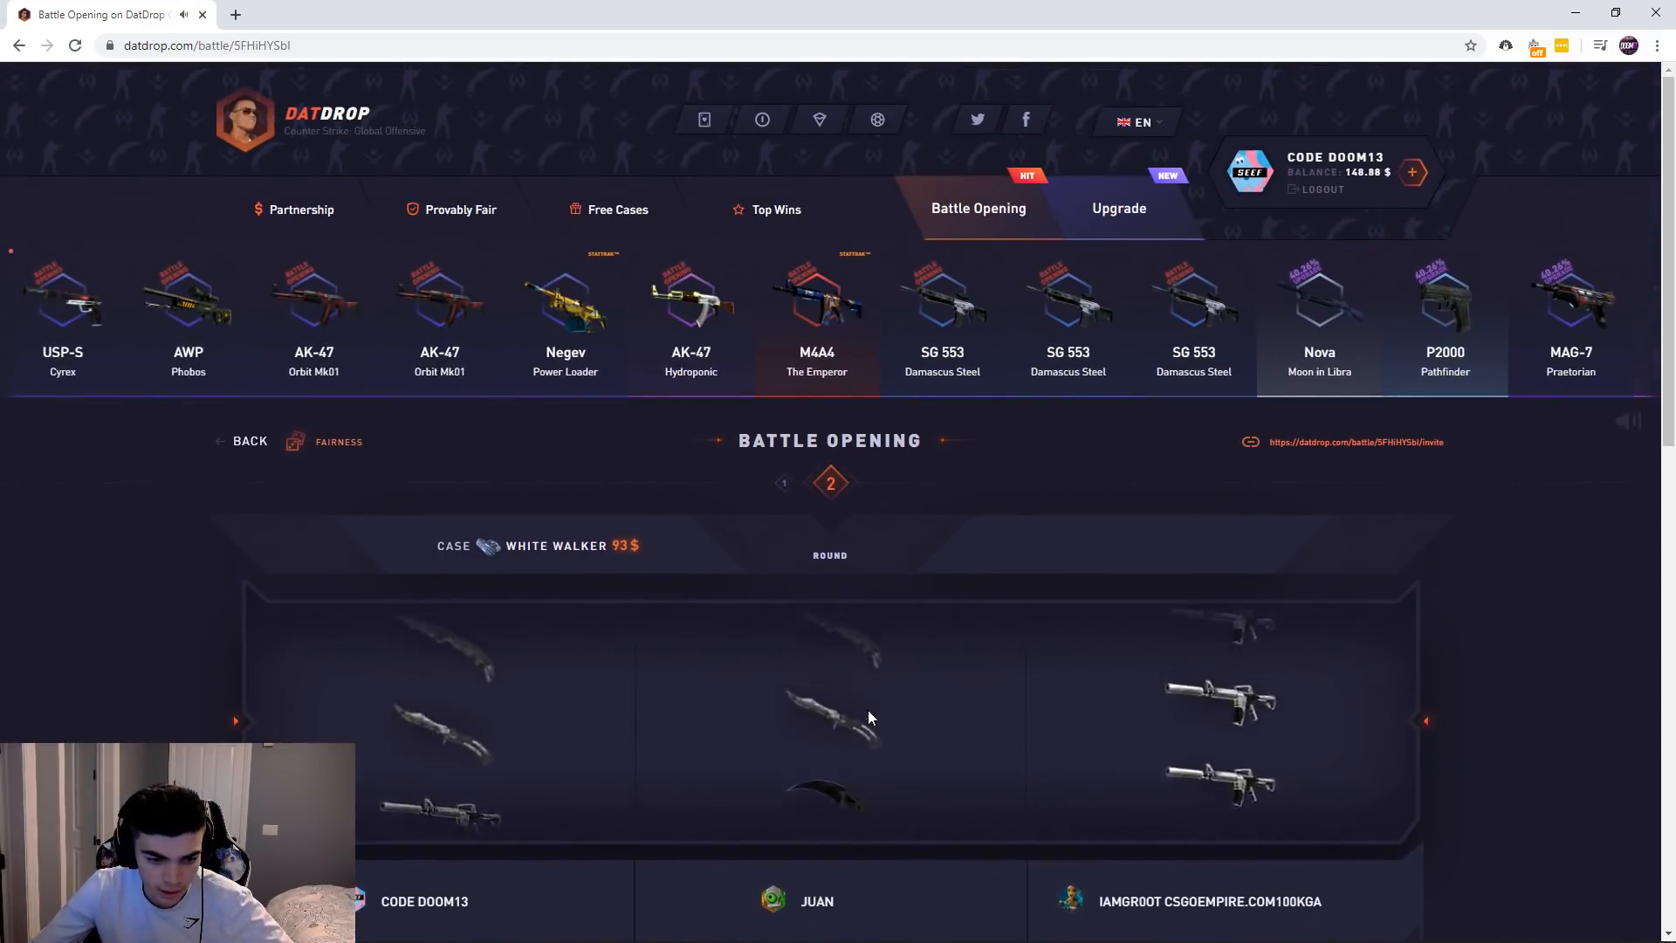
pyautogui.scroll(-3)
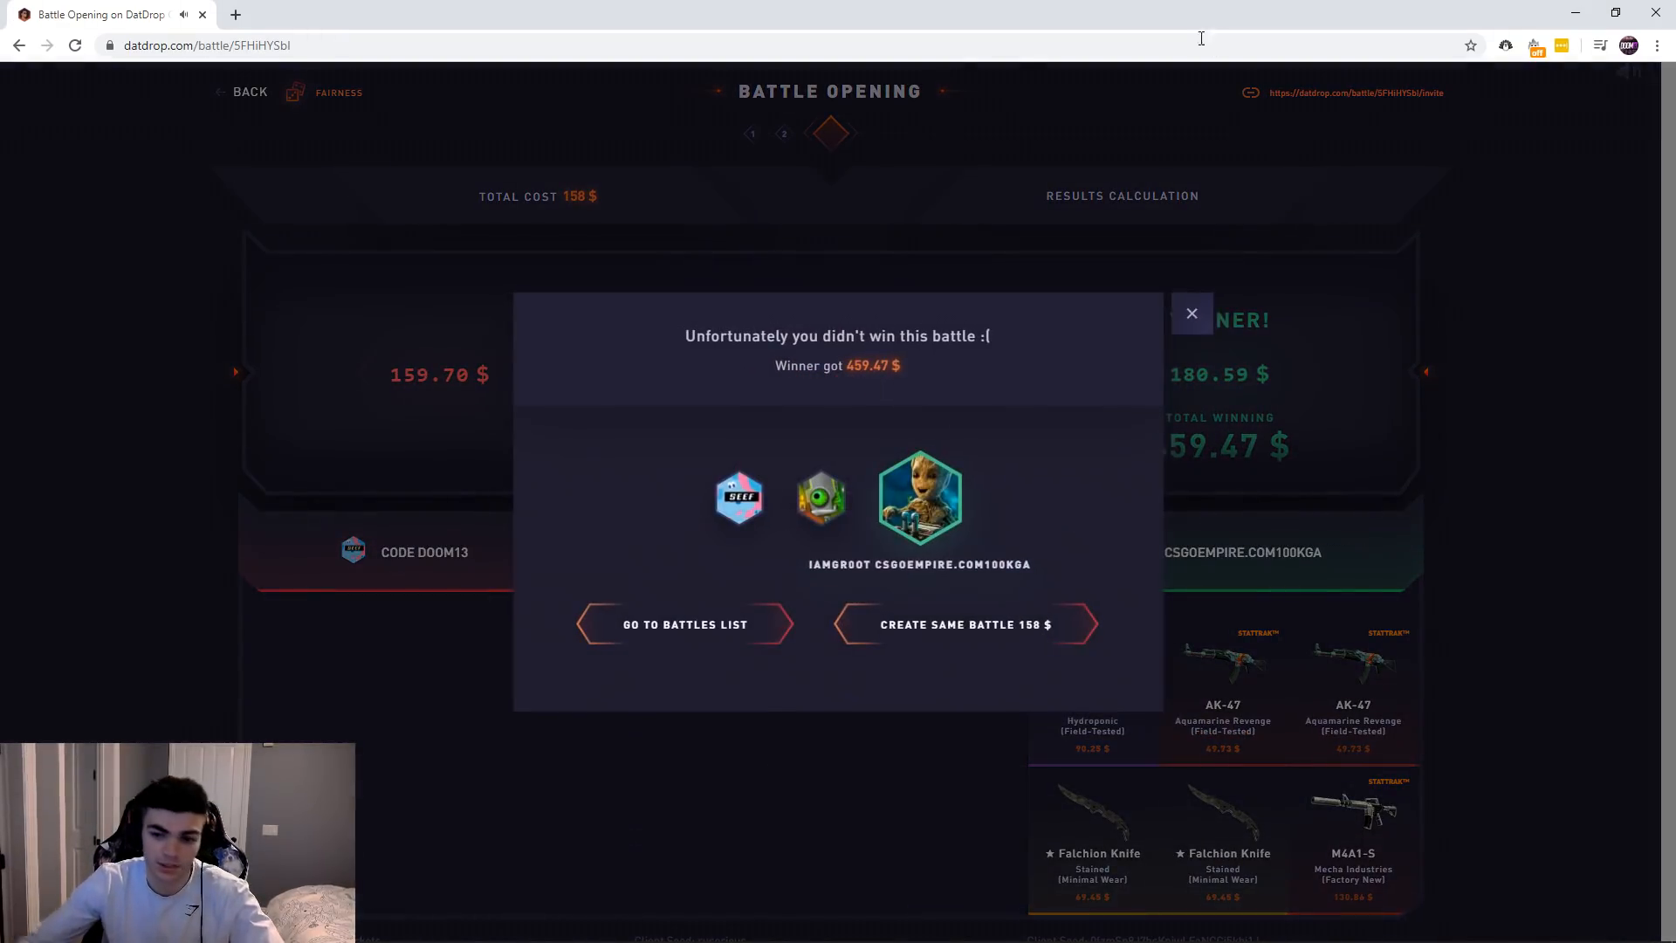
# Cash out all inventory skins for 701.1 $, raising the balance to about 624 $.
pyautogui.click(684, 623)
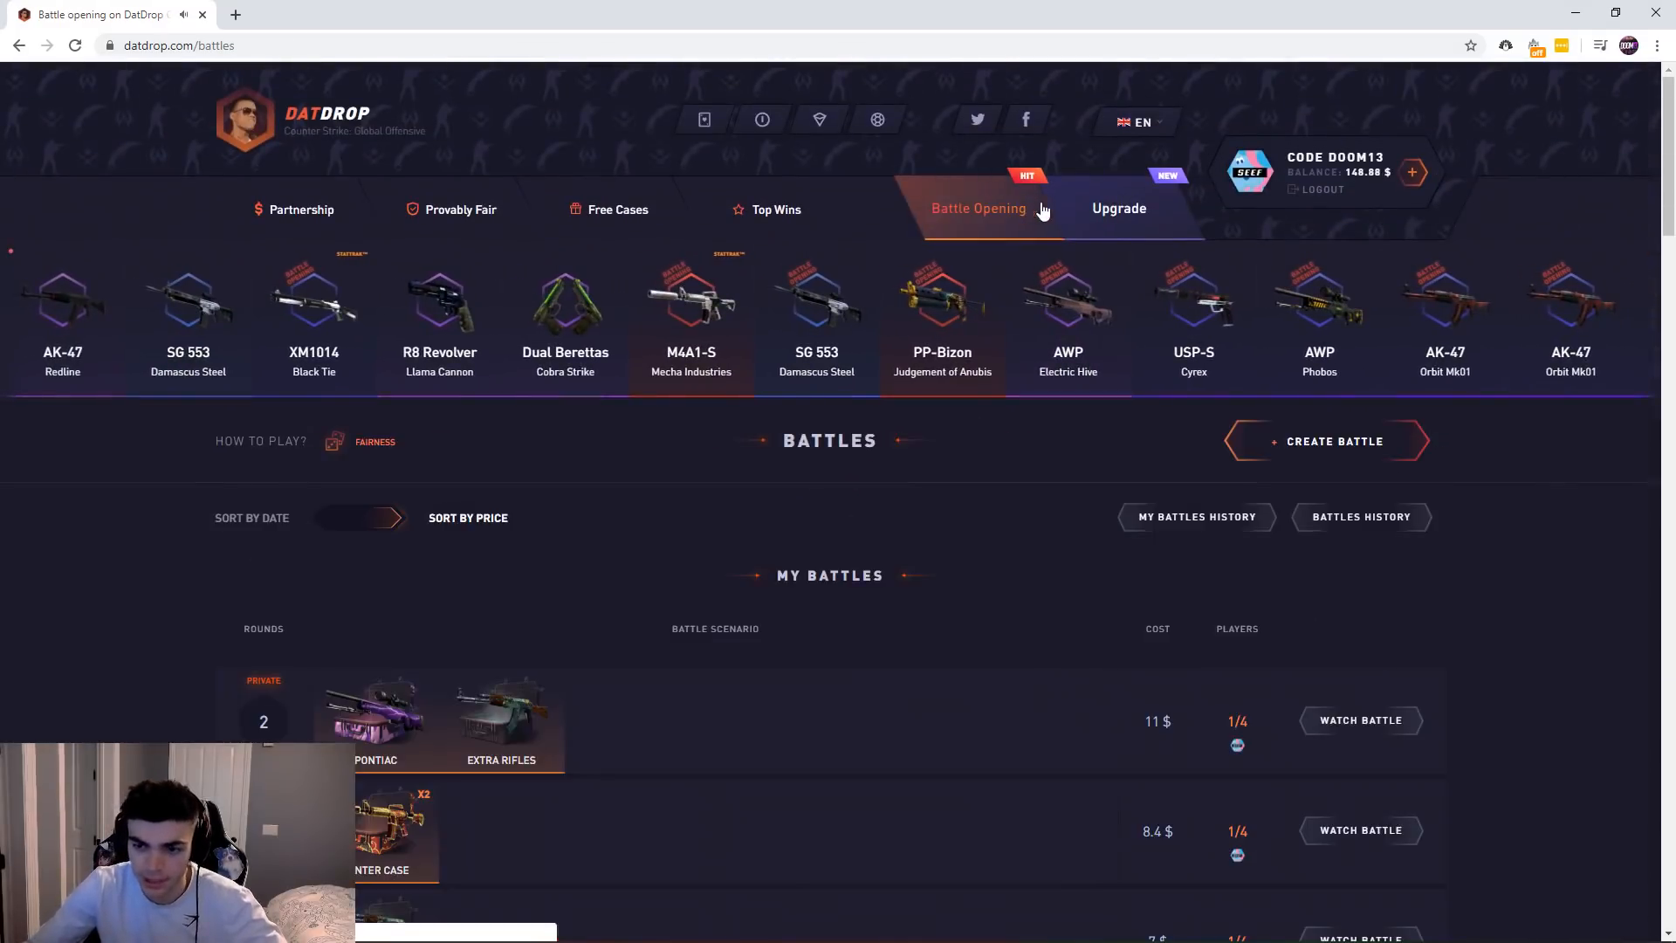
pyautogui.scroll(-3)
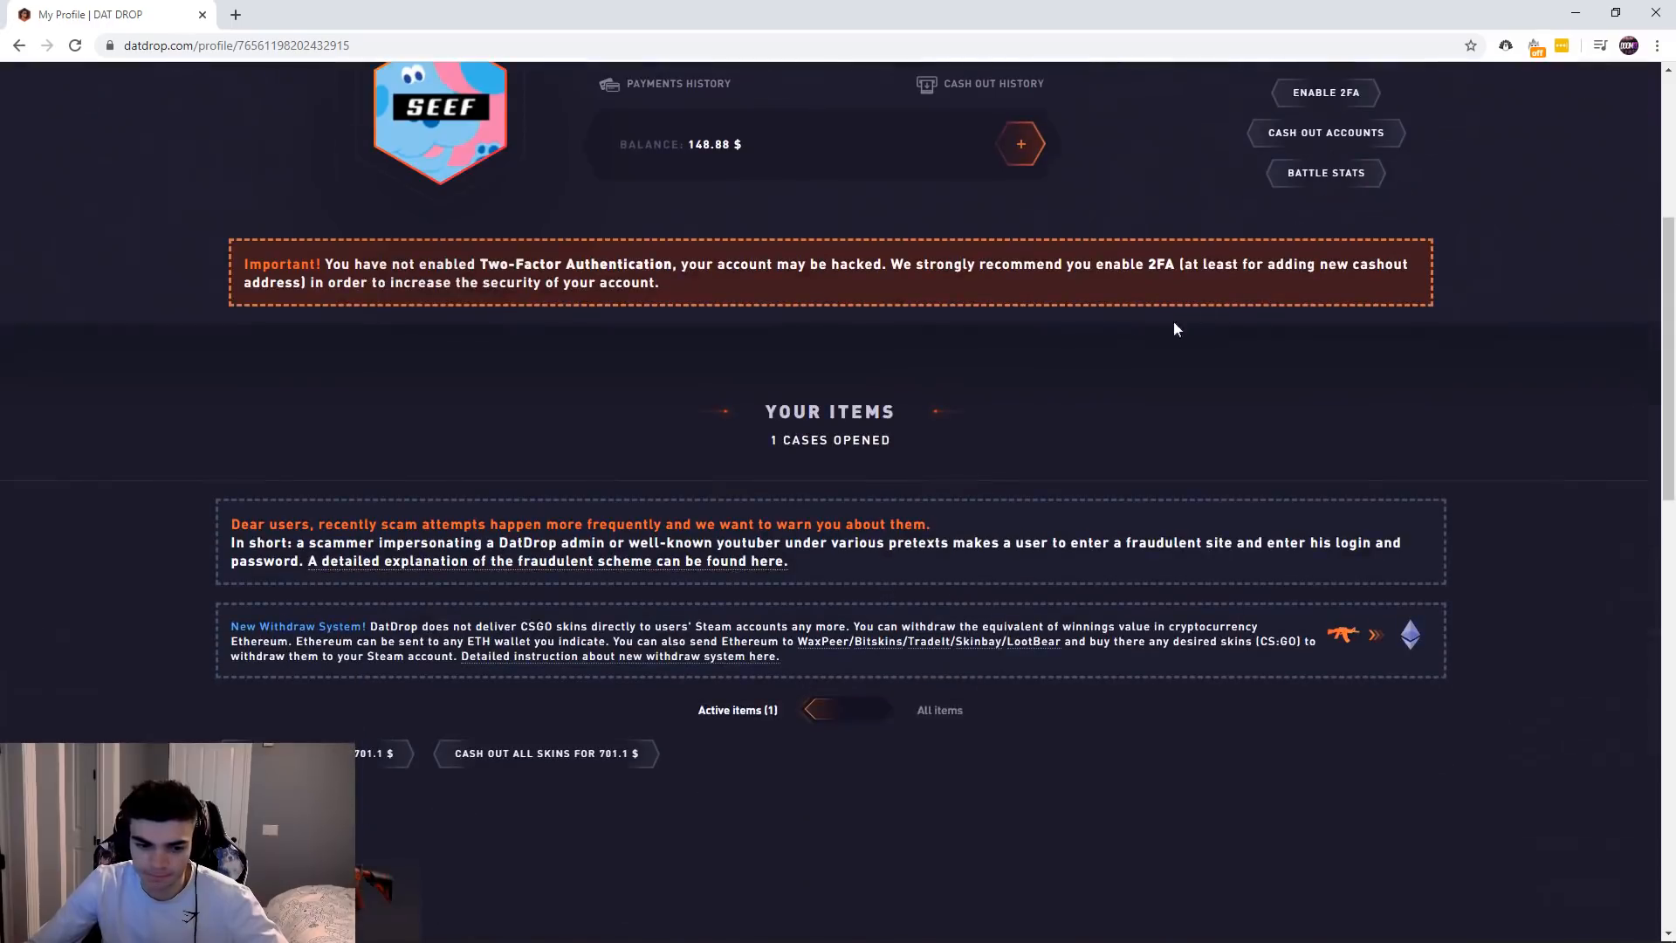
pyautogui.click(544, 753)
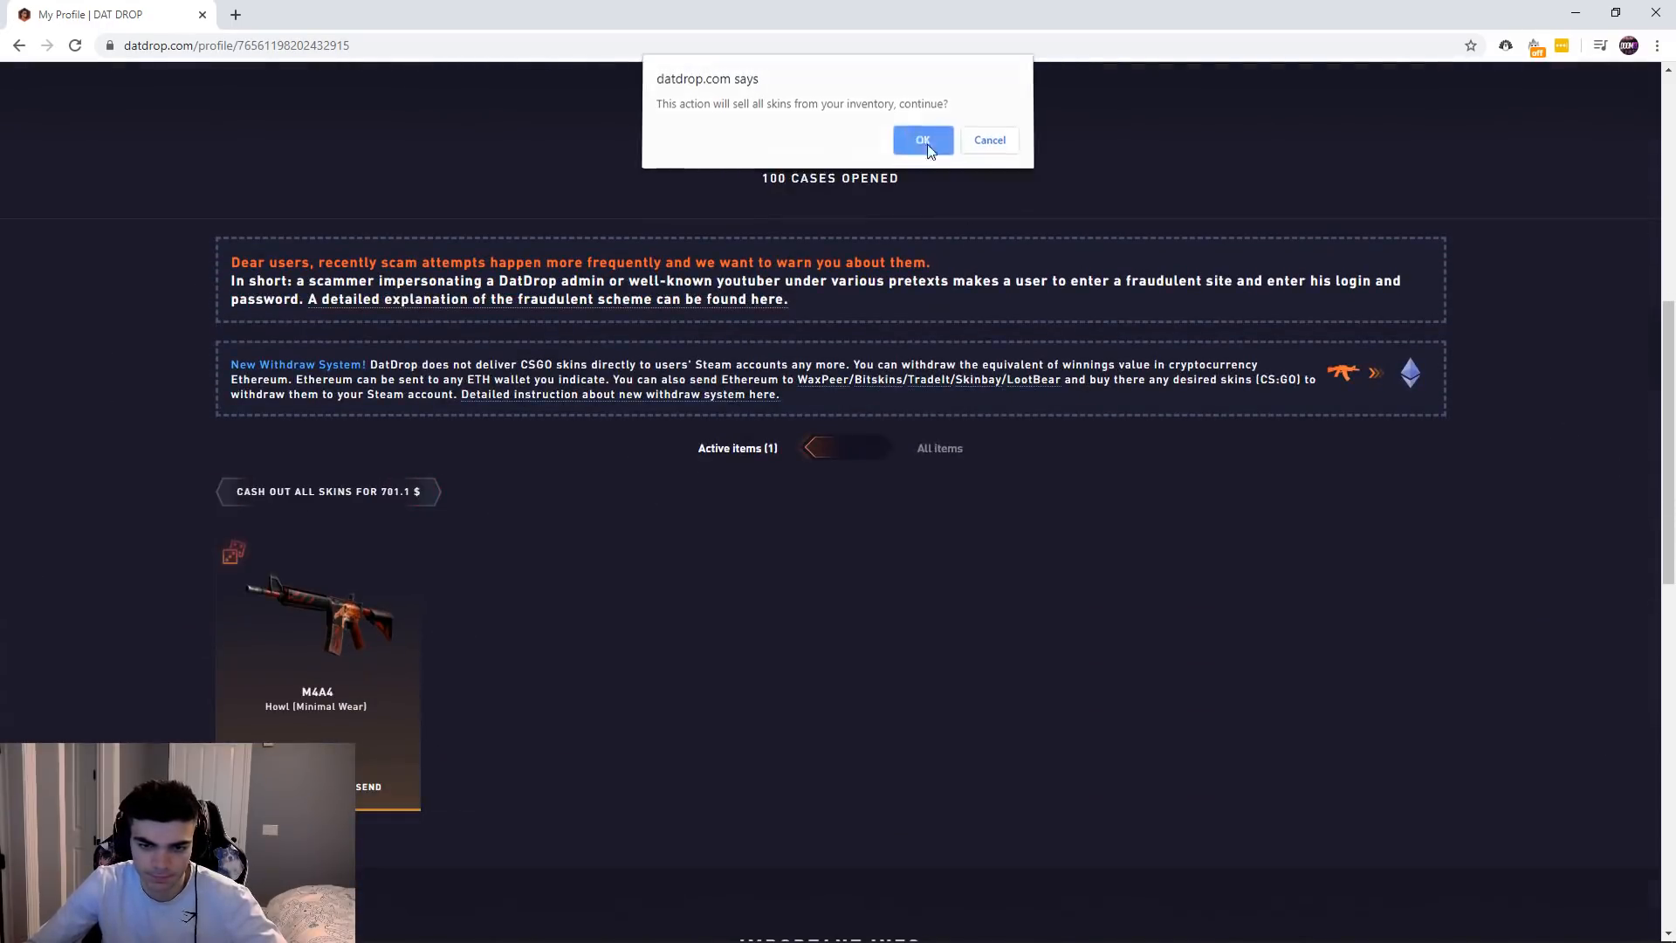
pyautogui.click(921, 139)
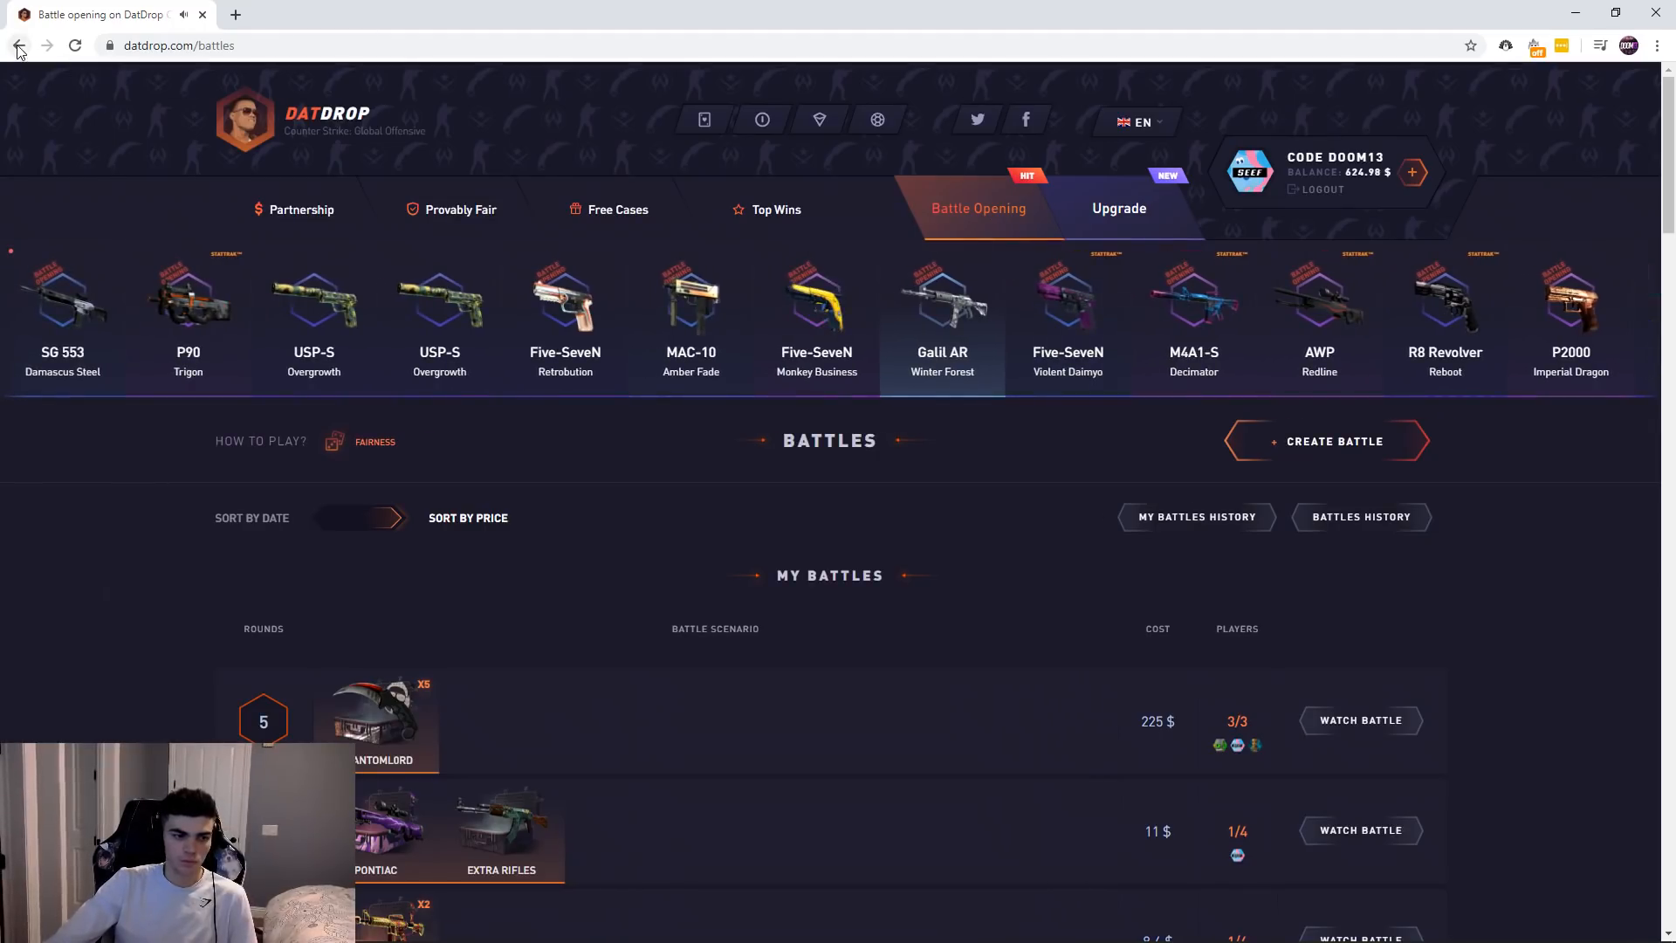
# Return to the running 225 $ Phantomlord battle and watch all five rounds finish.
pyautogui.click(1359, 719)
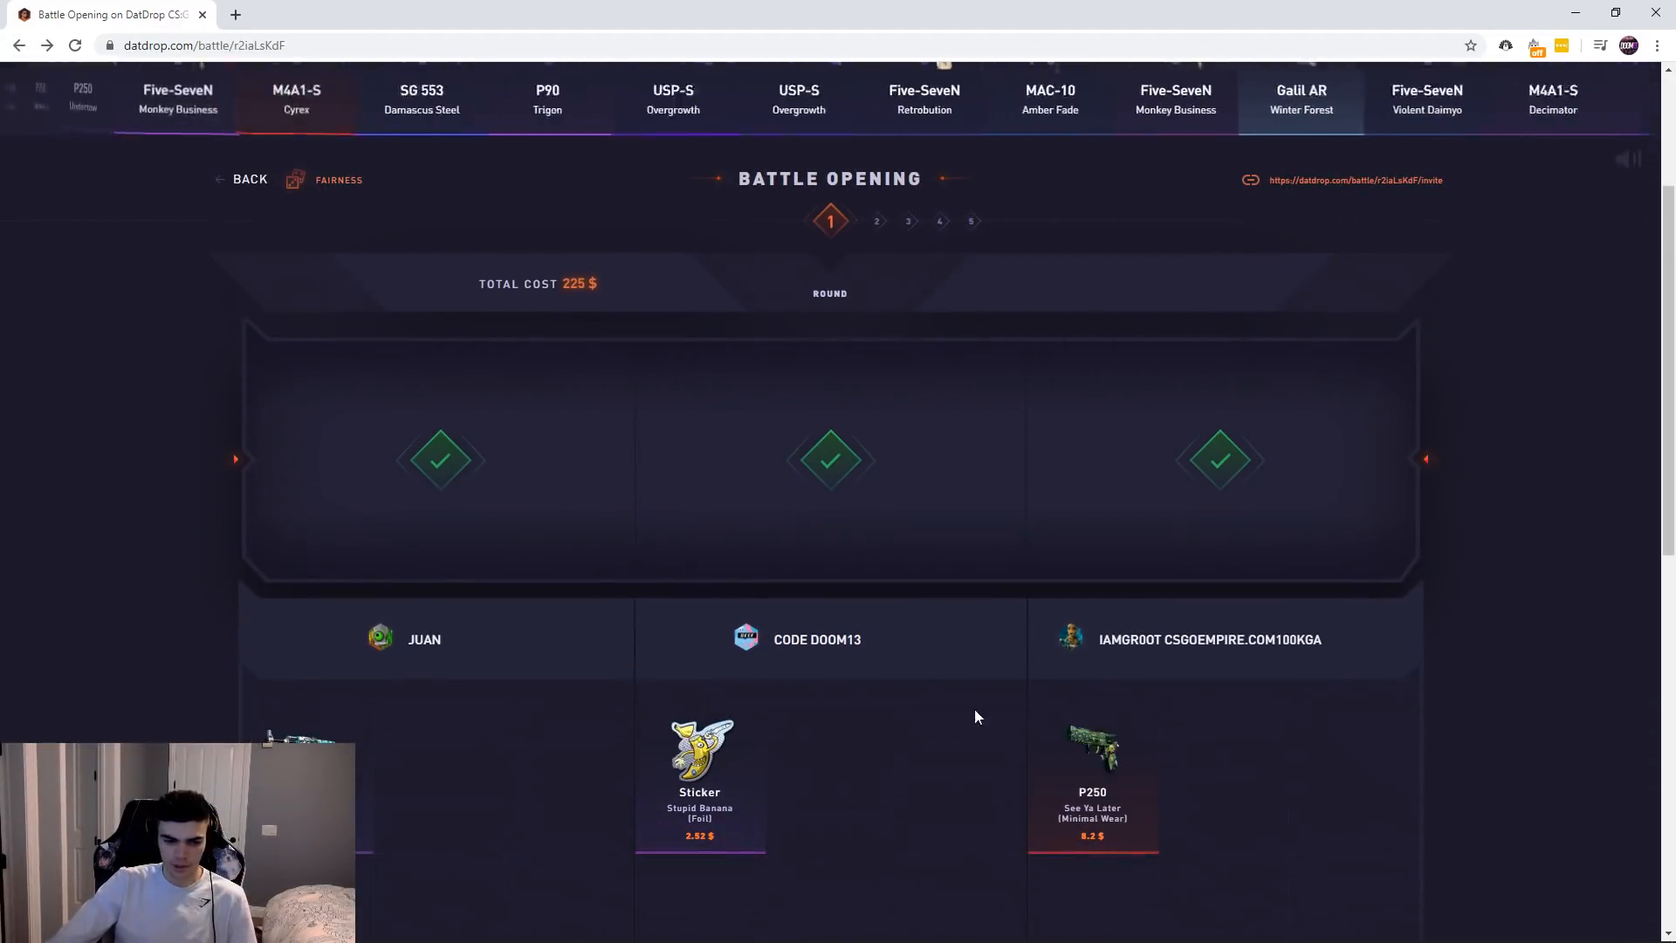
pyautogui.hscroll(-3)
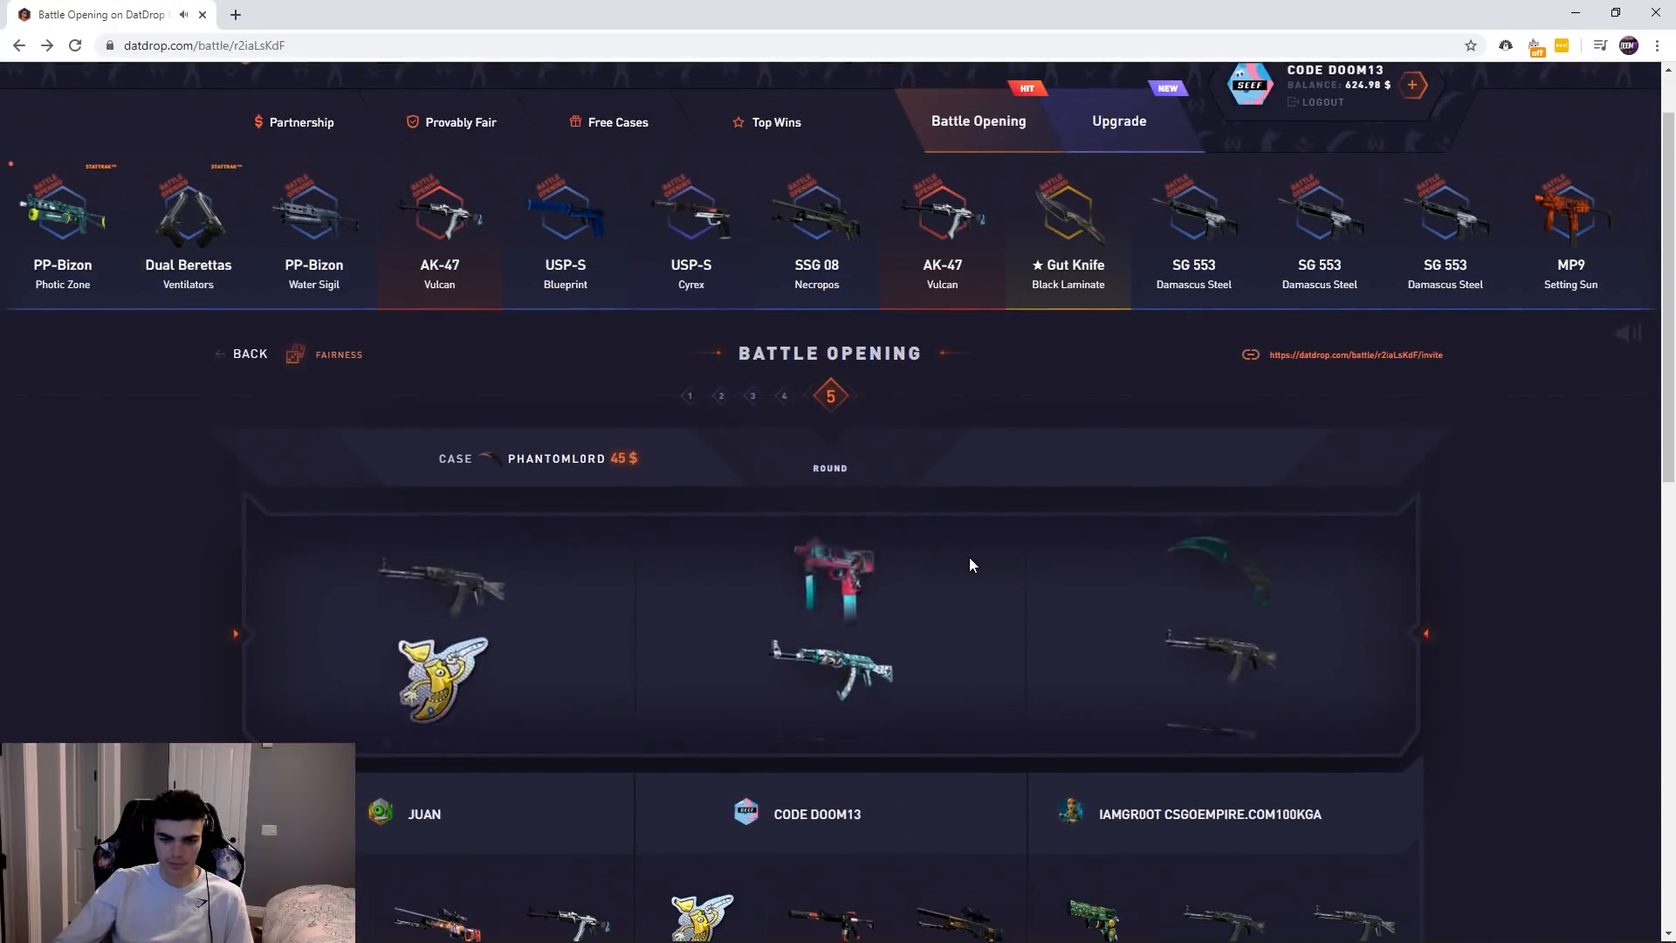
pyautogui.scroll(-3)
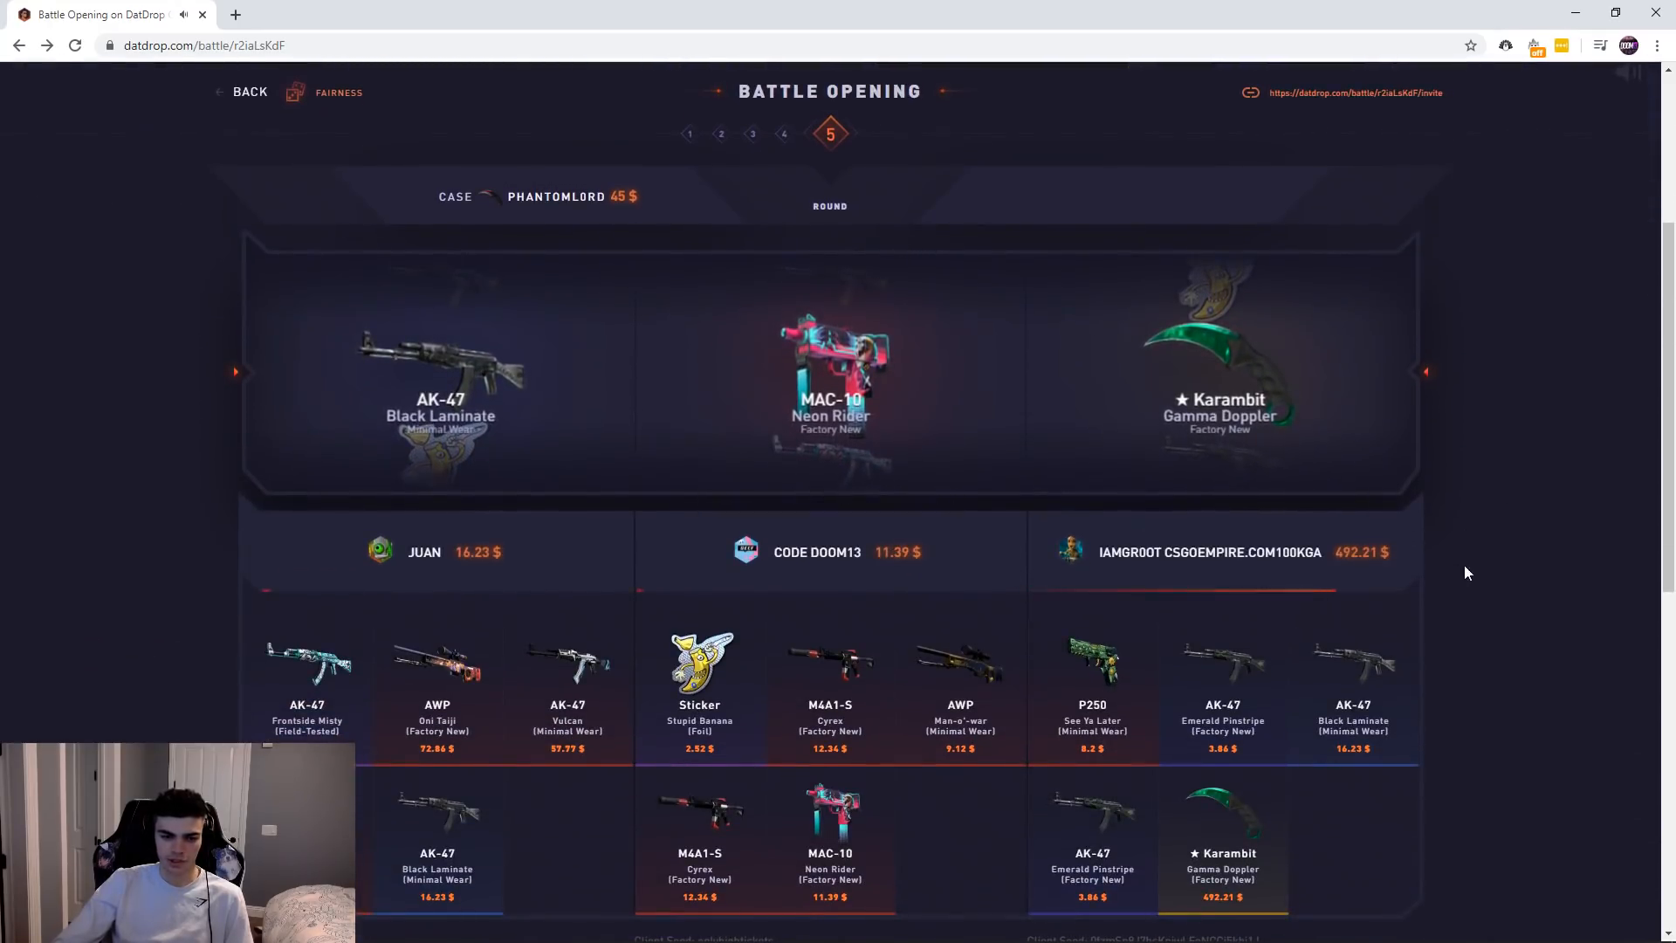
# Return to the battles list and rejoin the 295 $ three-player battle awaiting a third player.
pyautogui.click(241, 93)
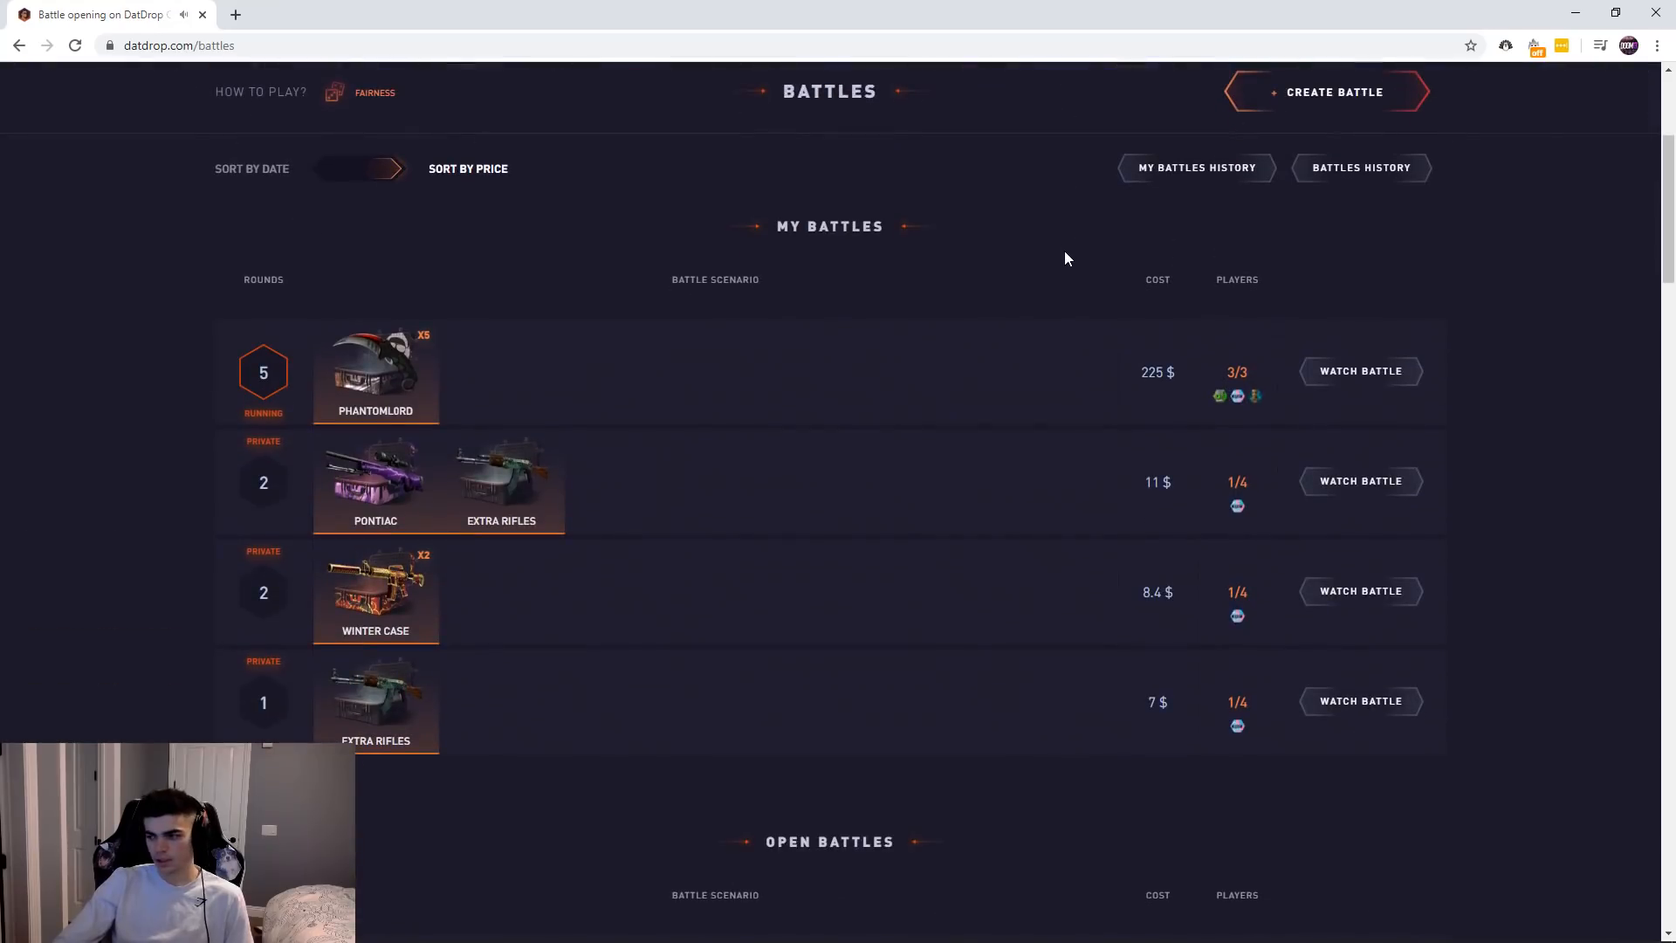
pyautogui.scroll(-3)
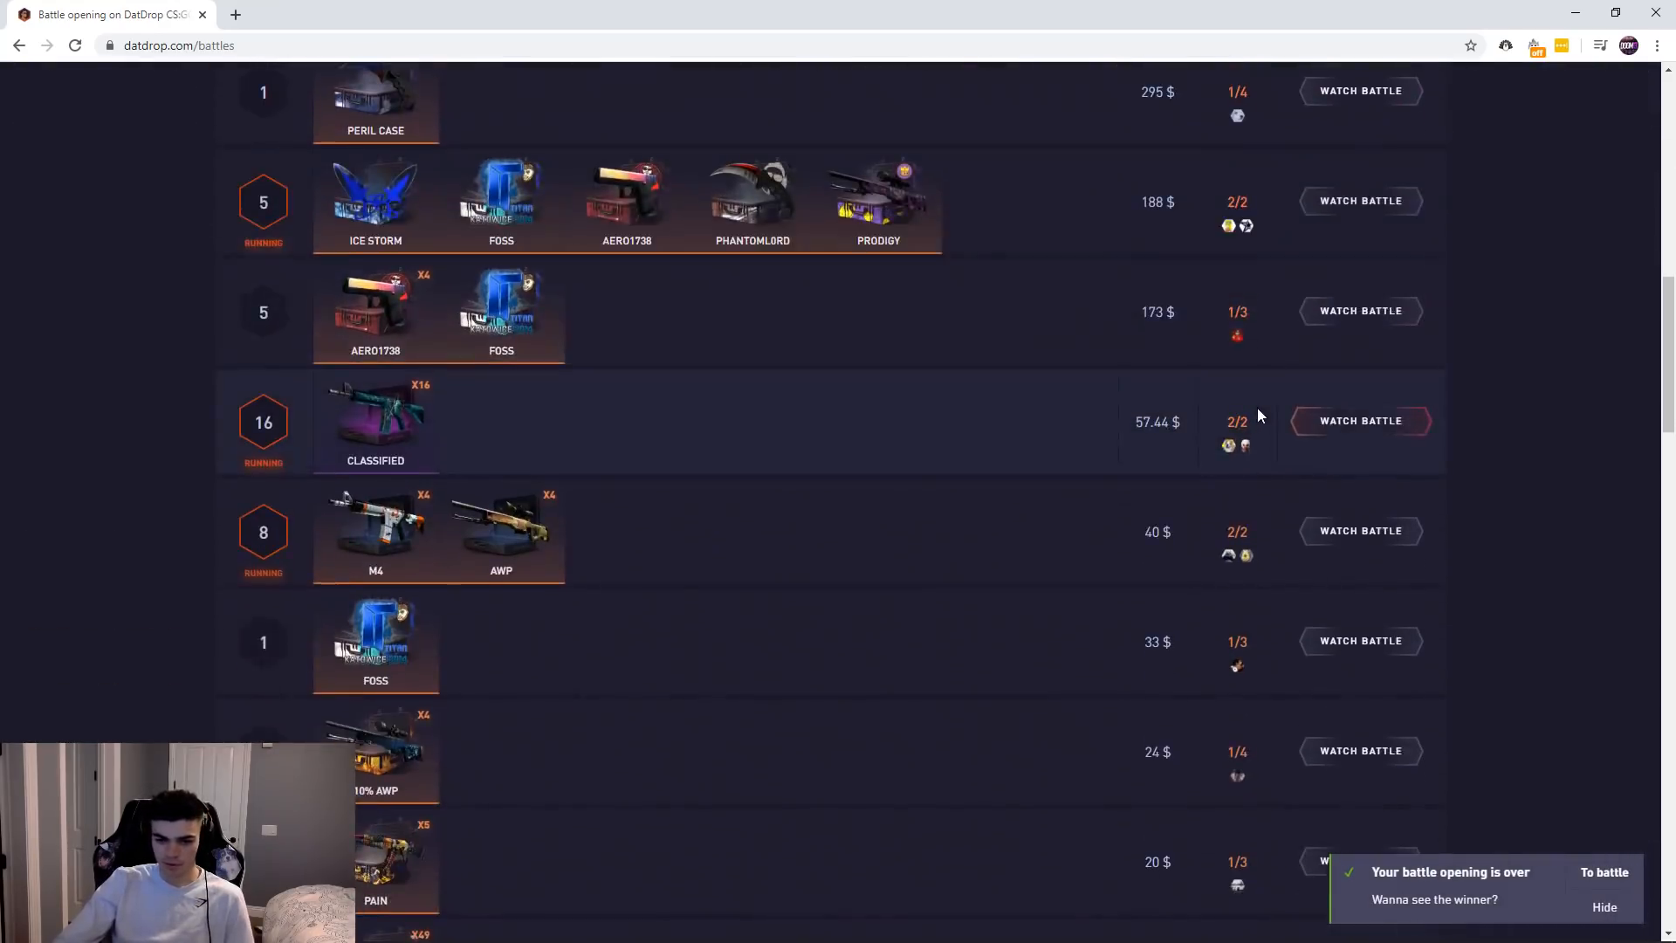
pyautogui.click(1359, 311)
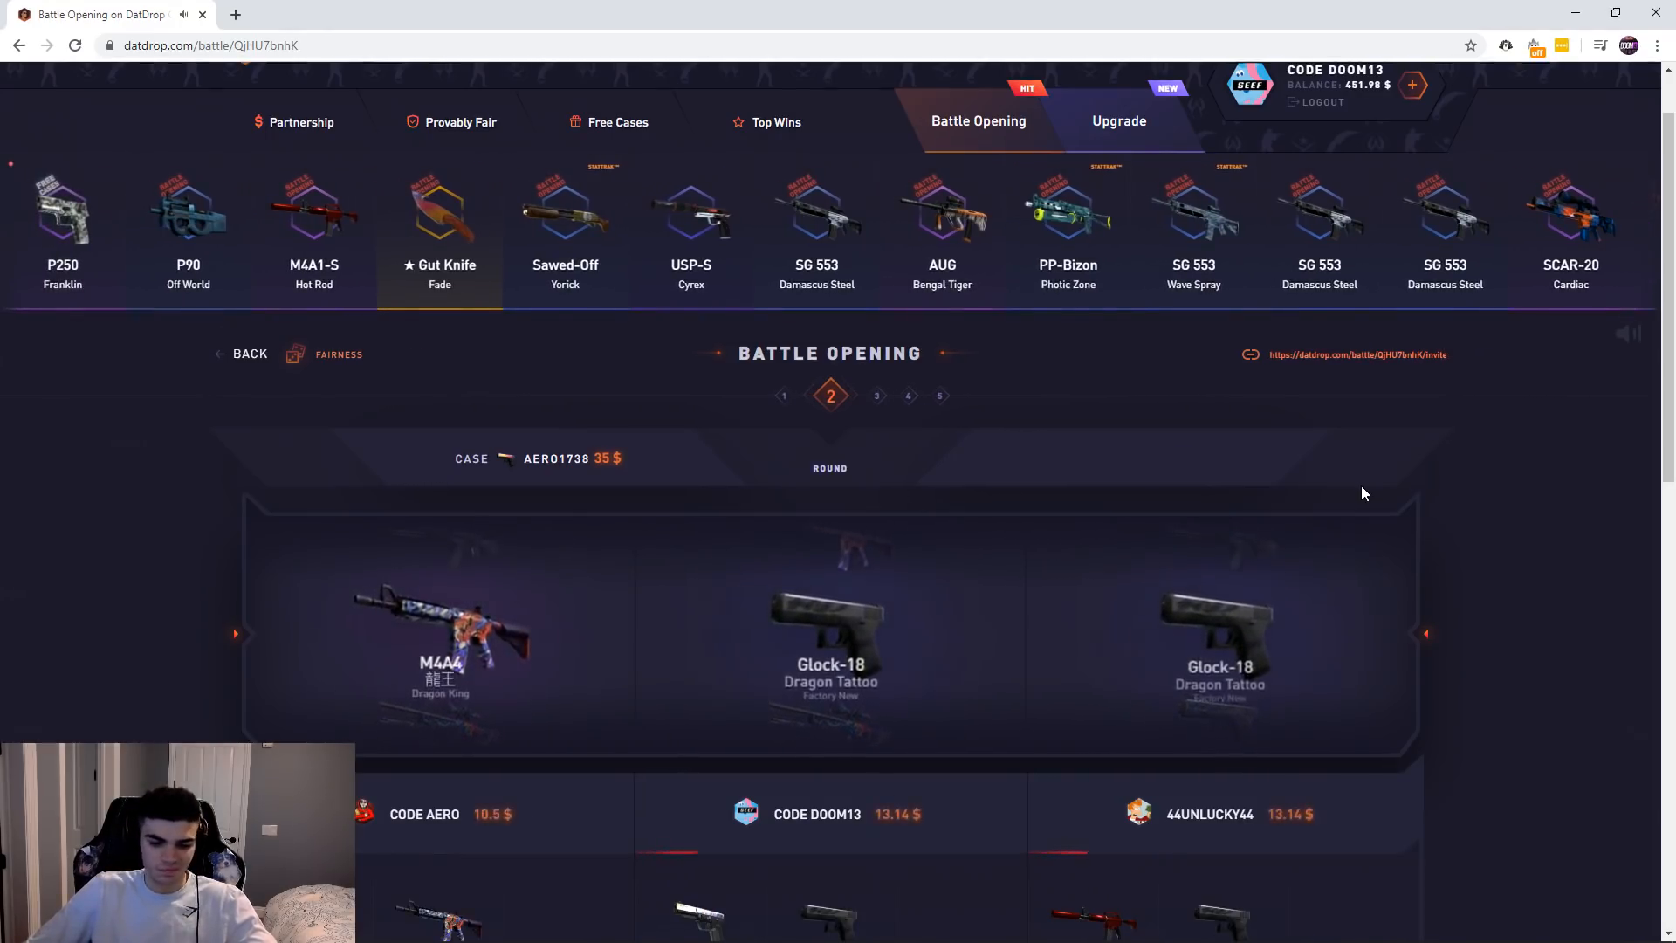
pyautogui.scroll(-3)
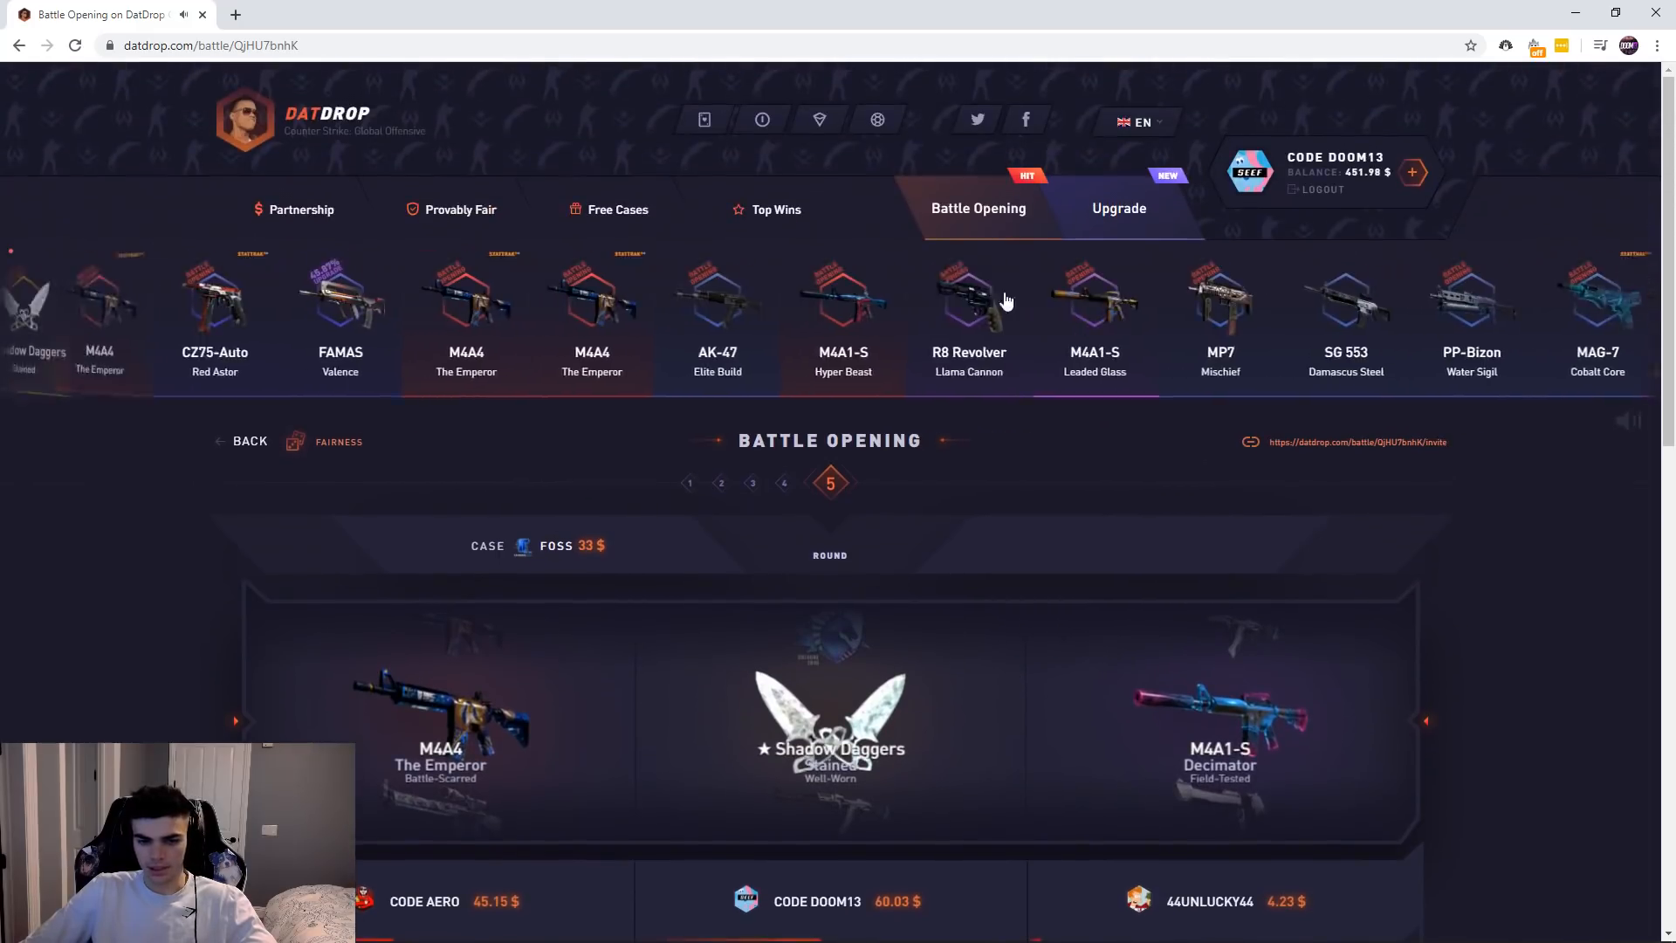
# Watch the 295 $ battle run to the end, winning 605.83 $ with a Karambit Marble Fade.
pyautogui.click(250, 440)
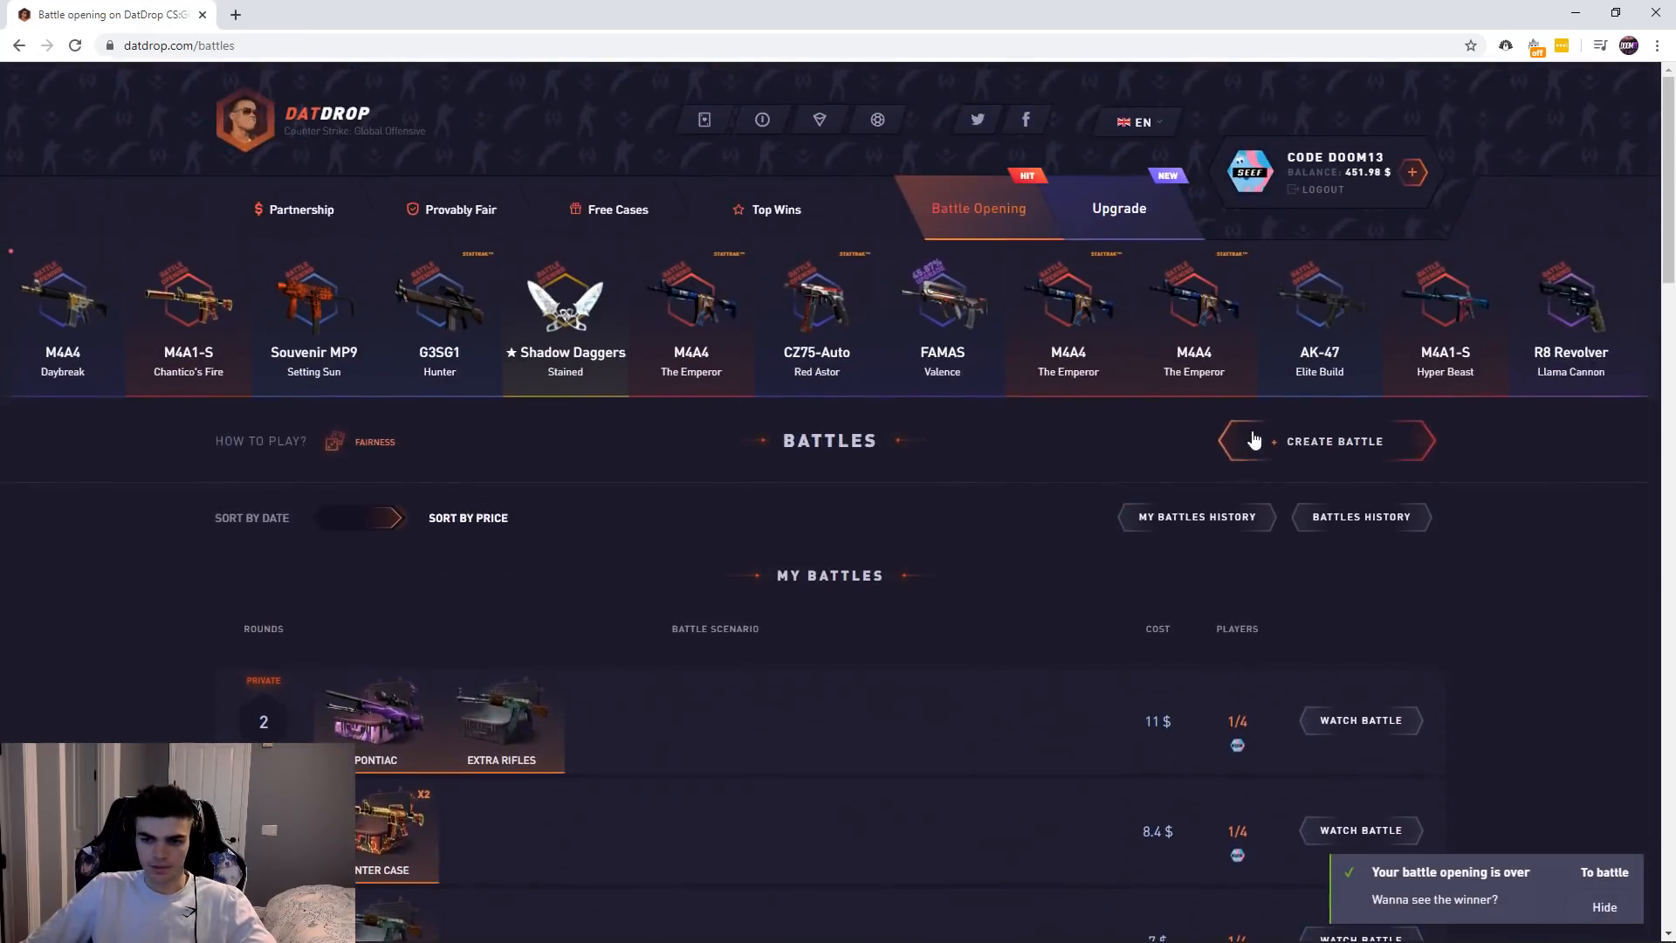
pyautogui.scroll(-3)
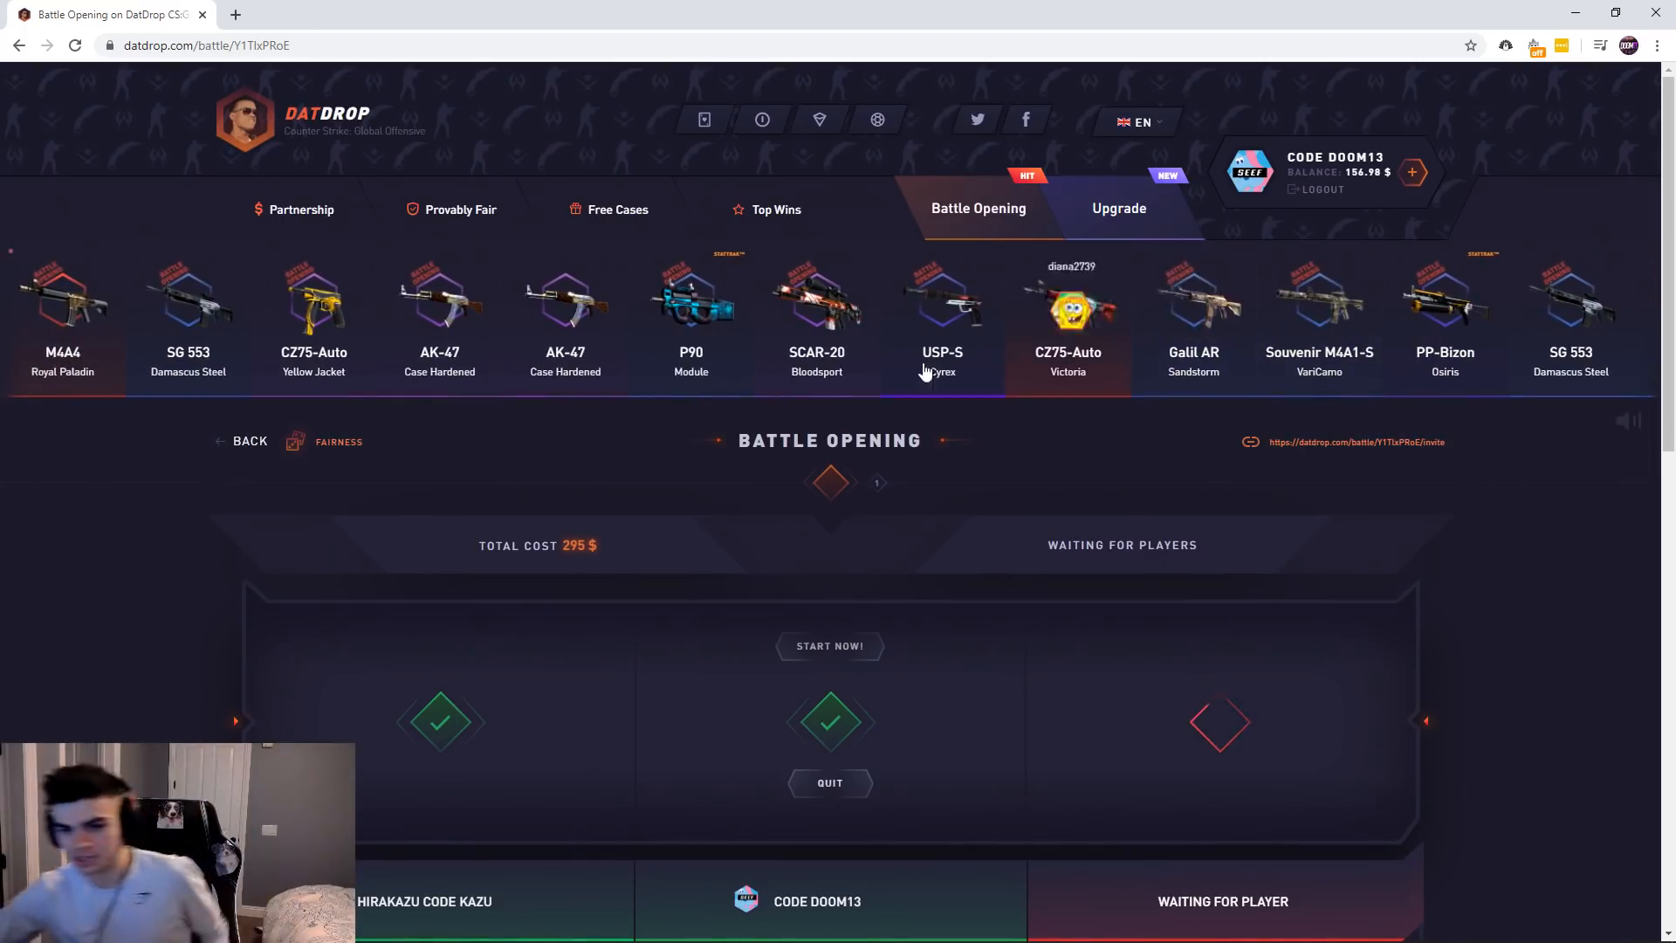
pyautogui.scroll(-3)
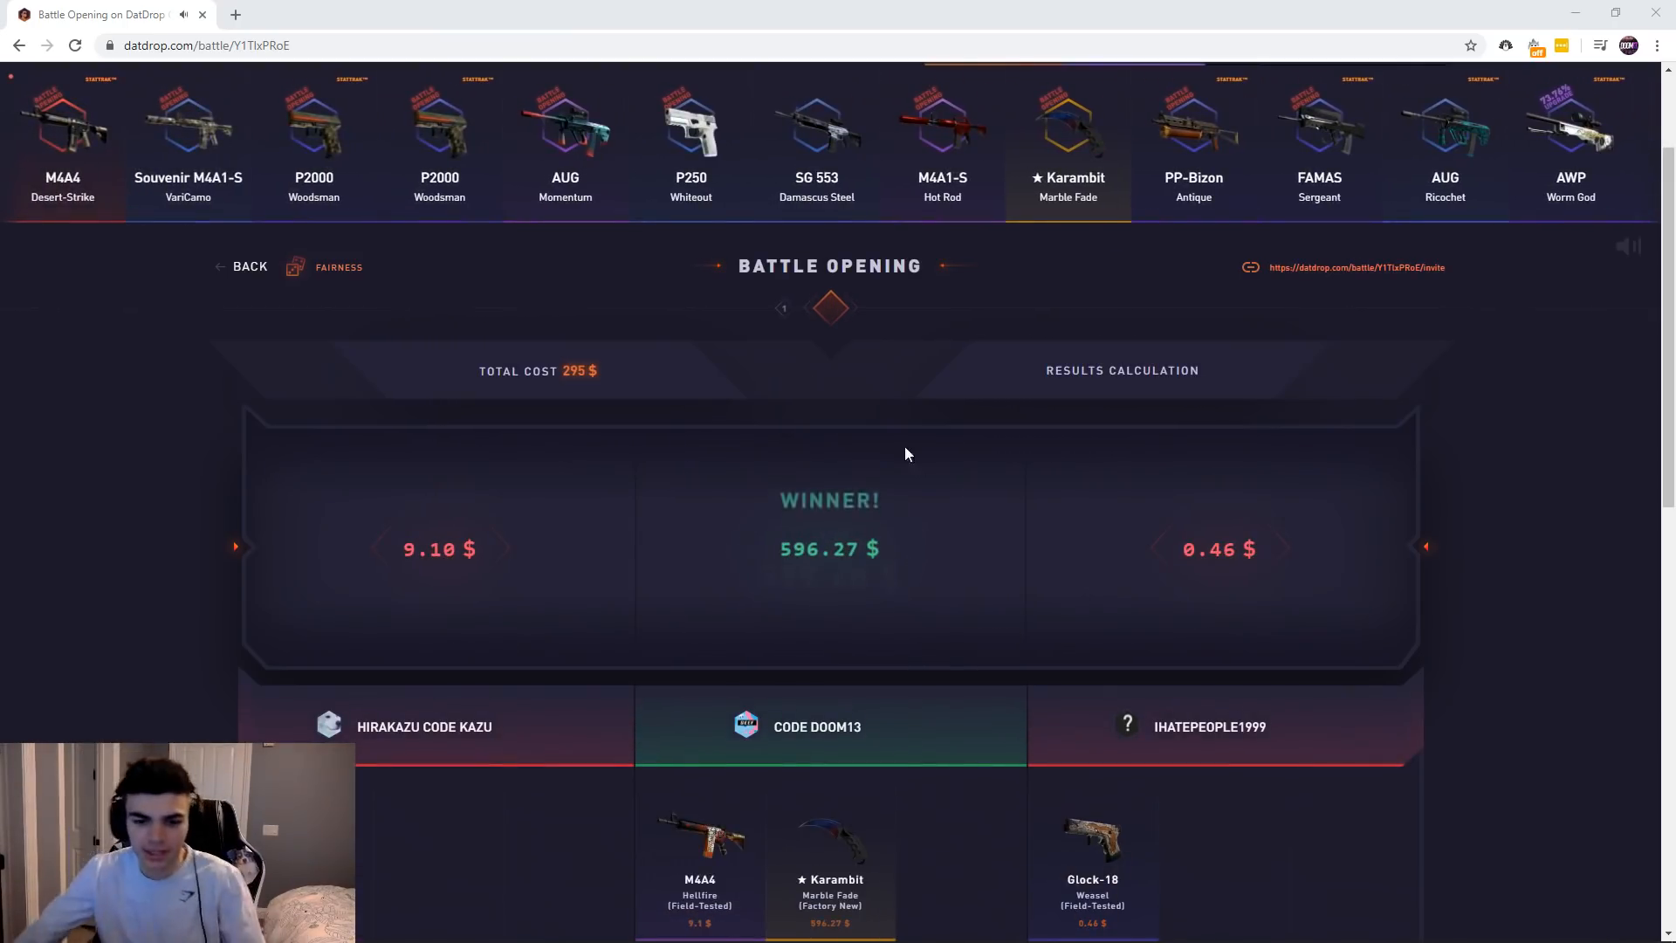
pyautogui.scroll(-3)
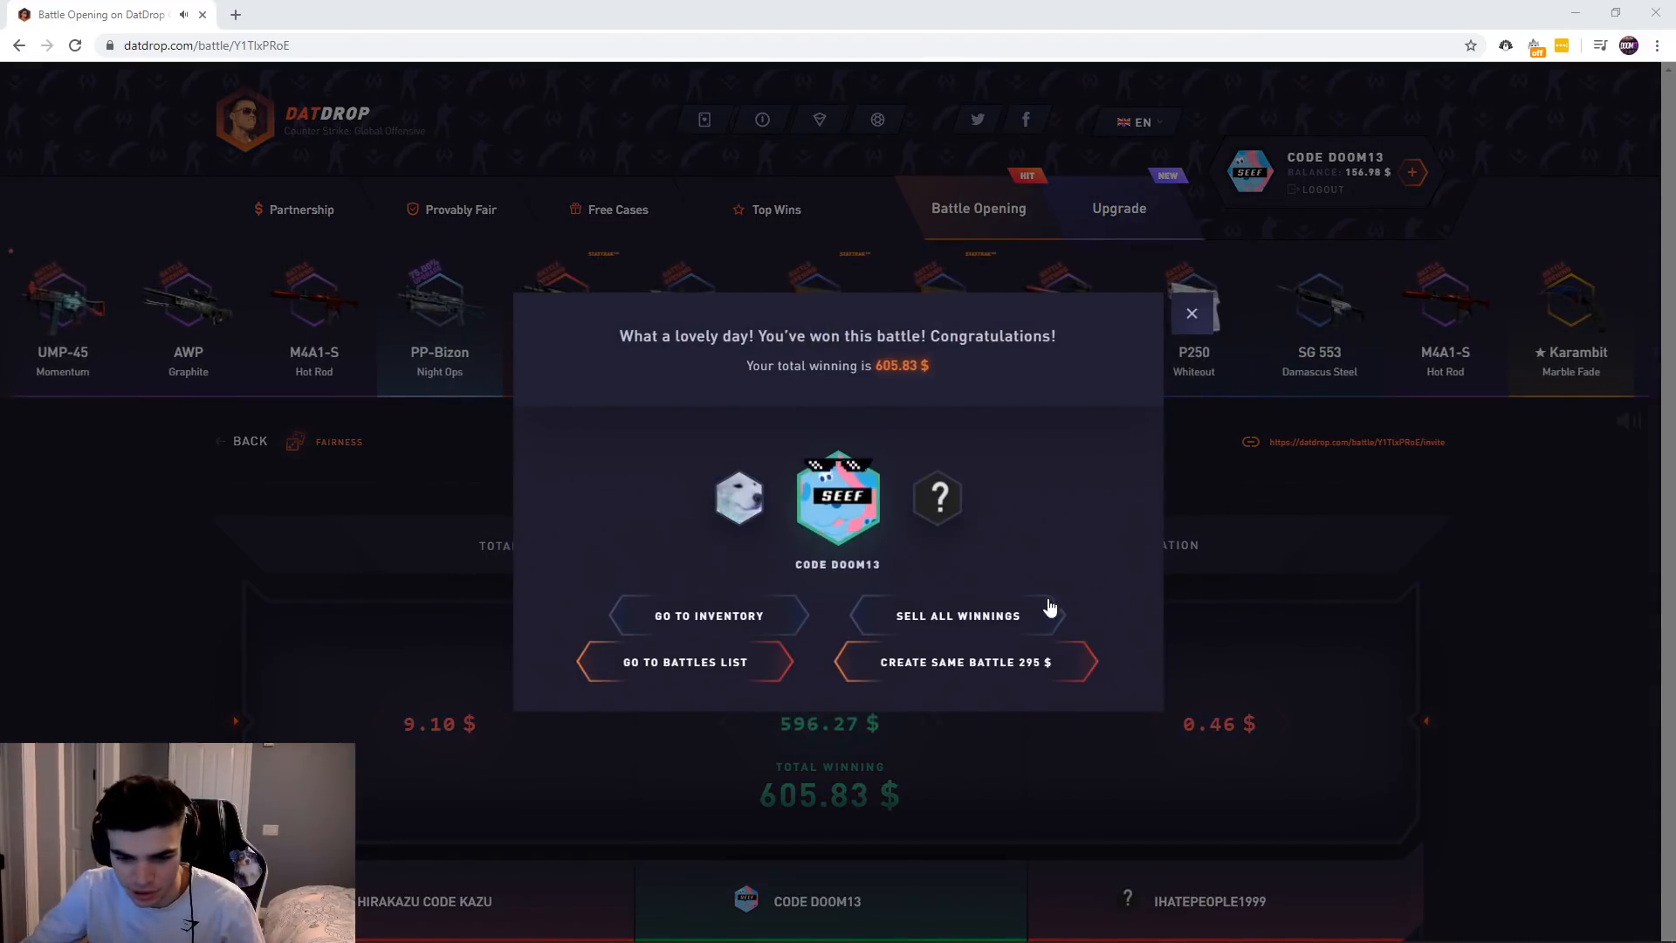
# Leave the win summary, cancel the pending battle and begin a fresh empty battle setup.
pyautogui.click(685, 659)
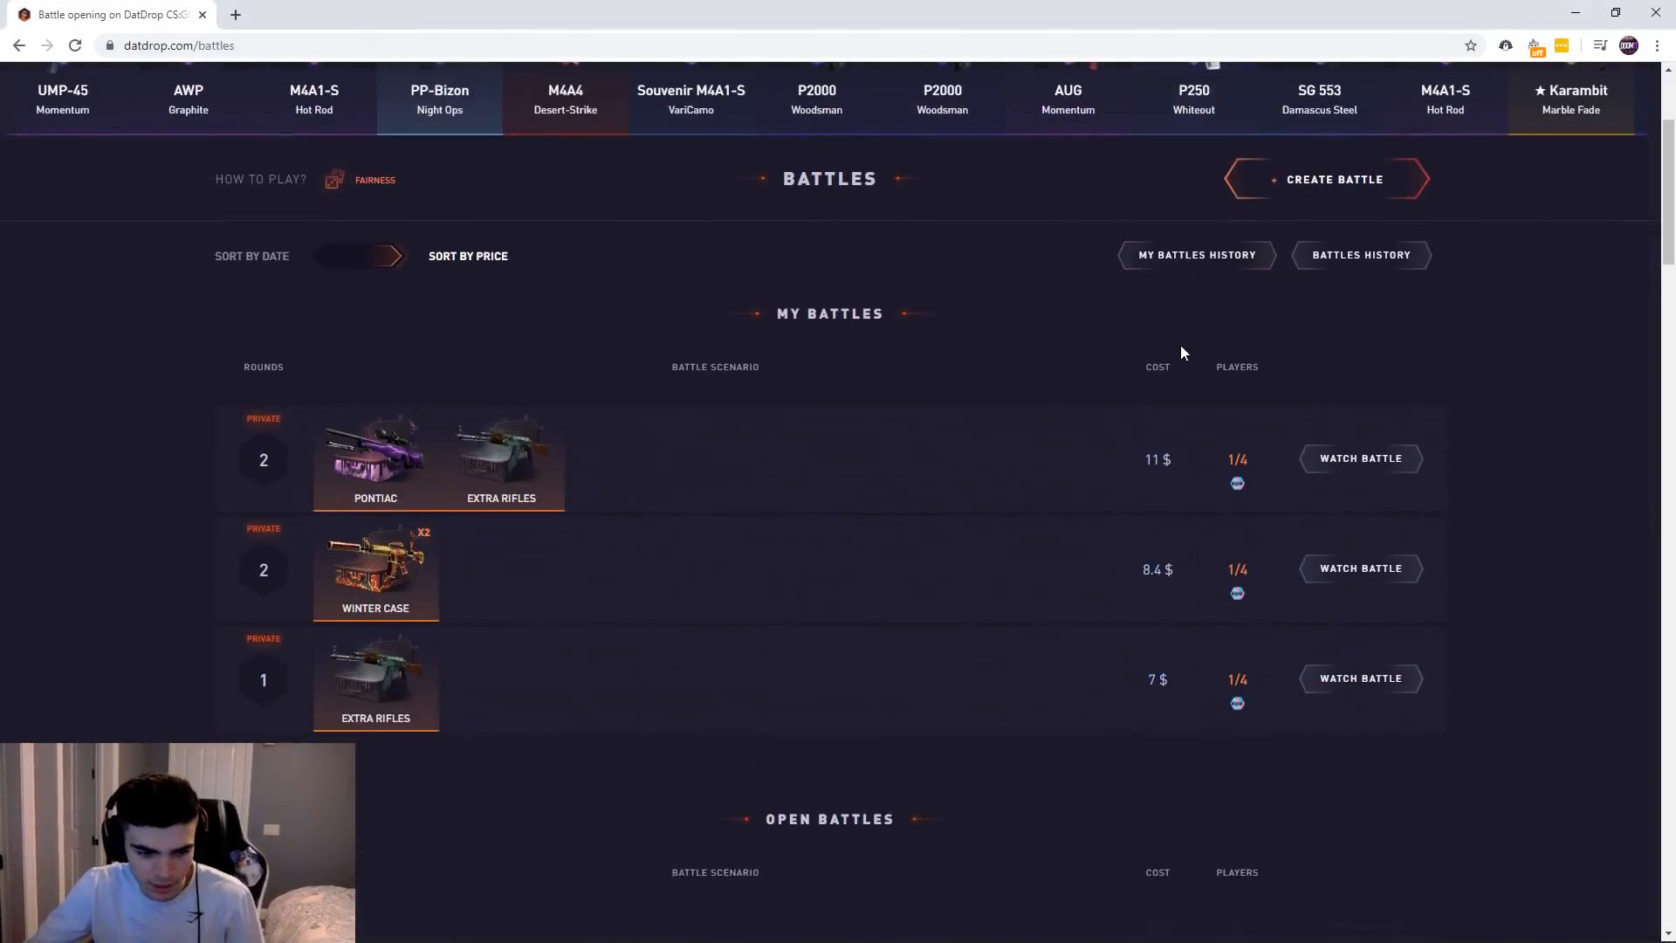
pyautogui.scroll(-3)
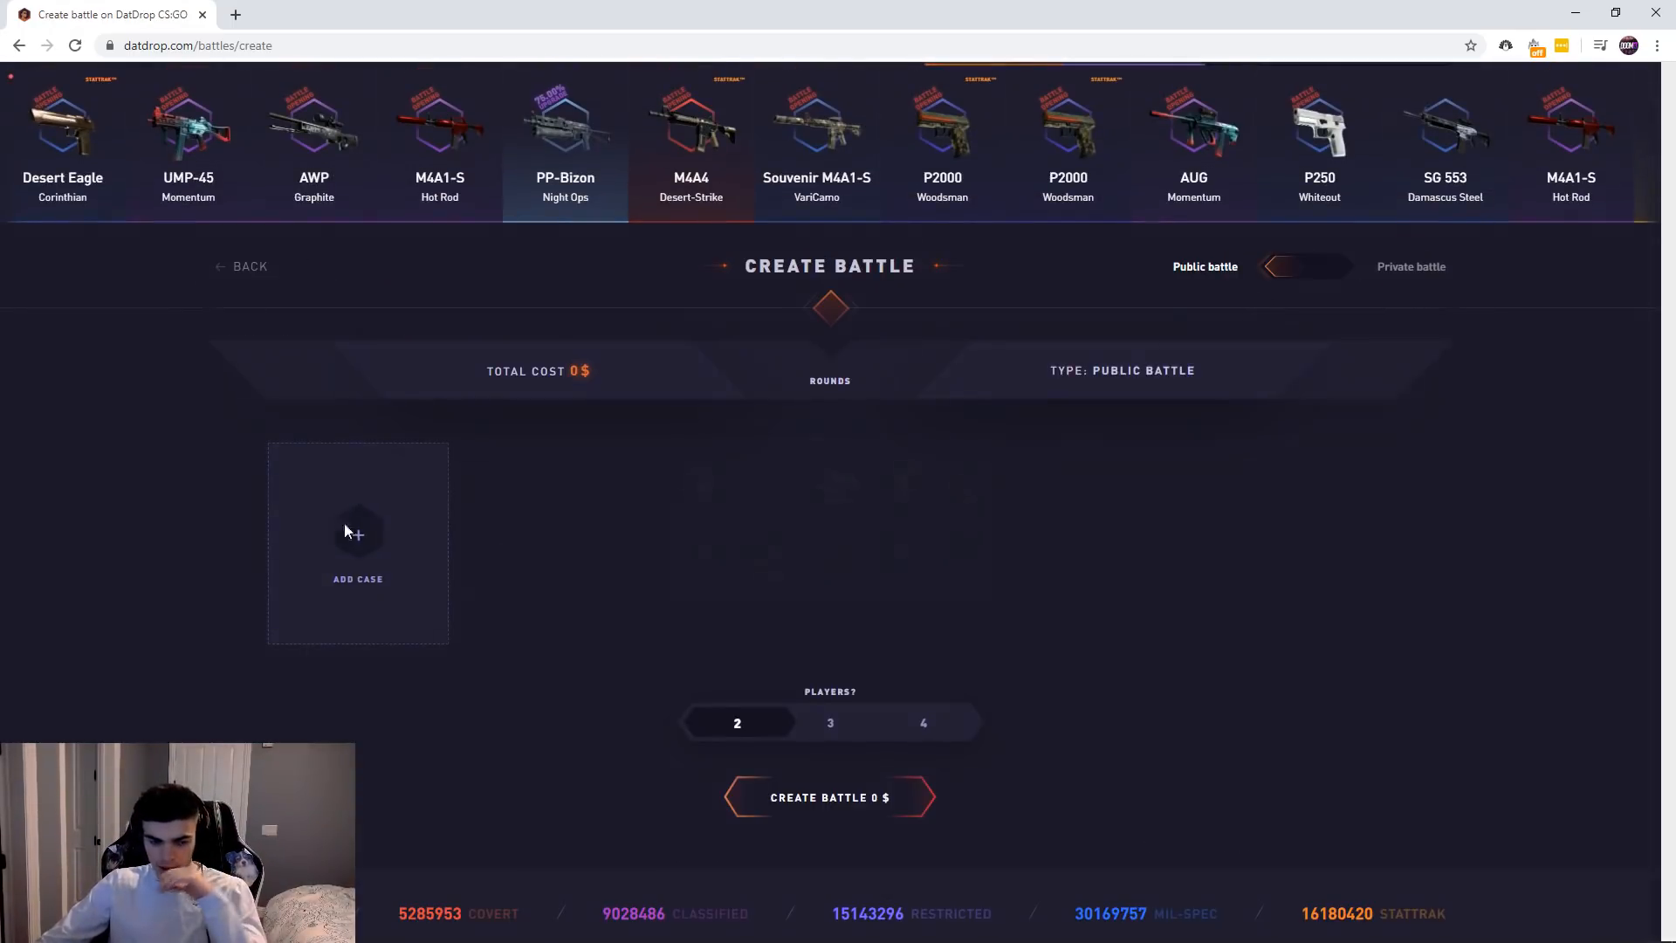
pyautogui.click(356, 534)
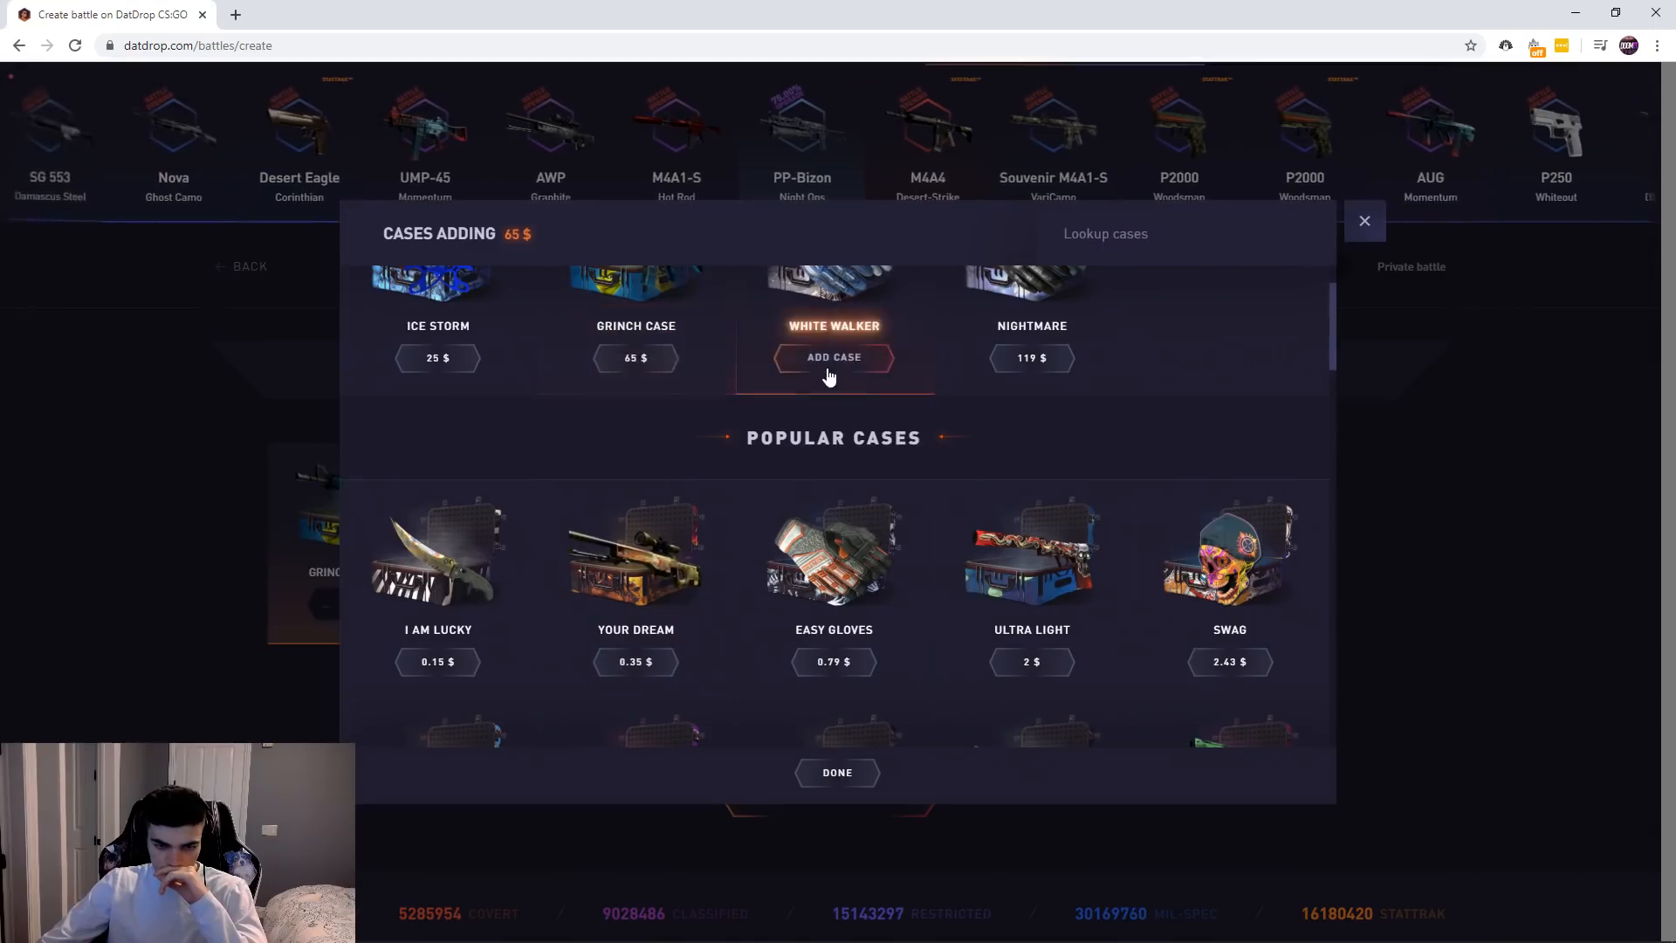
pyautogui.click(836, 771)
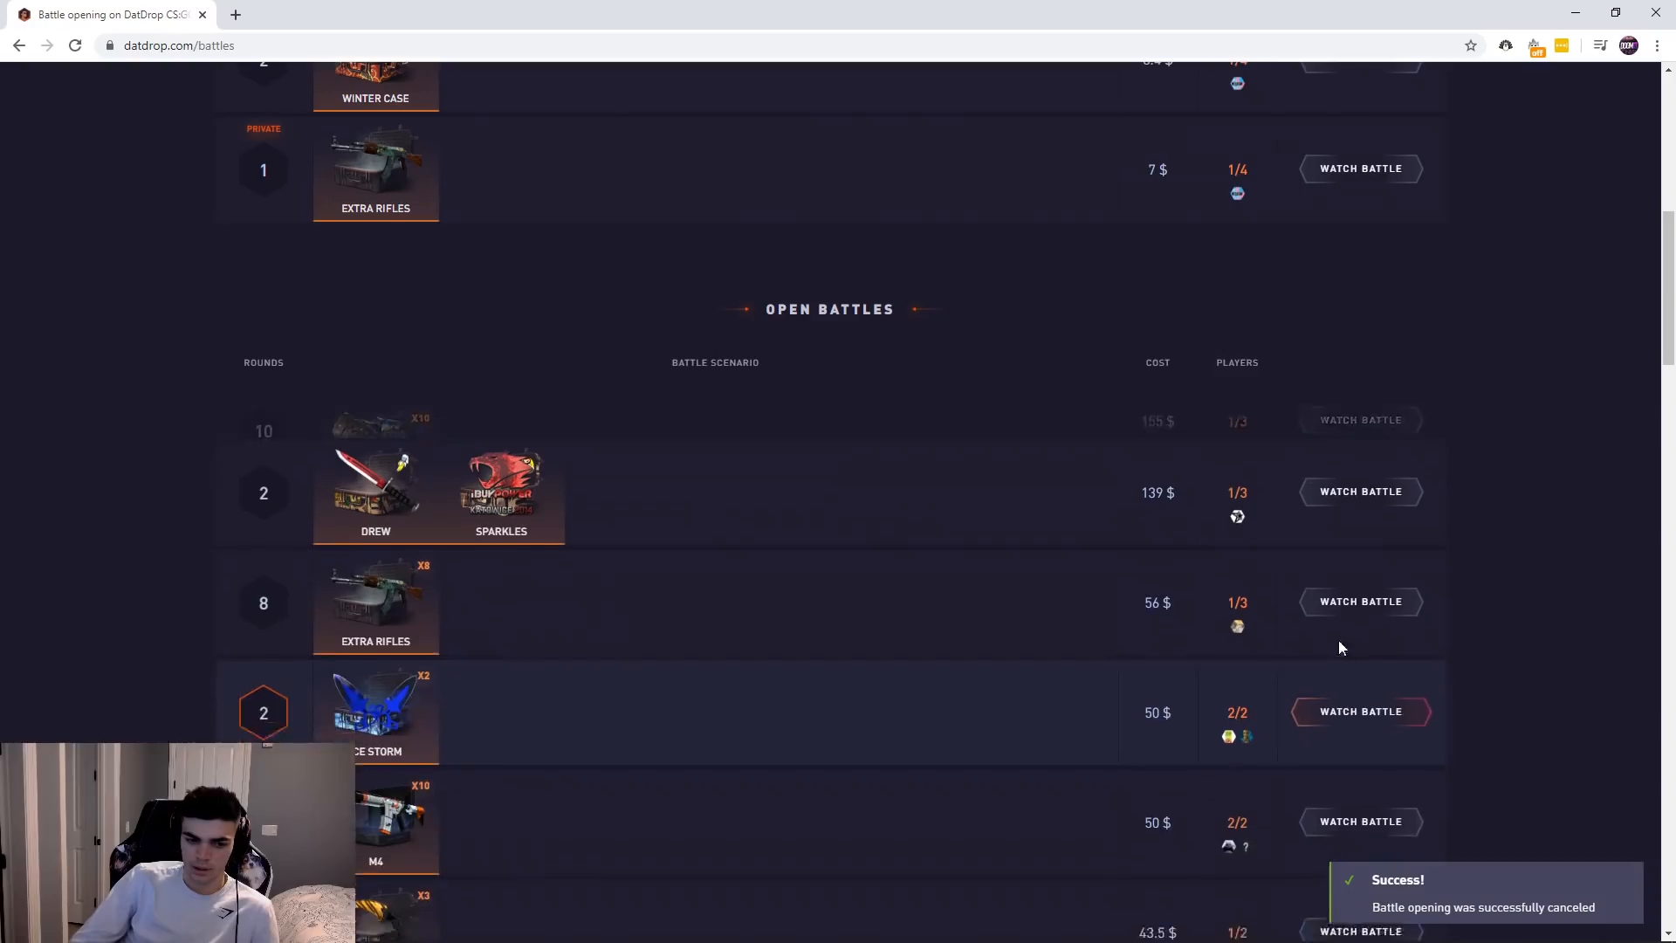
pyautogui.click(1360, 490)
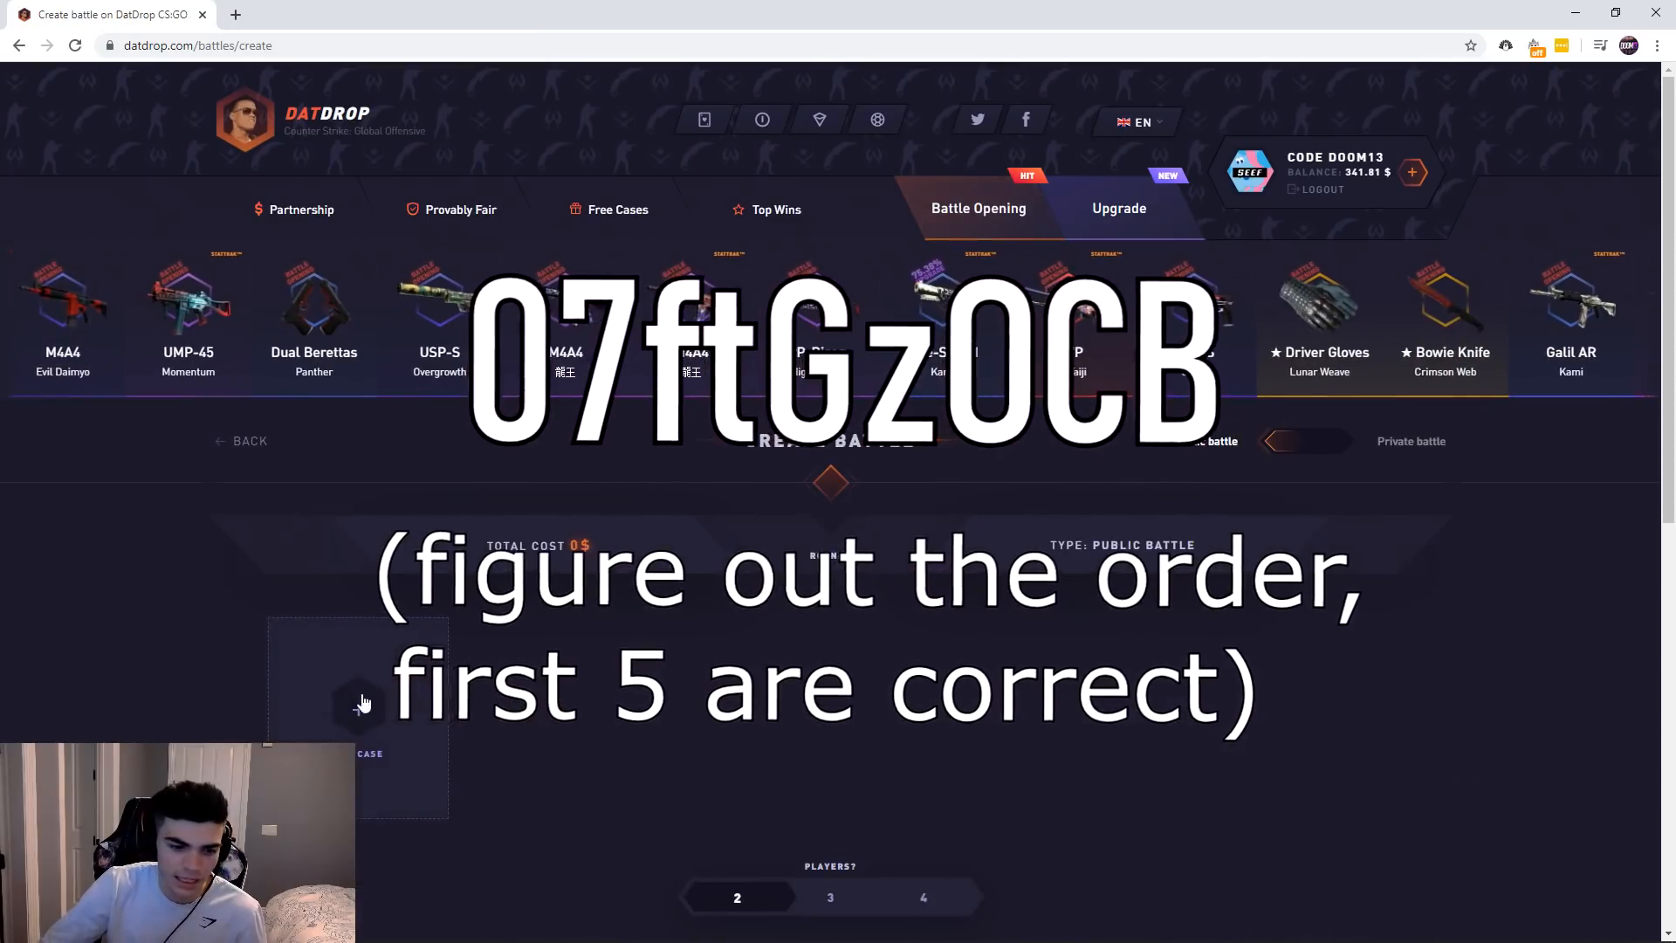
# Add Peril Case and AERO1738 and create the 330 $ three-player battle.
pyautogui.click(358, 695)
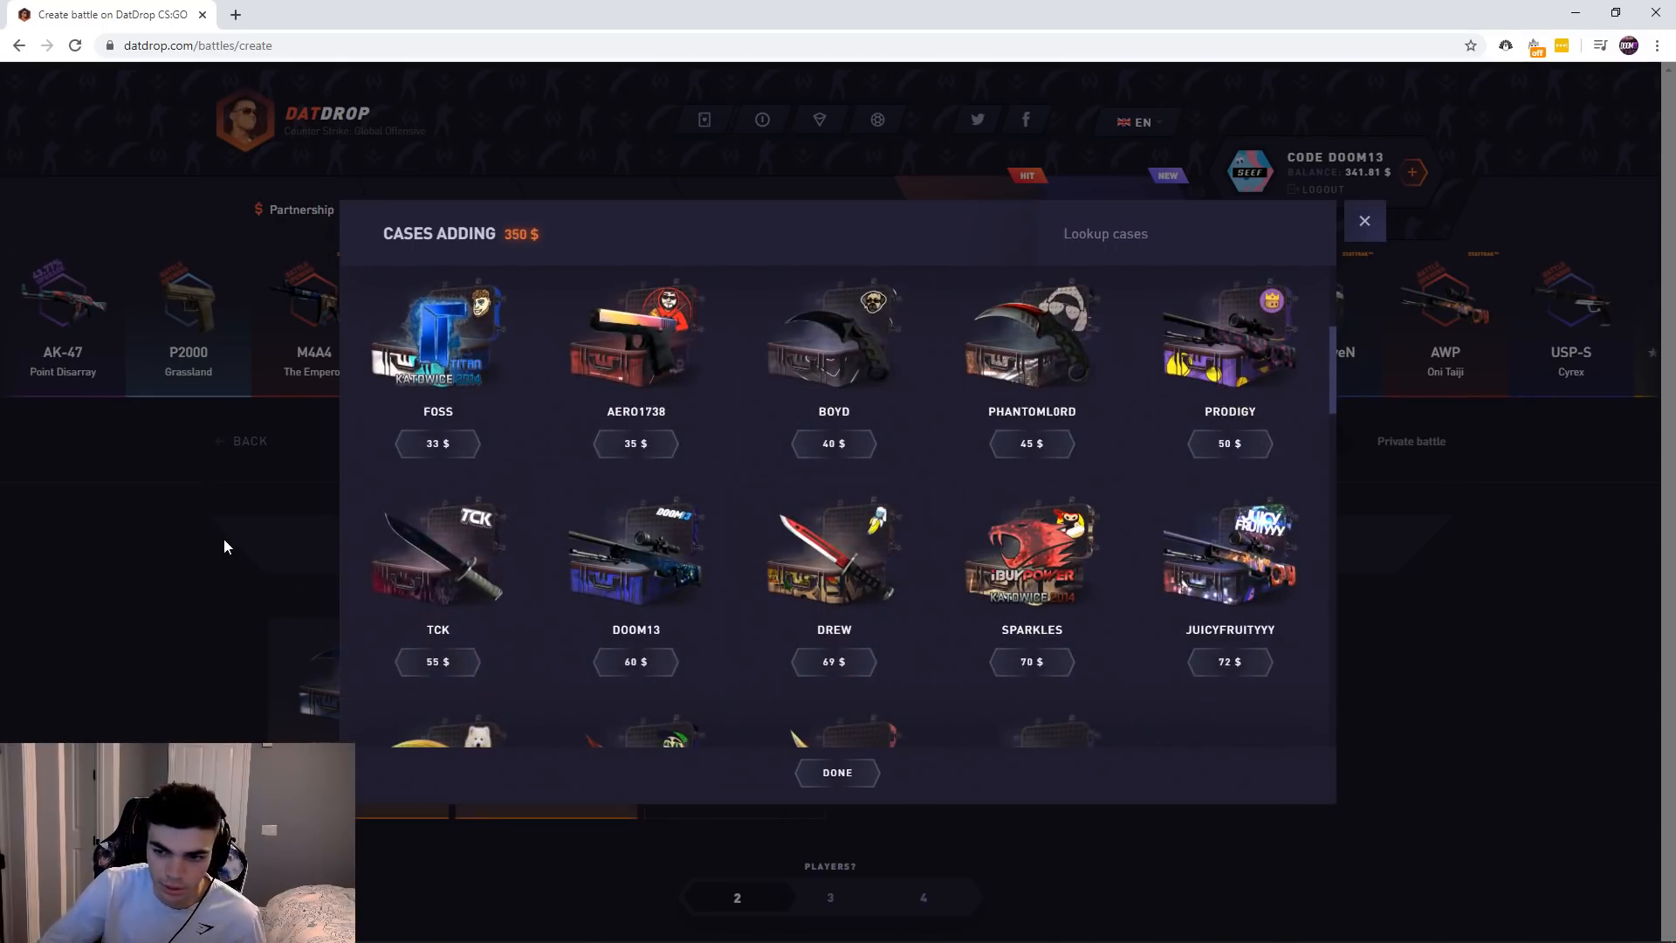
pyautogui.click(1365, 219)
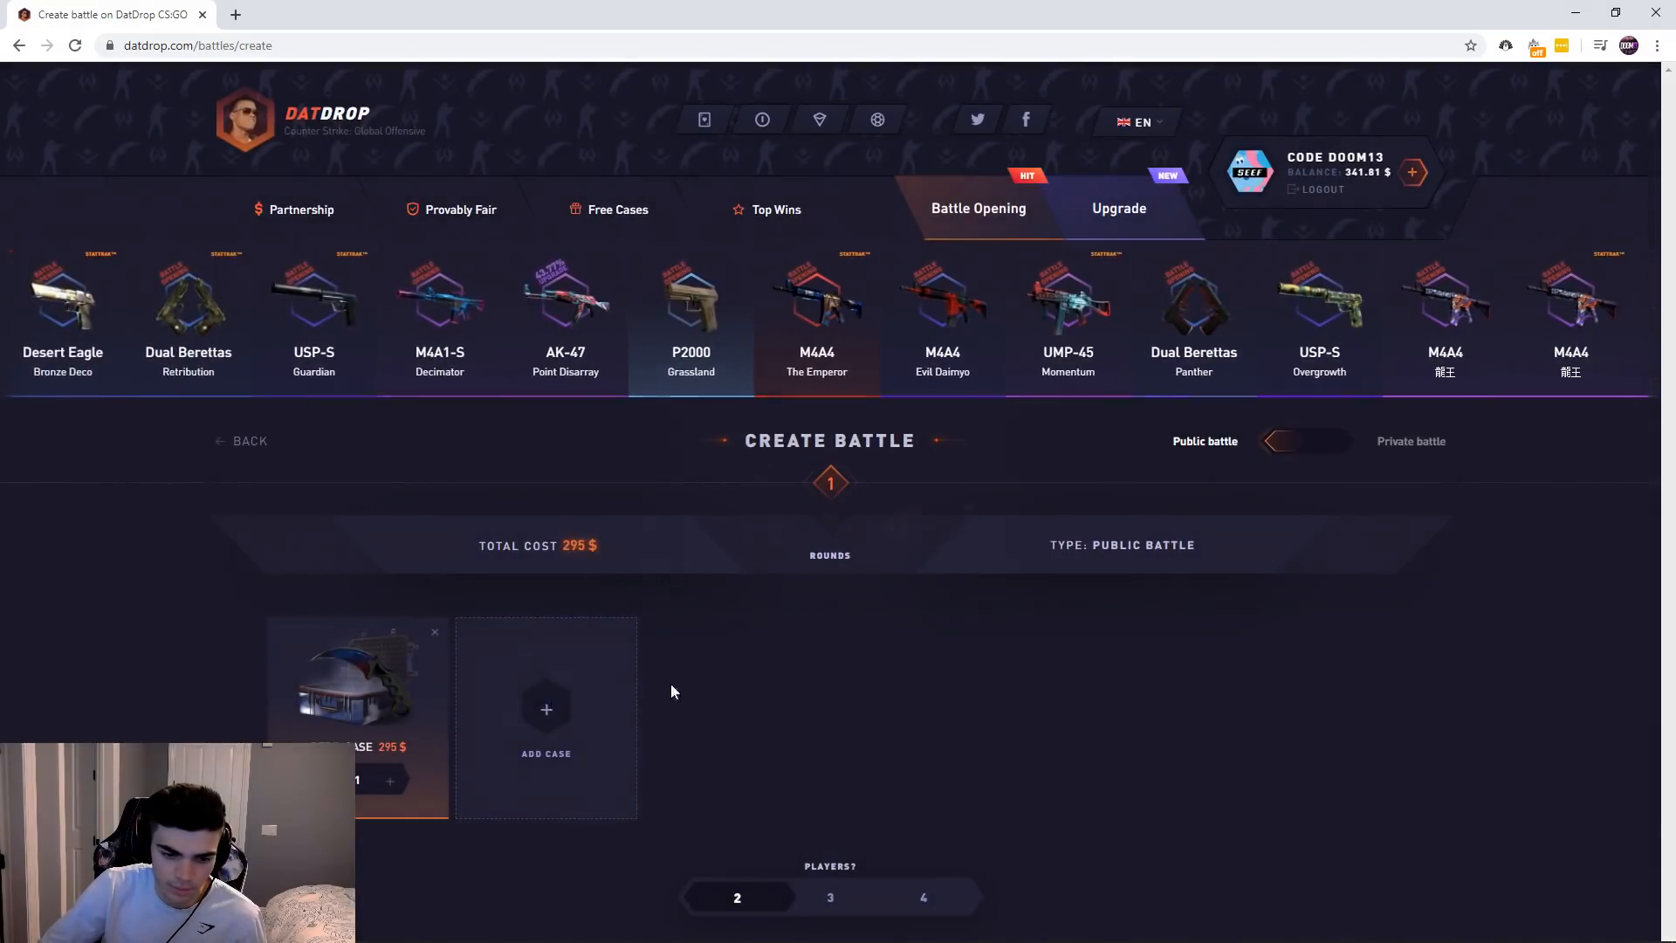
pyautogui.click(545, 717)
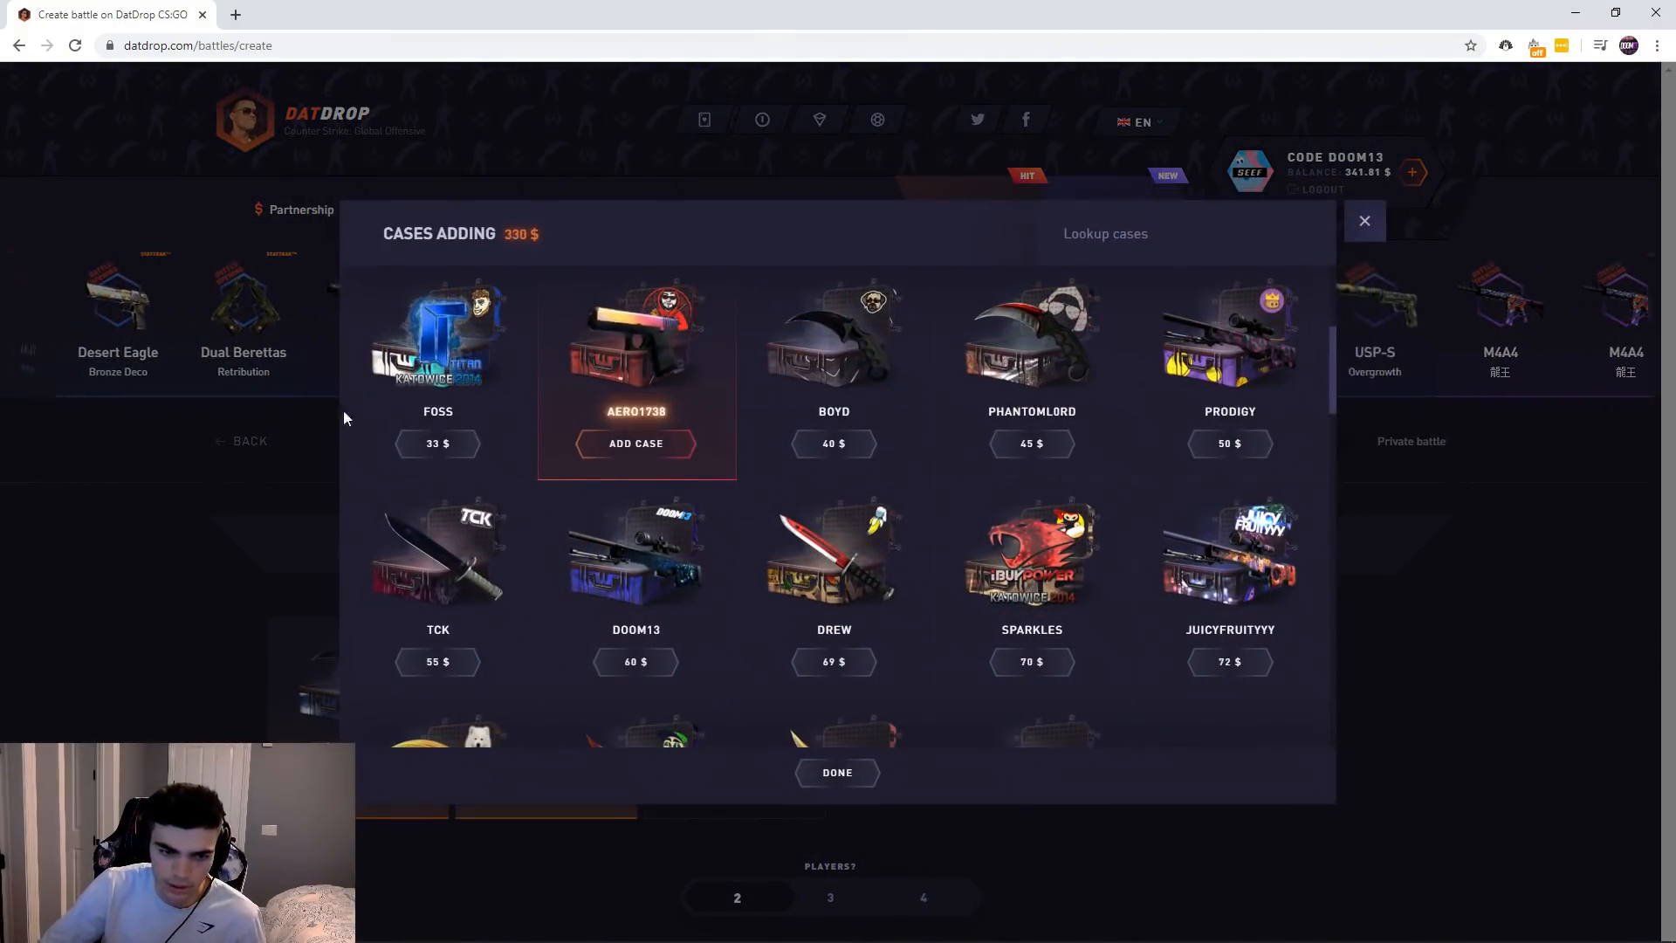
pyautogui.click(836, 772)
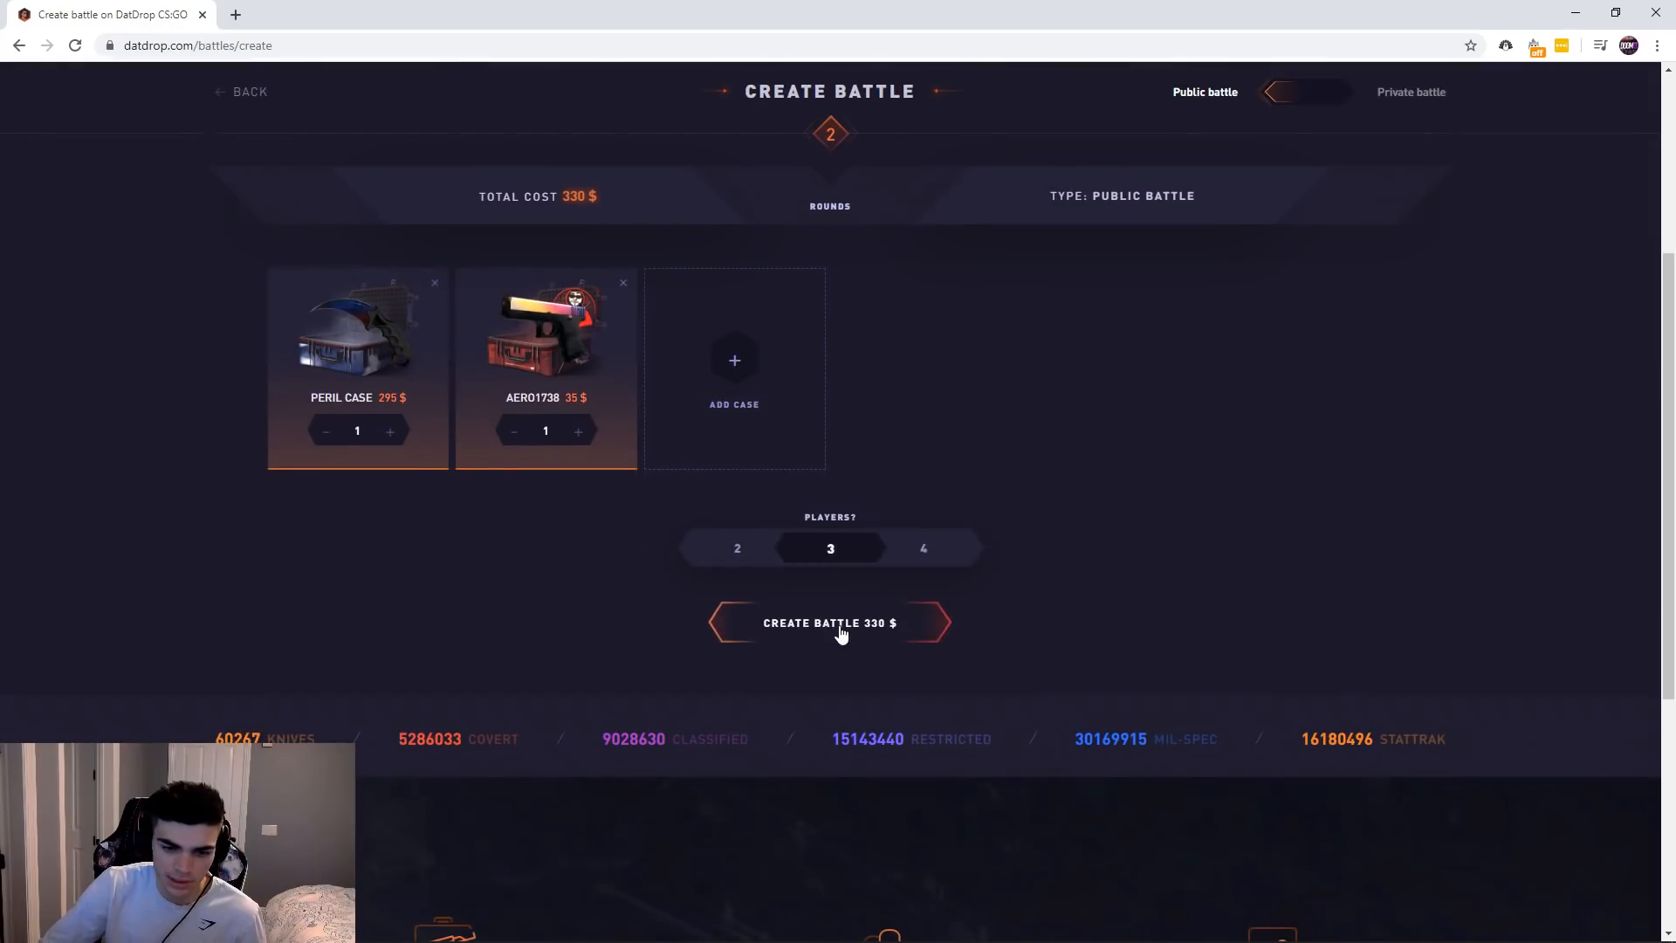
pyautogui.click(829, 622)
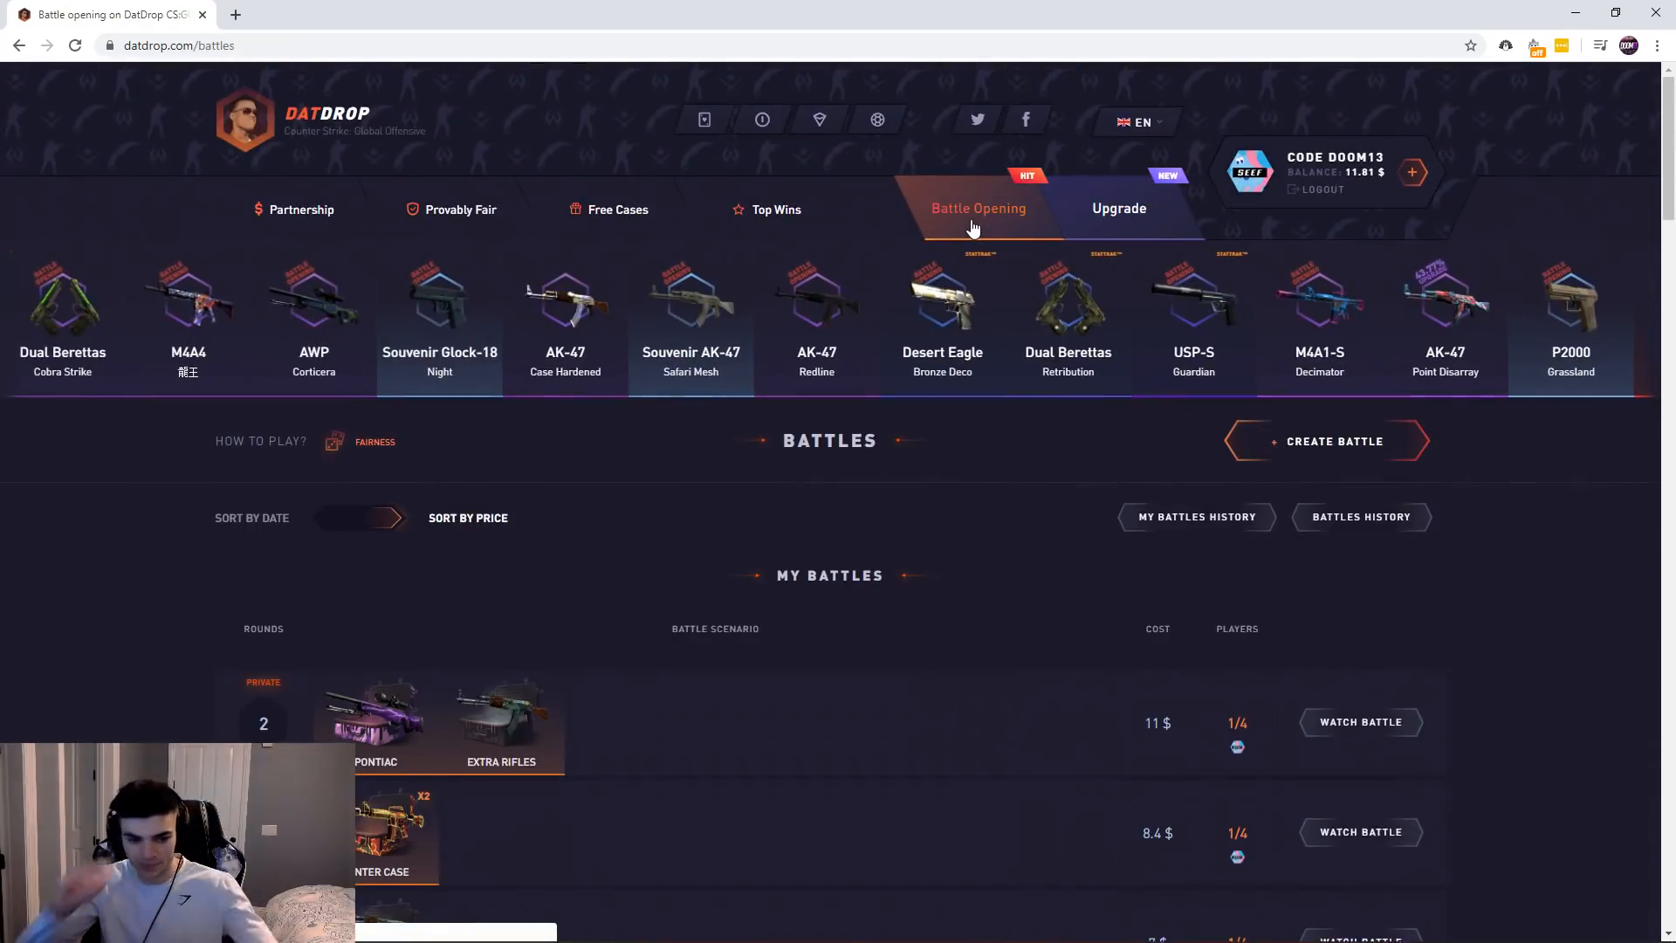
# Submit the promo code 'doom' and go back to the open battles list.
pyautogui.scroll(-3)
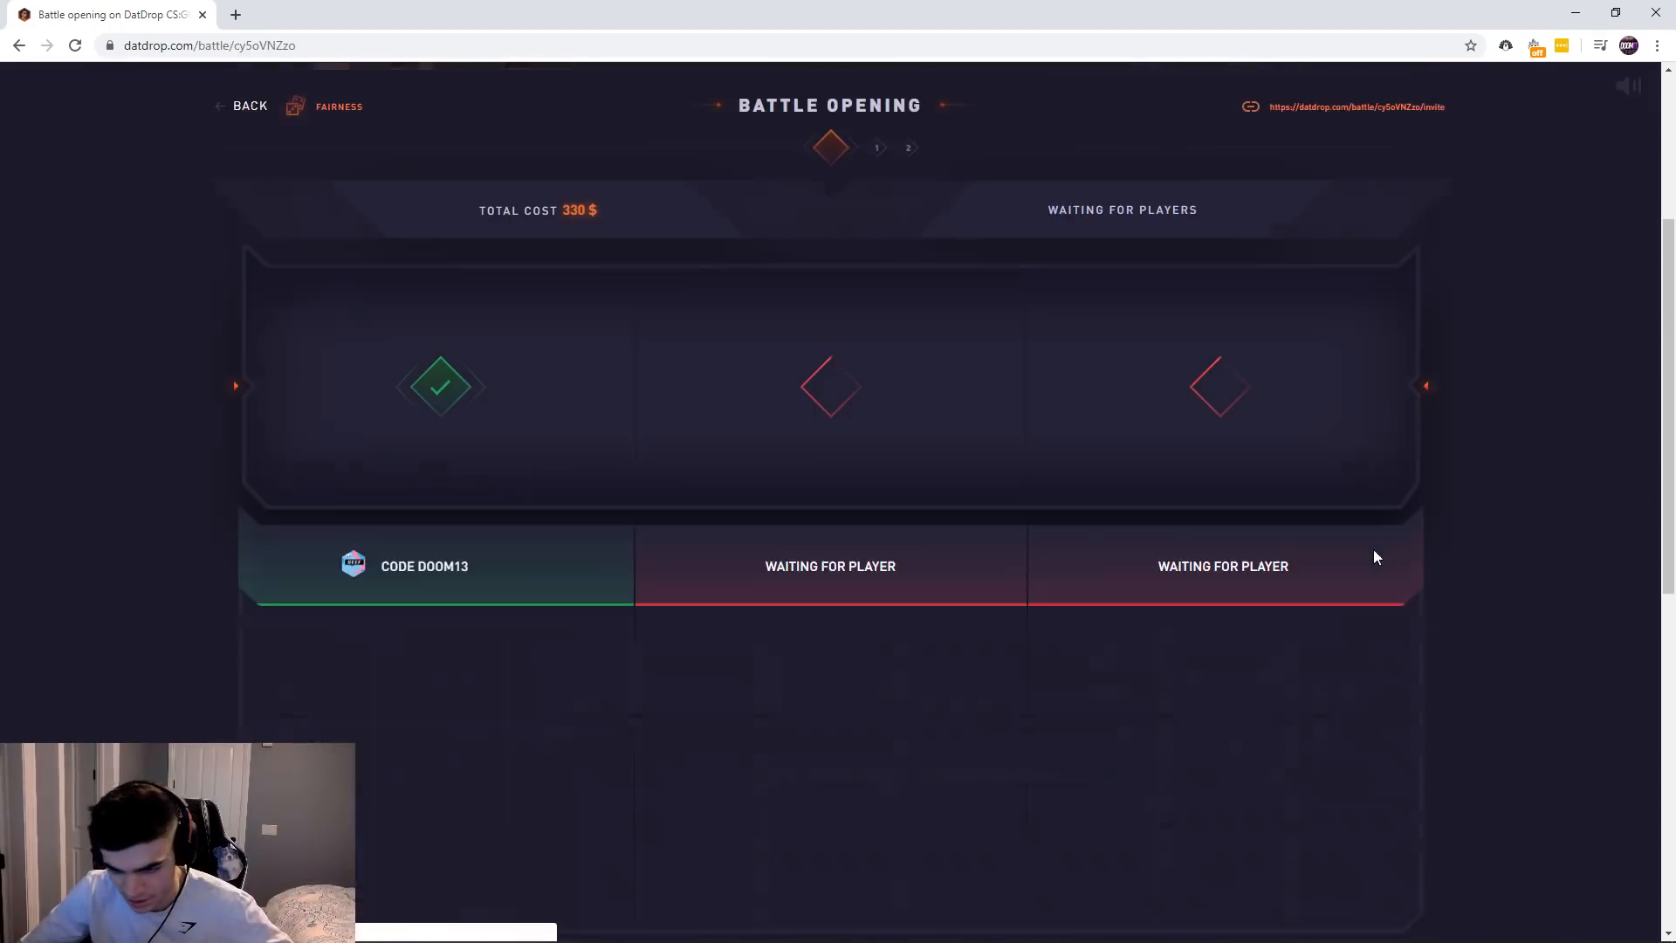
pyautogui.scroll(3)
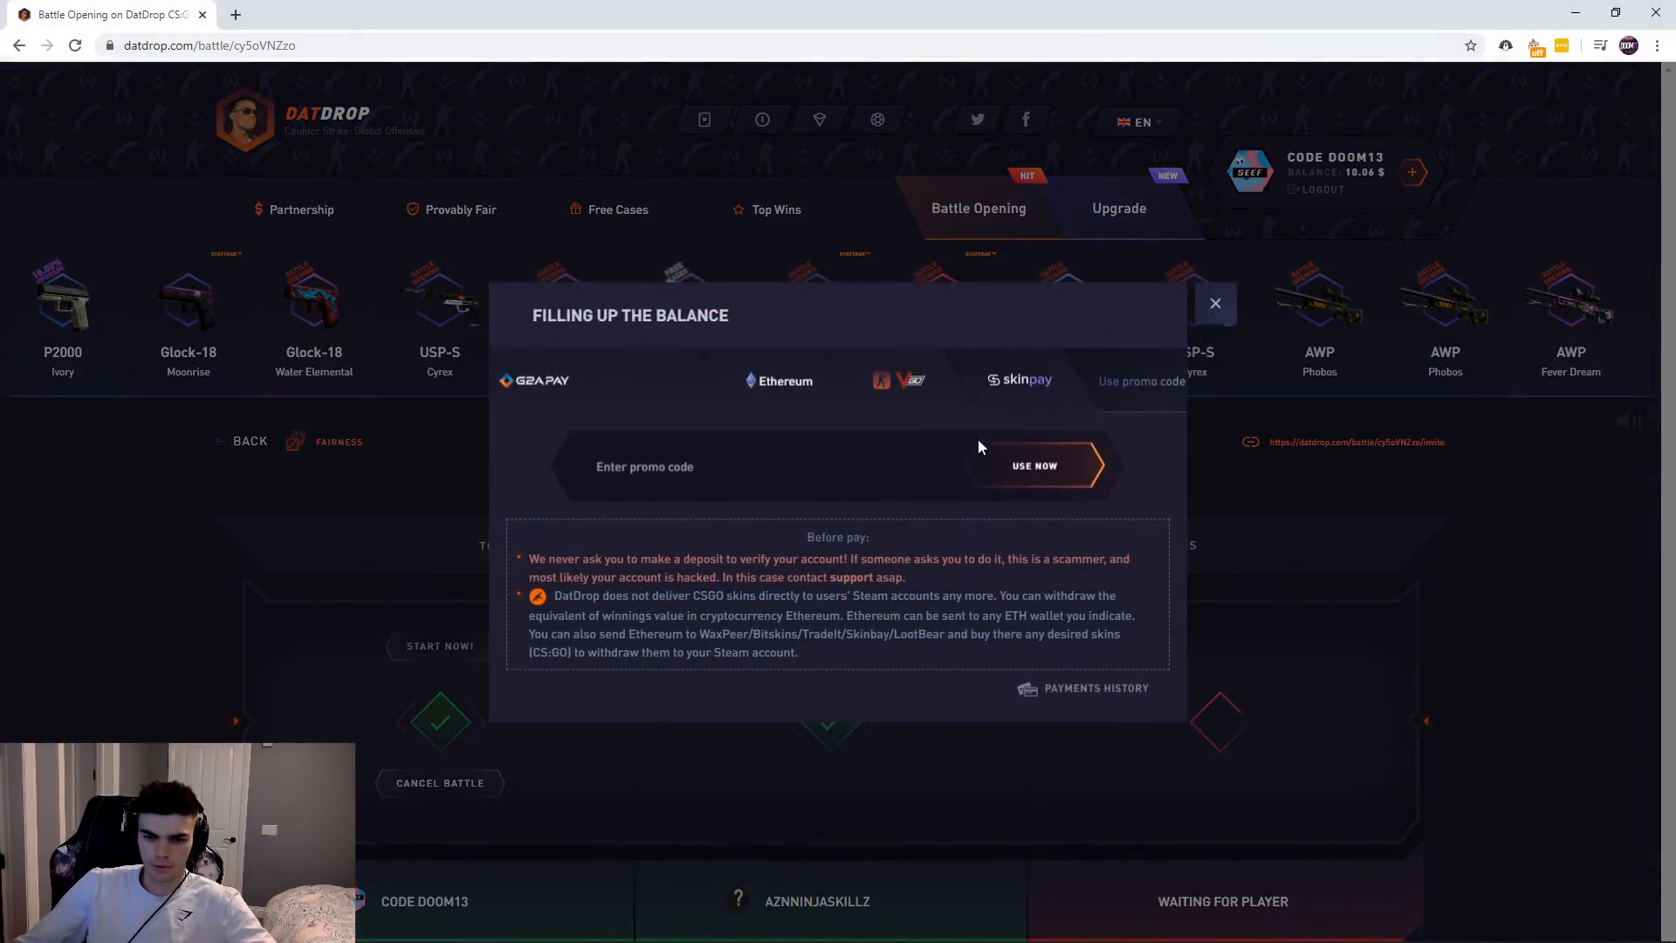
pyautogui.write('doom')
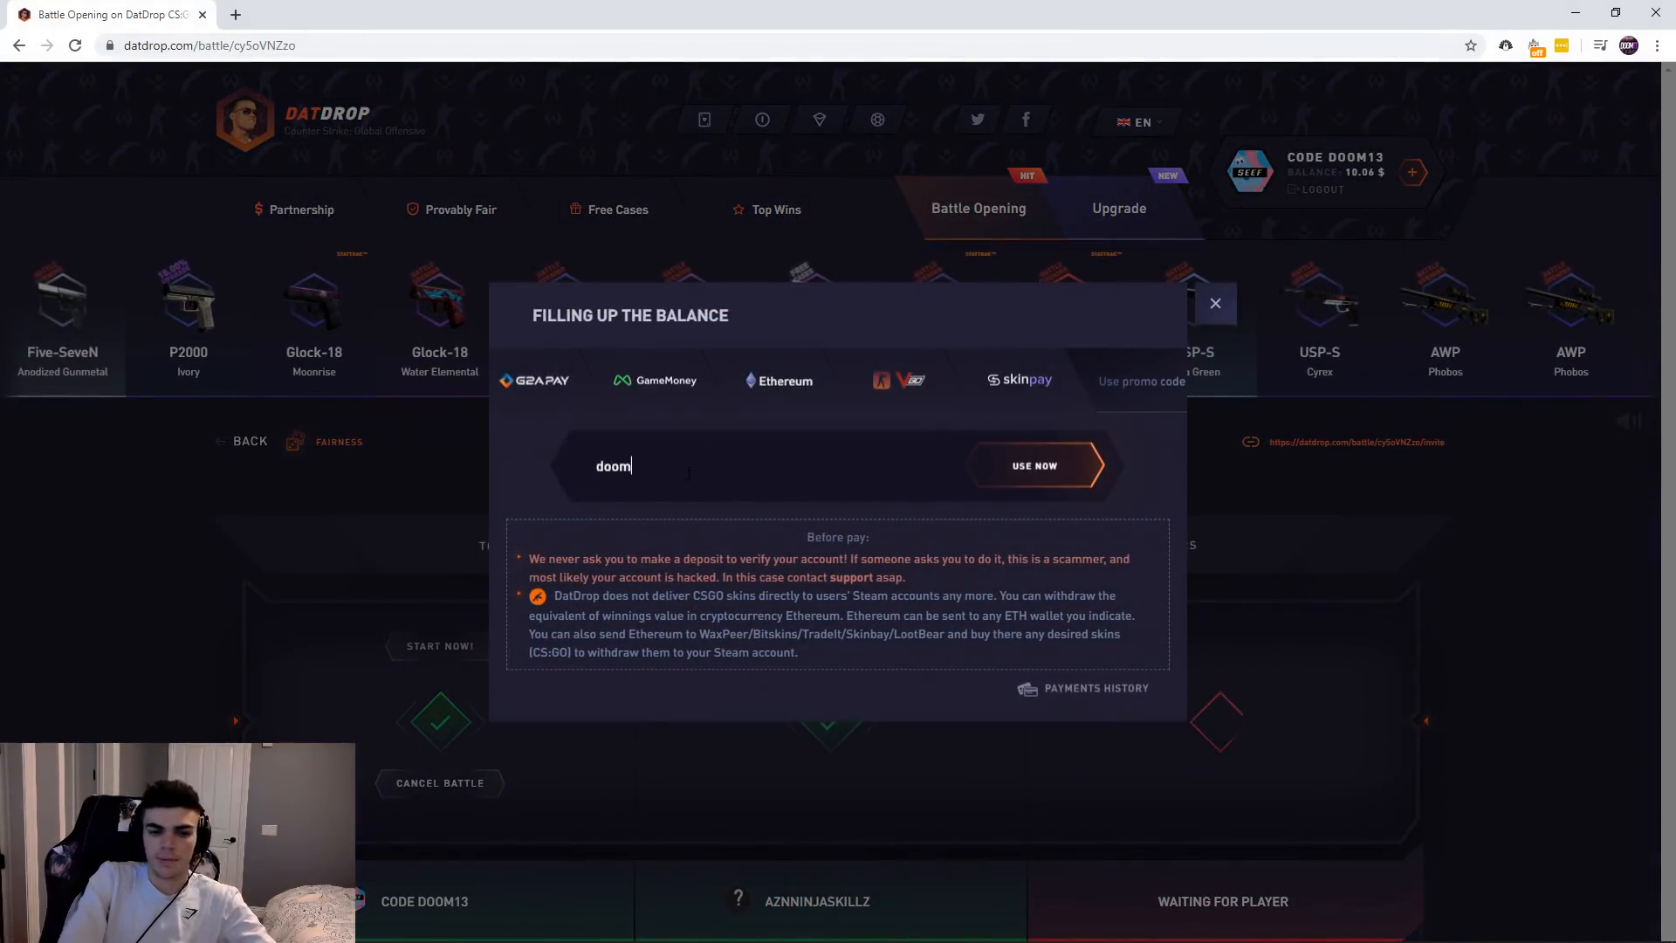
pyautogui.click(1215, 302)
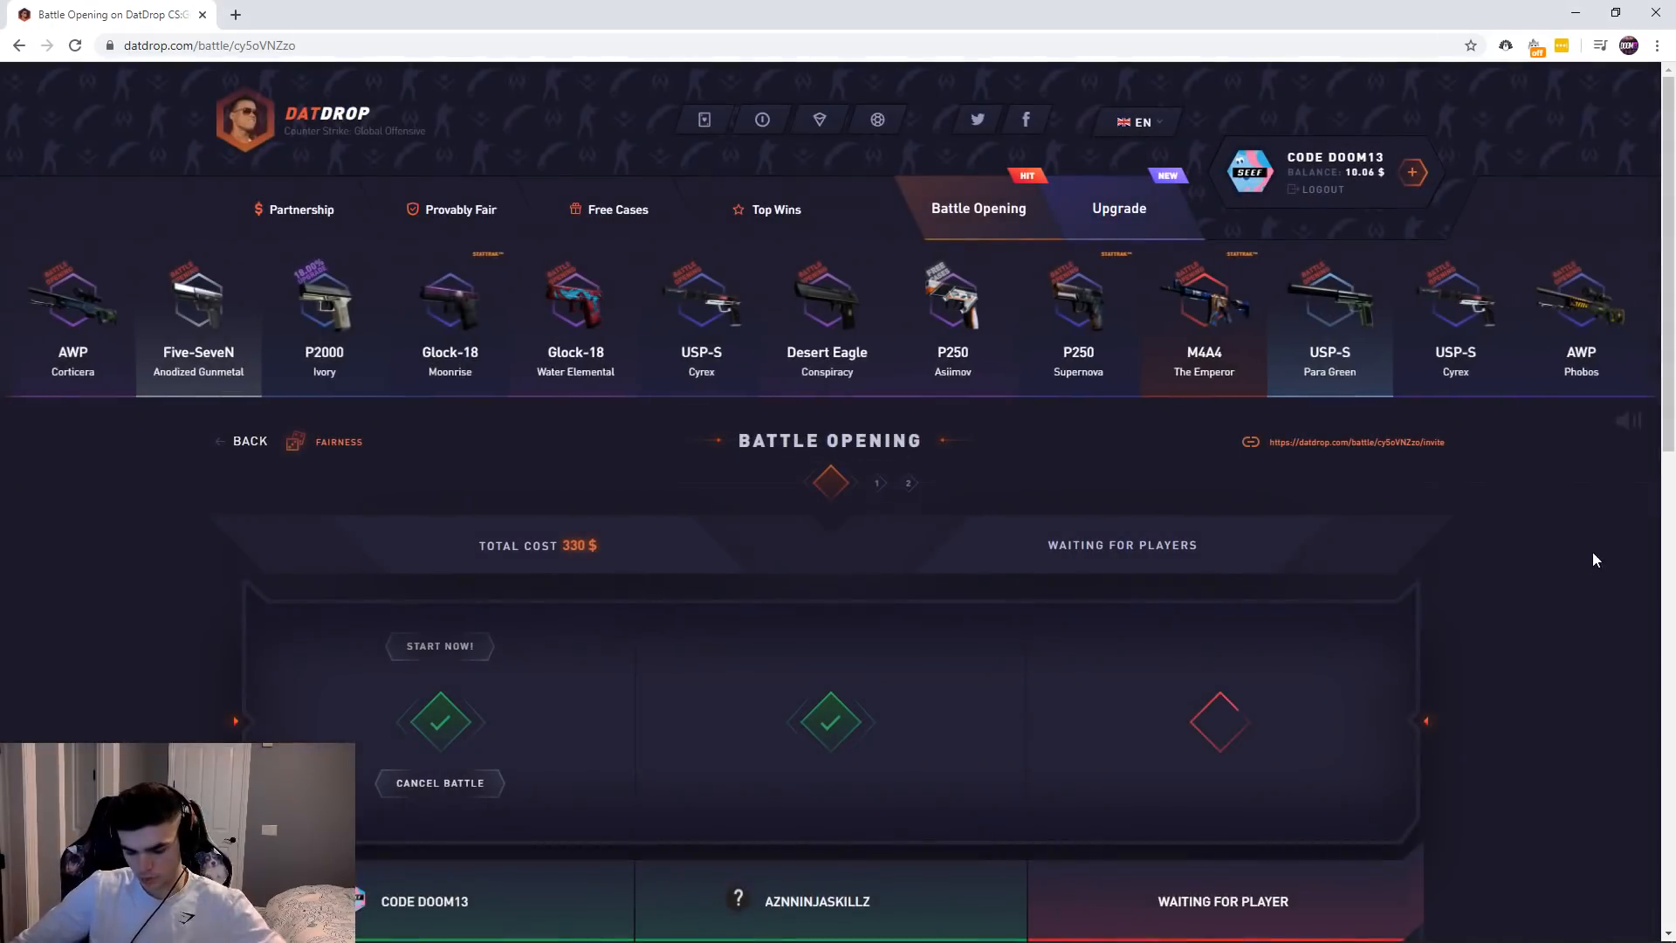
pyautogui.click(978, 208)
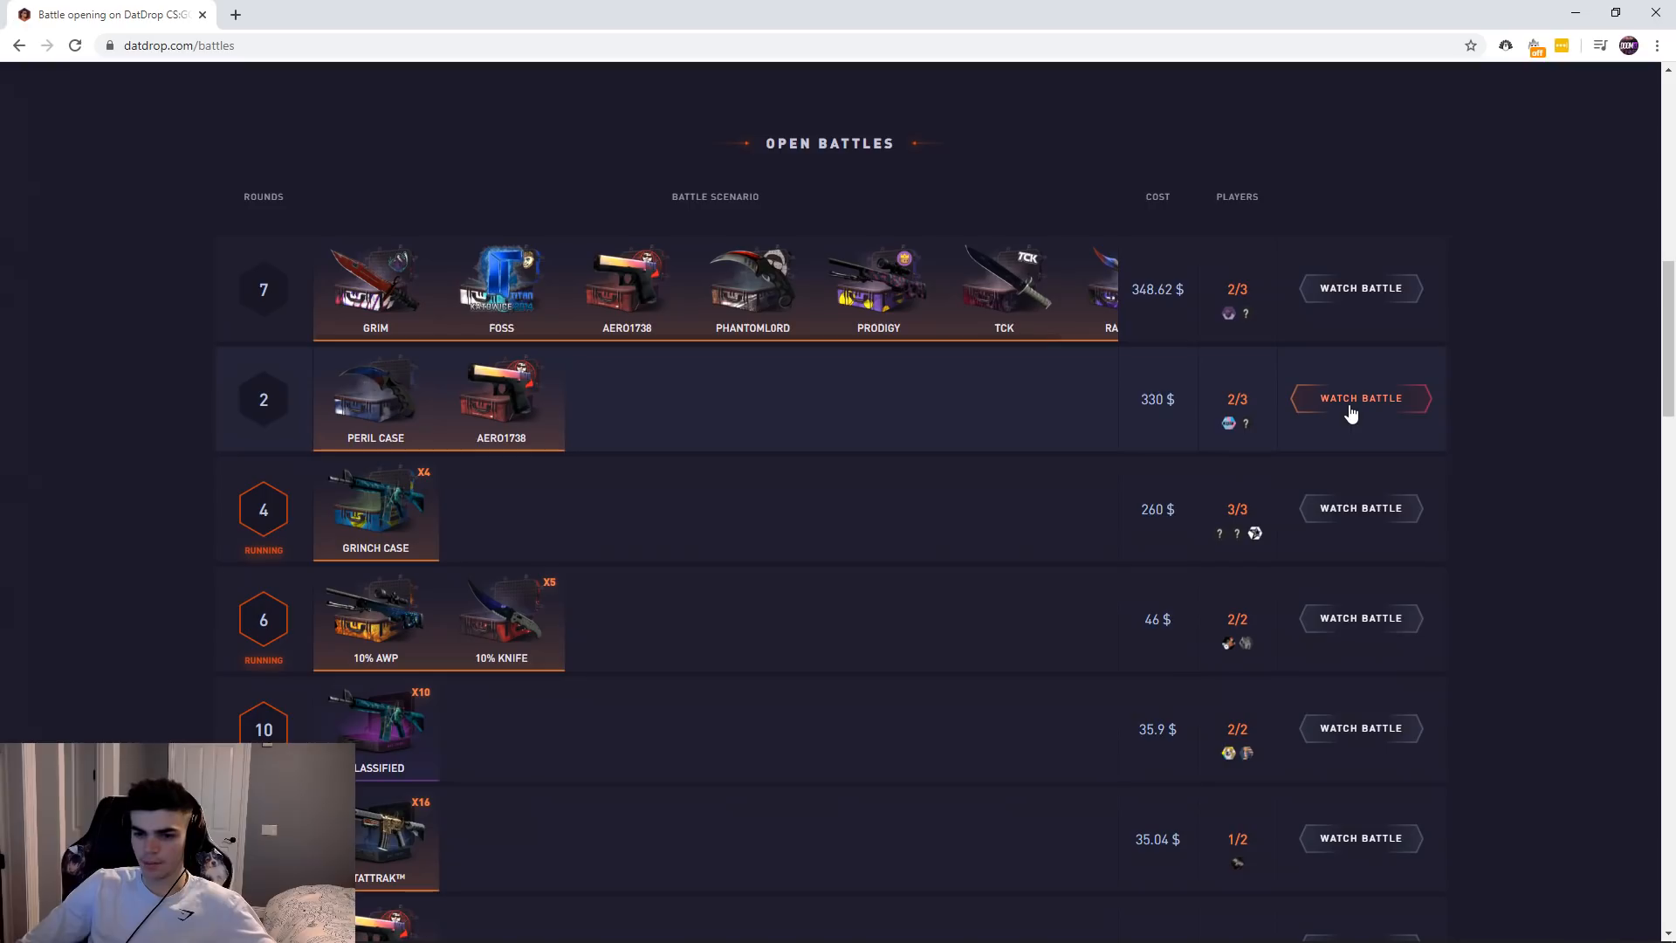
# Watch the 330$ Peril and Aero1738 battle as it fills to three players and starts.
pyautogui.click(1360, 398)
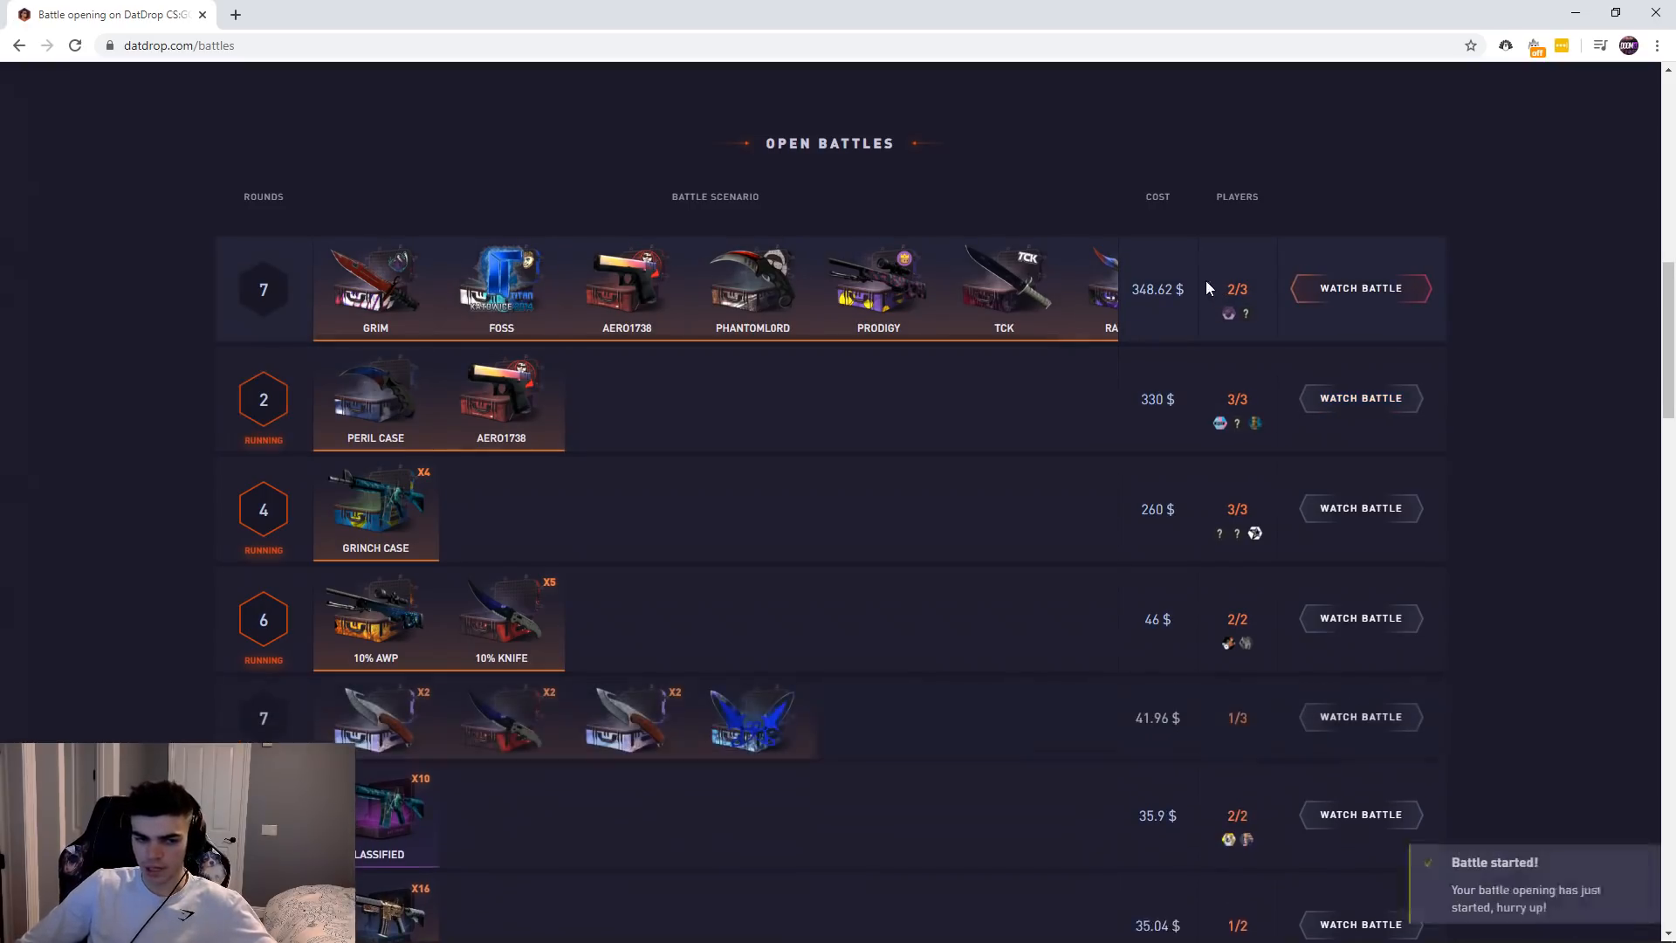
pyautogui.click(1359, 398)
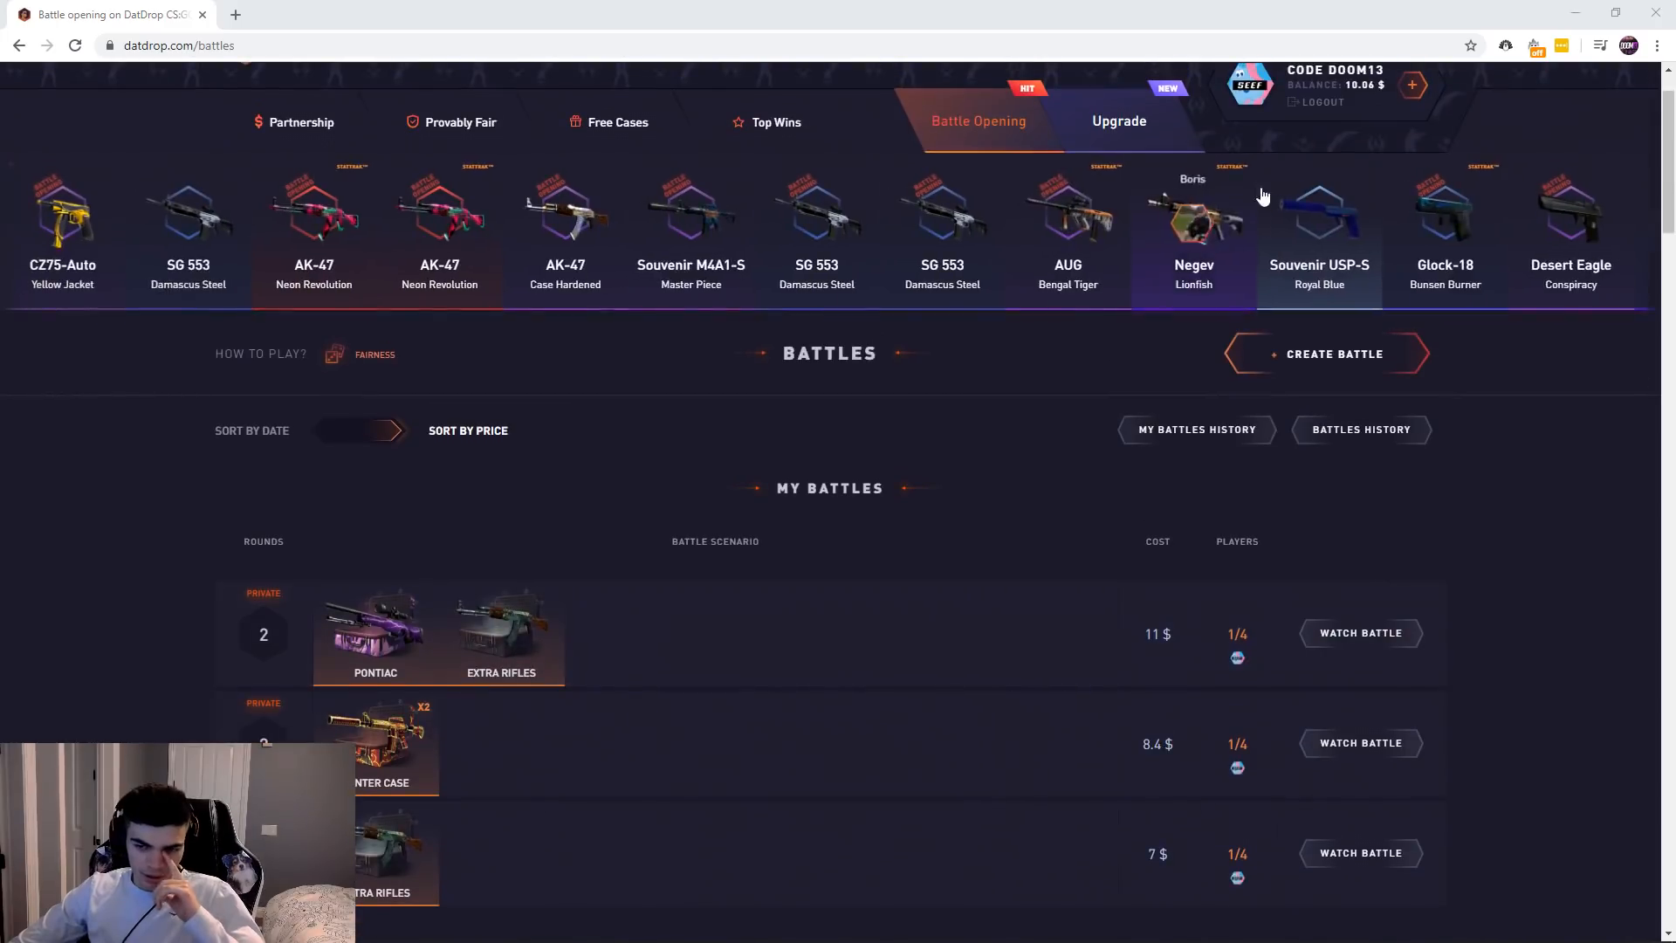
# Review the won skins under Your Items on the profile page.
pyautogui.click(1248, 85)
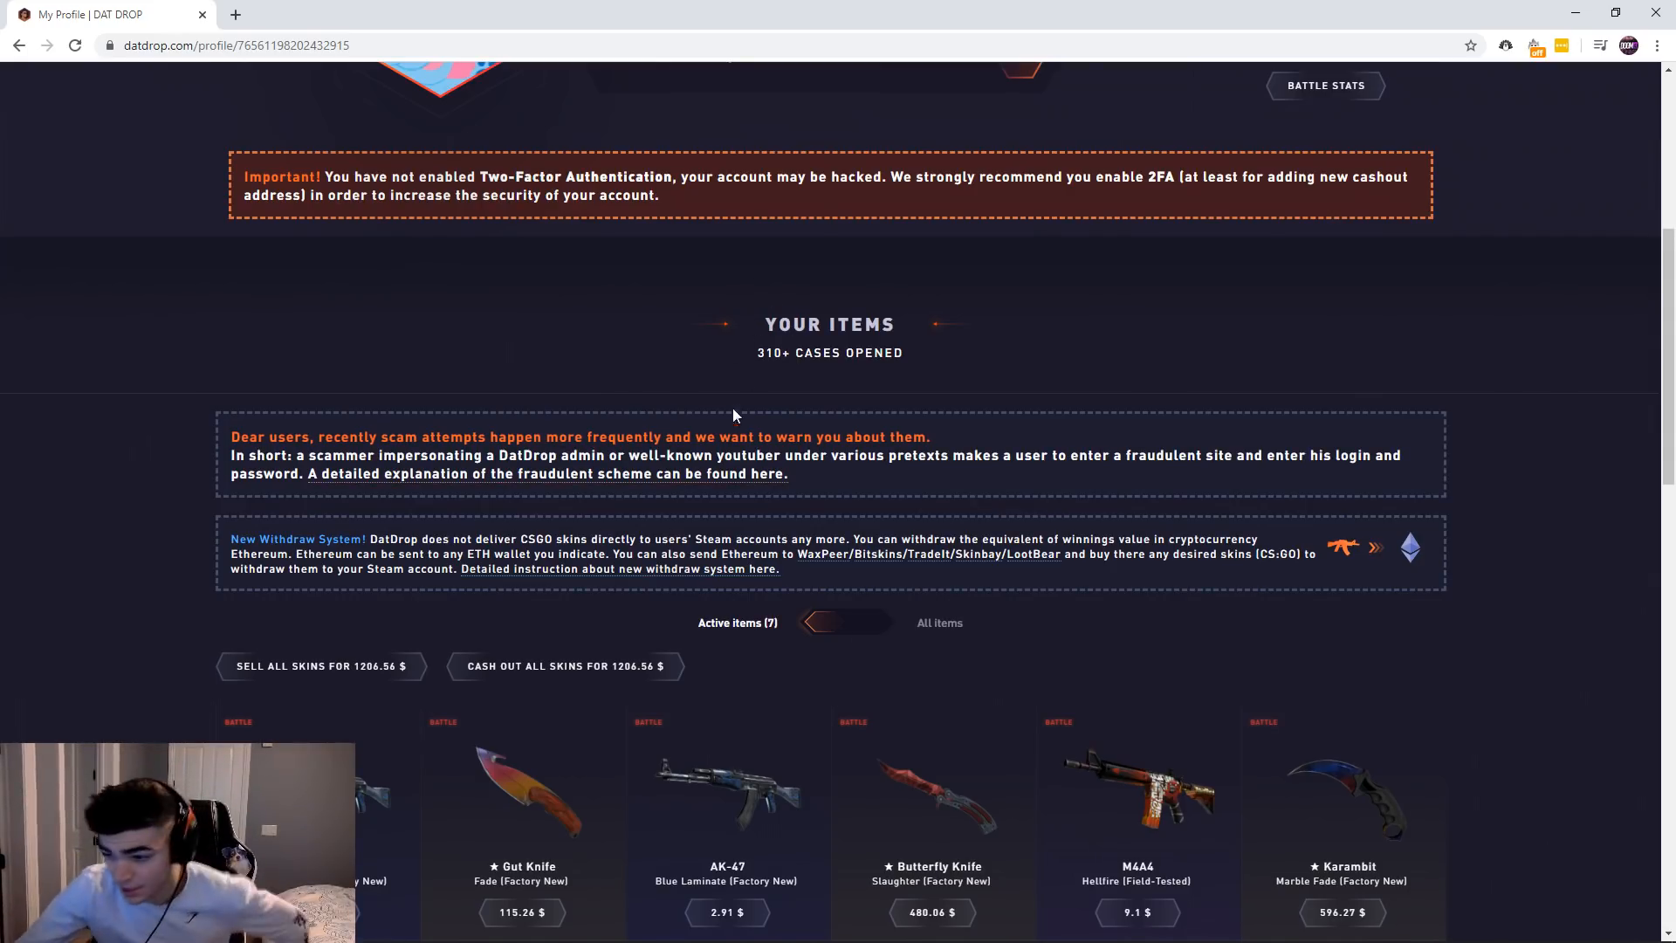
pyautogui.scroll(-3)
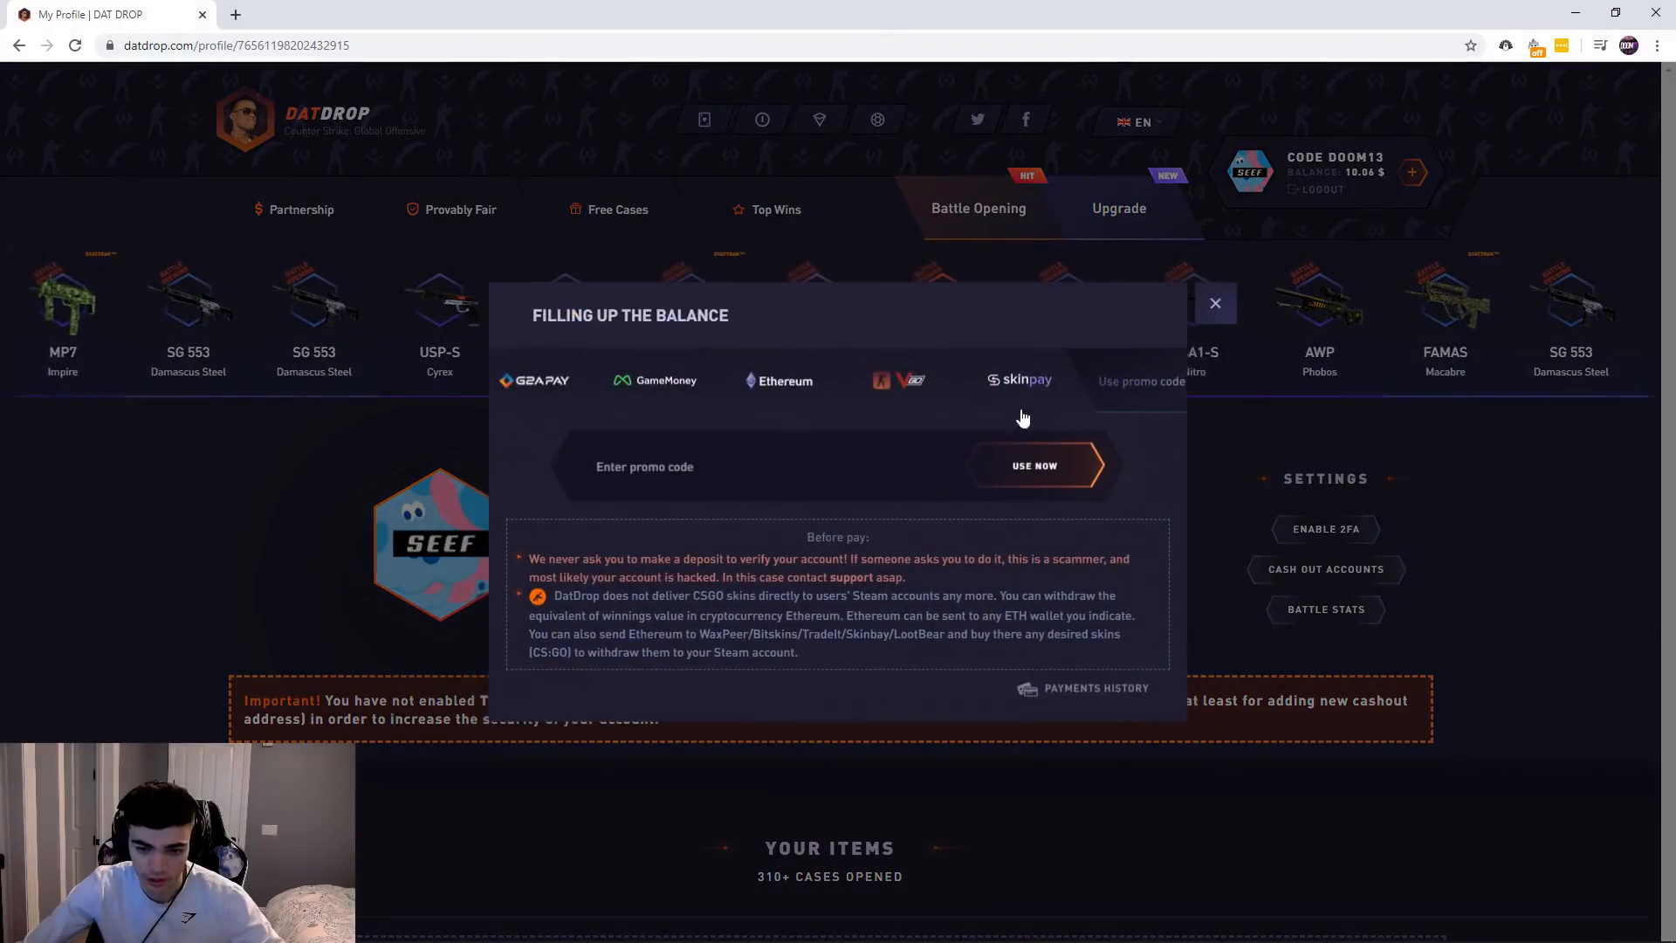
# Try promo code 'doom1' on the balance top-up dialog.
pyautogui.write('doom1')
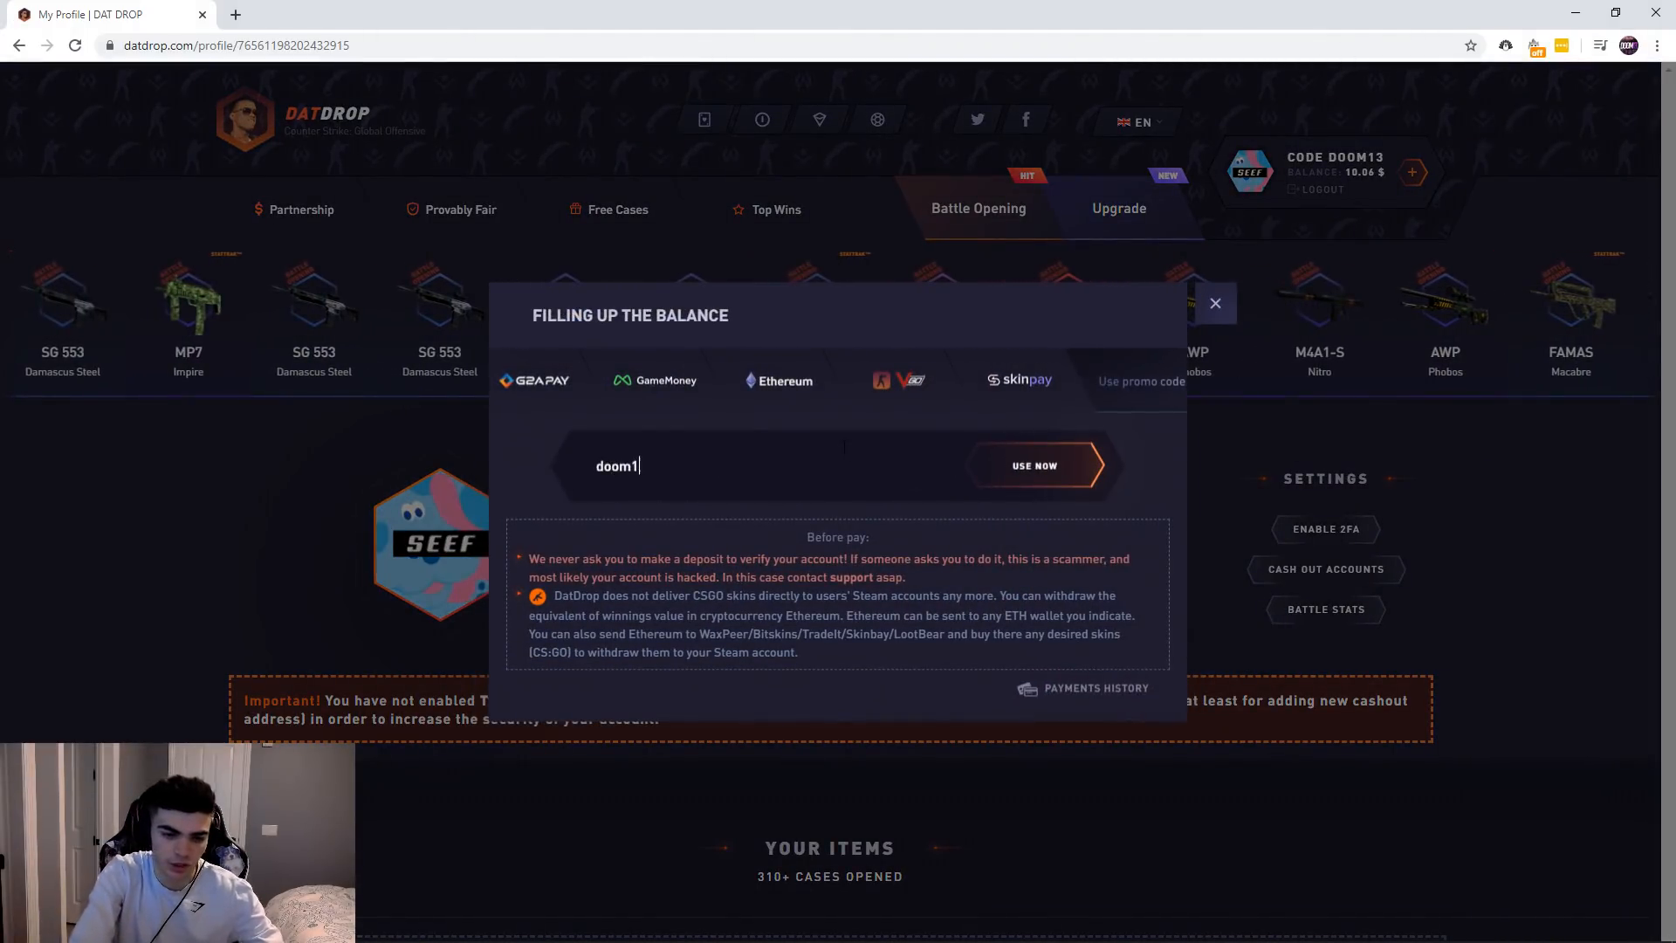
pyautogui.click(1215, 302)
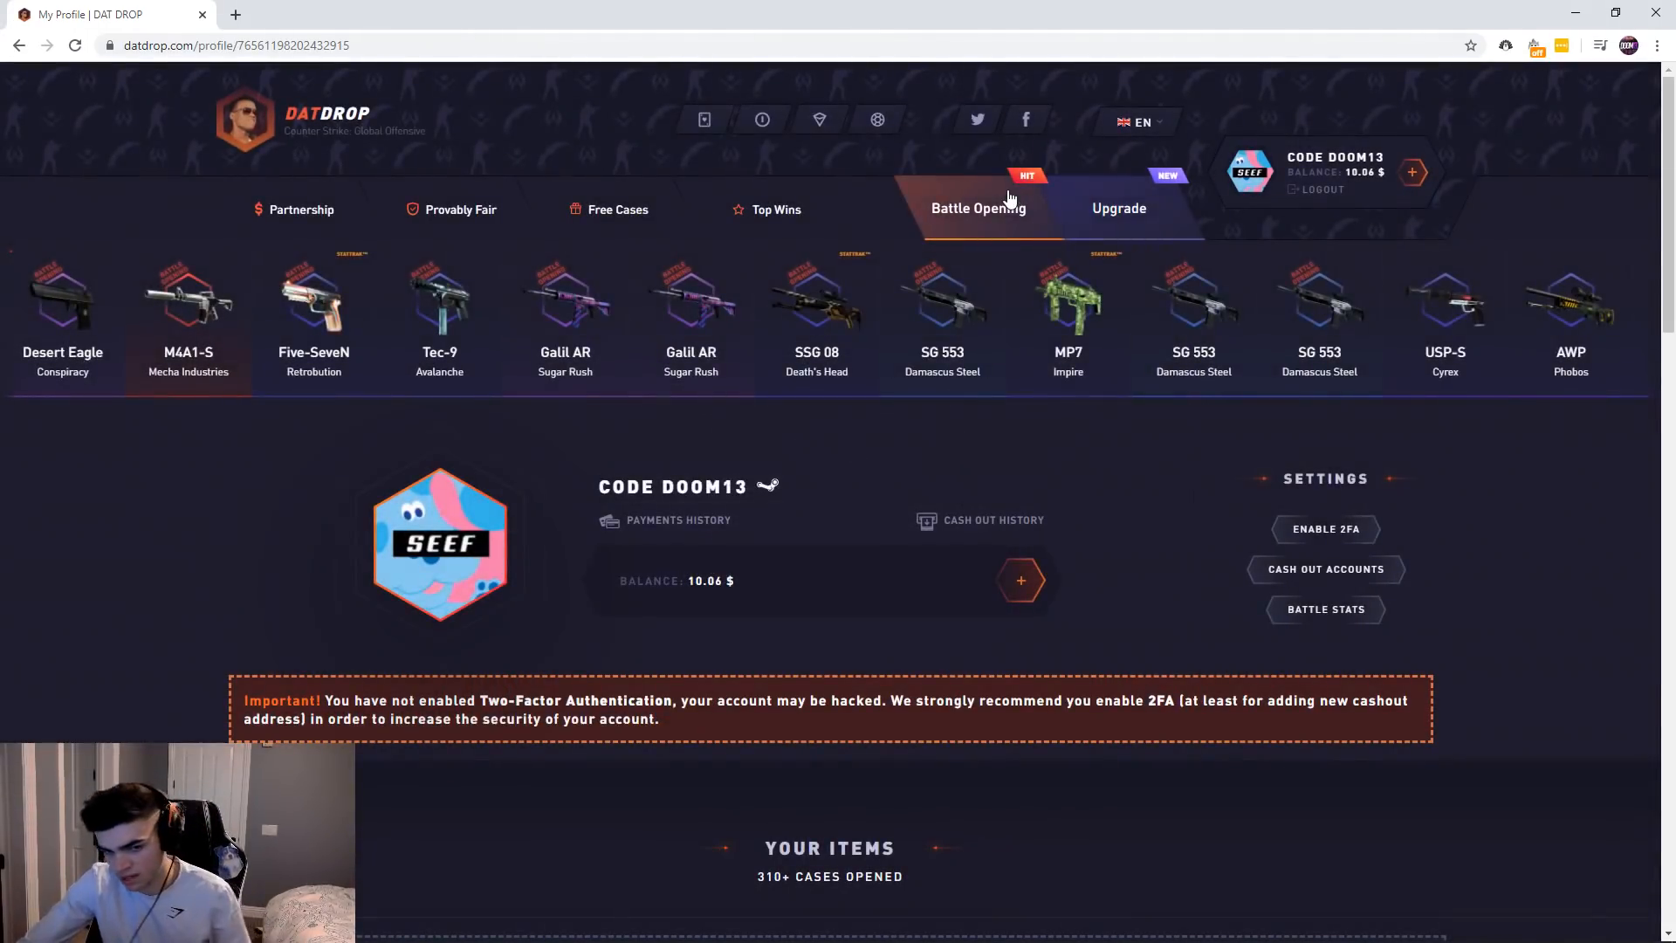
# Watch the running 289$ two-player battle from the Open Battles list, showing round one.
pyautogui.click(978, 208)
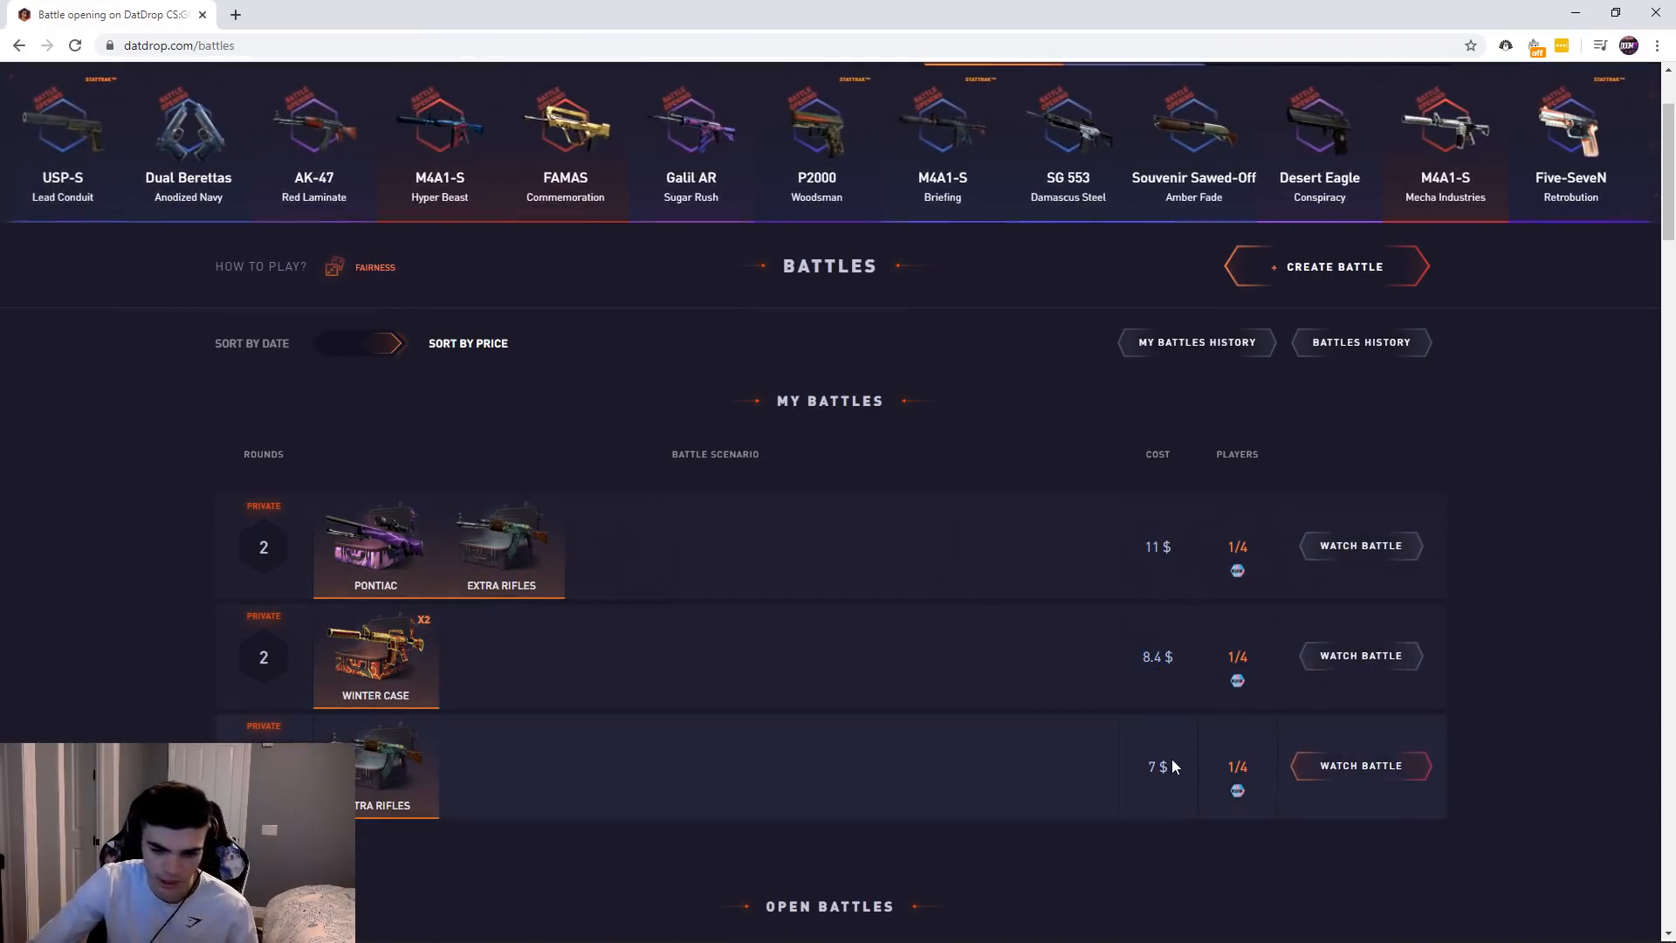
pyautogui.doubleClick(1156, 764)
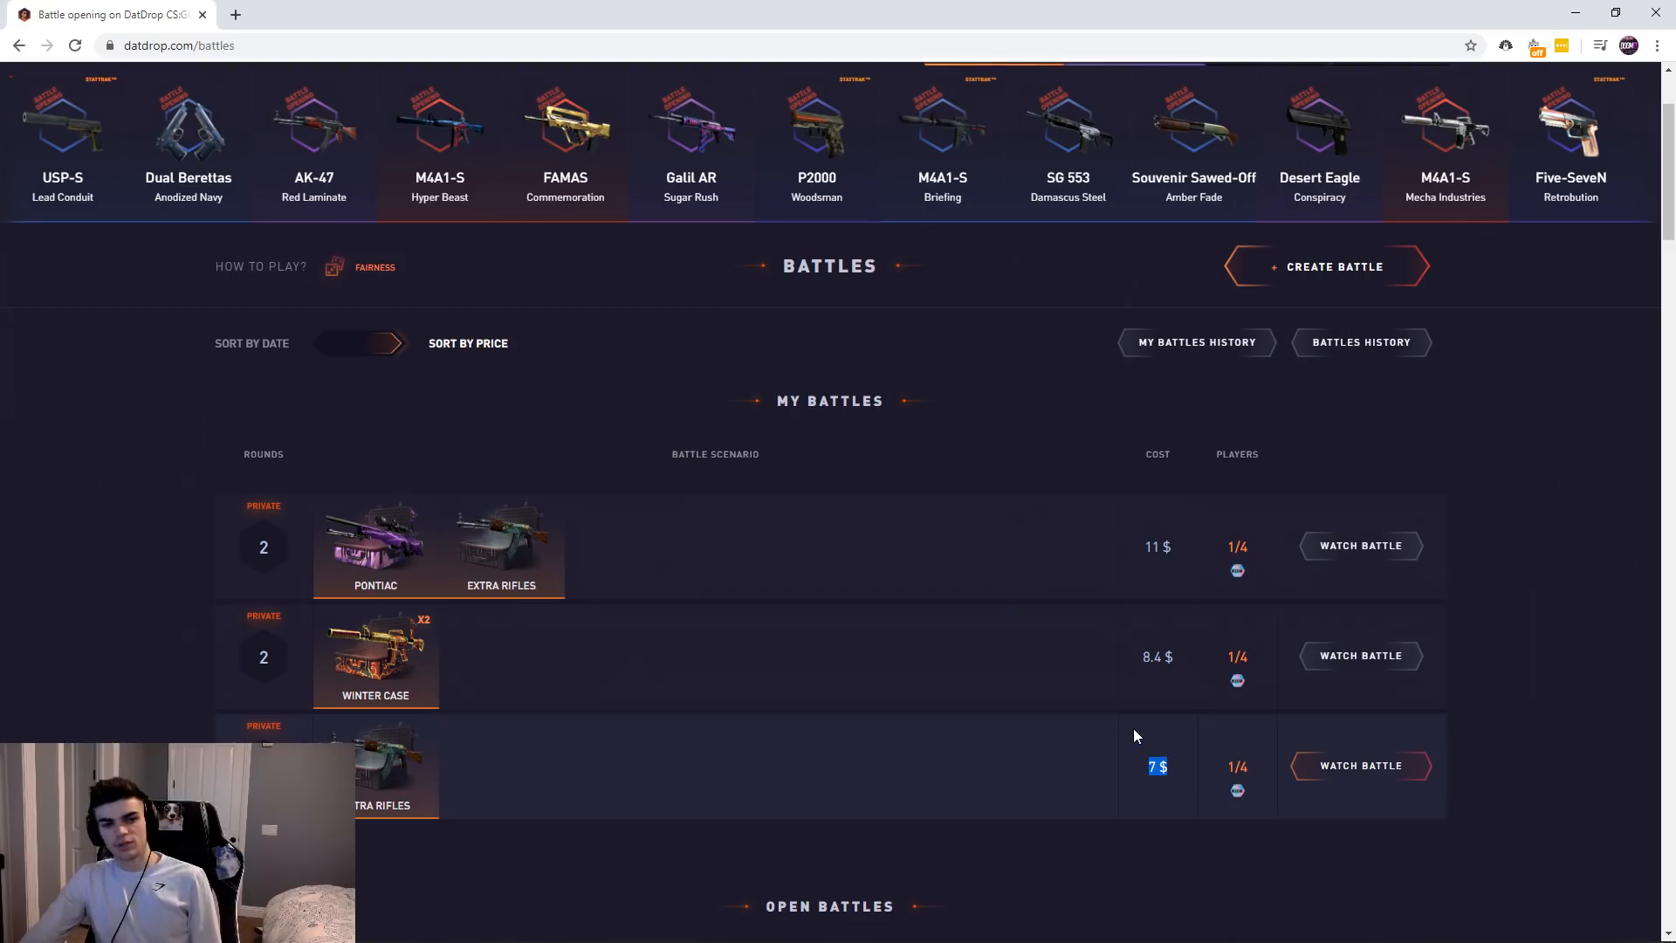
pyautogui.scroll(-3)
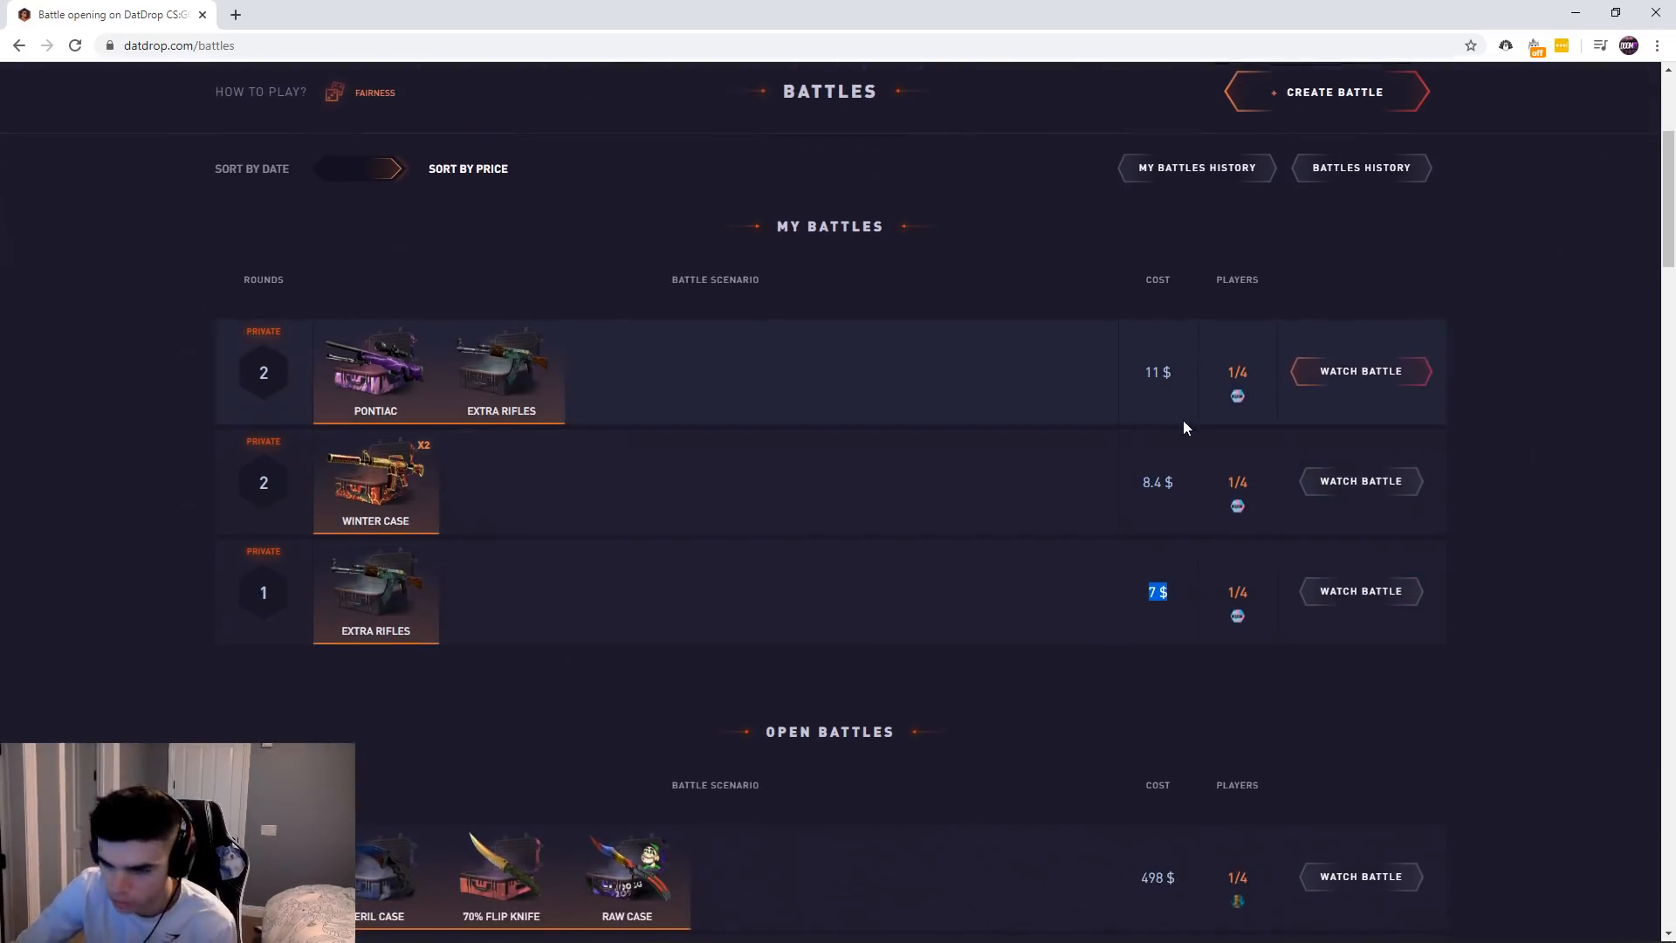
pyautogui.scroll(-3)
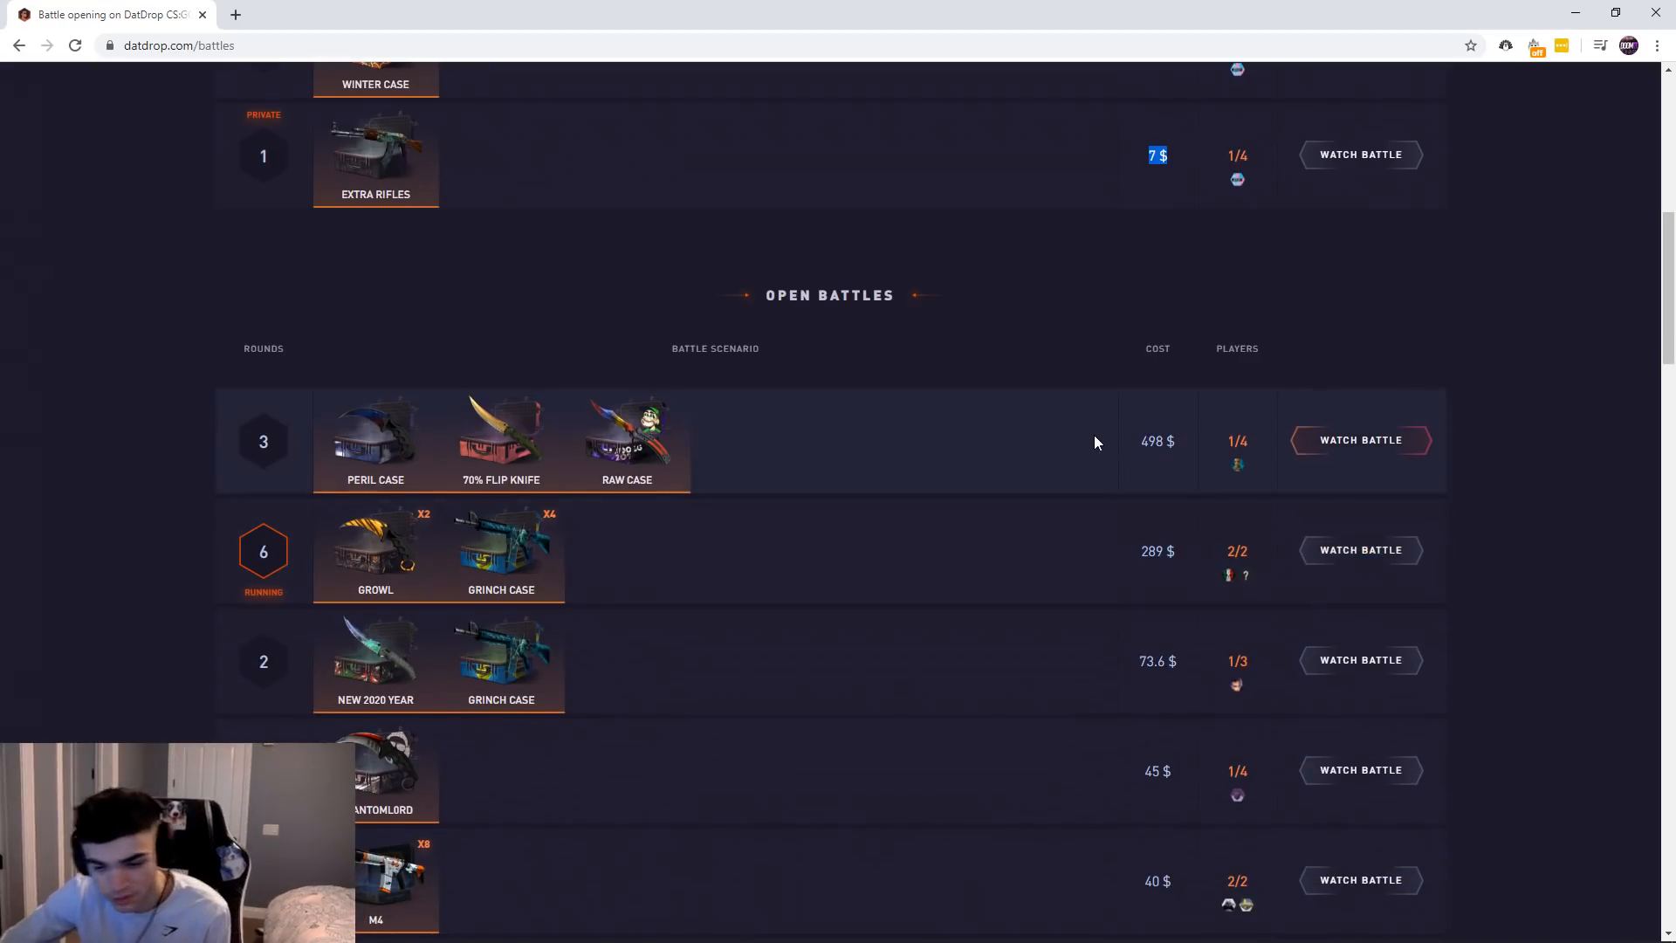
pyautogui.click(1358, 550)
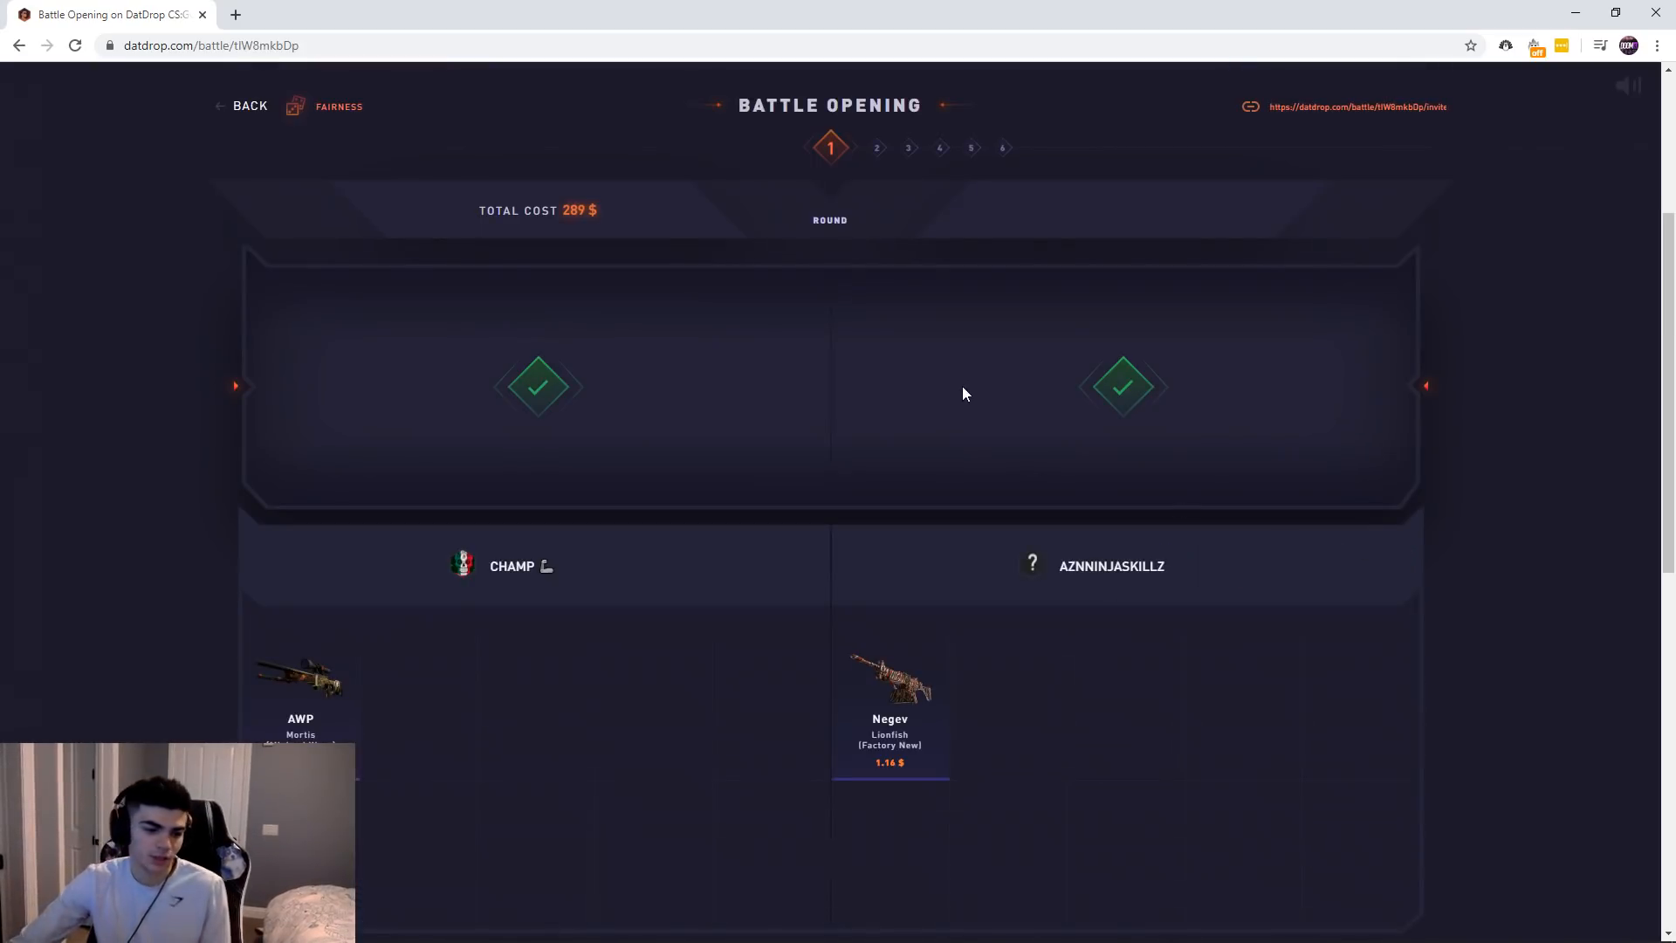
pyautogui.scroll(3)
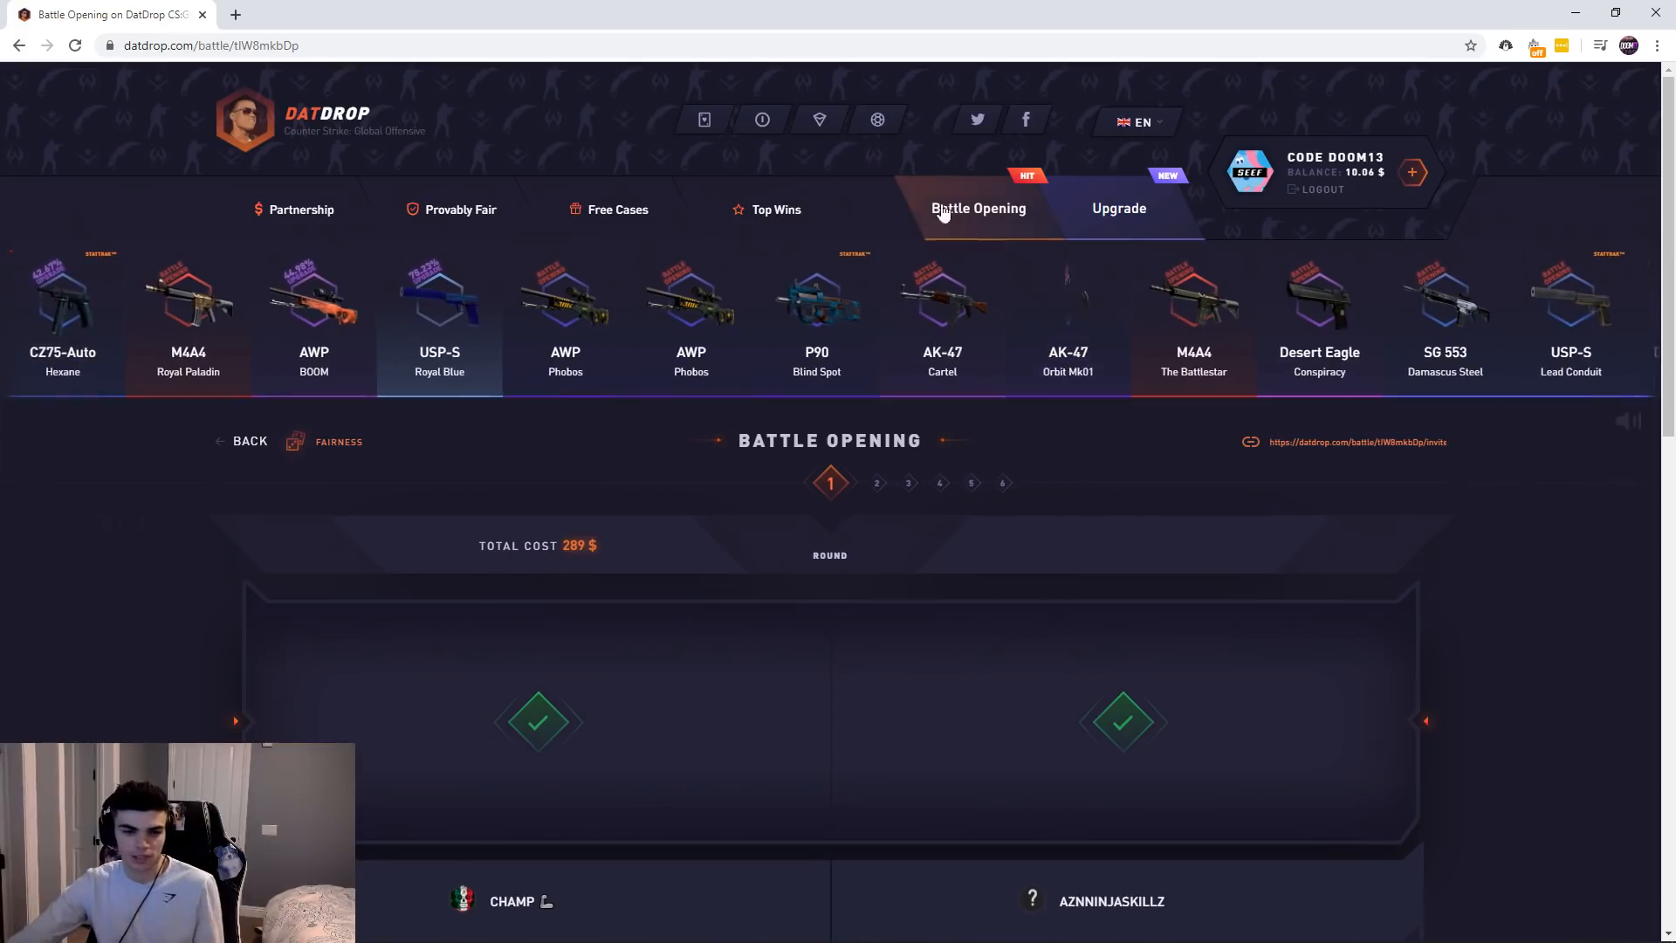